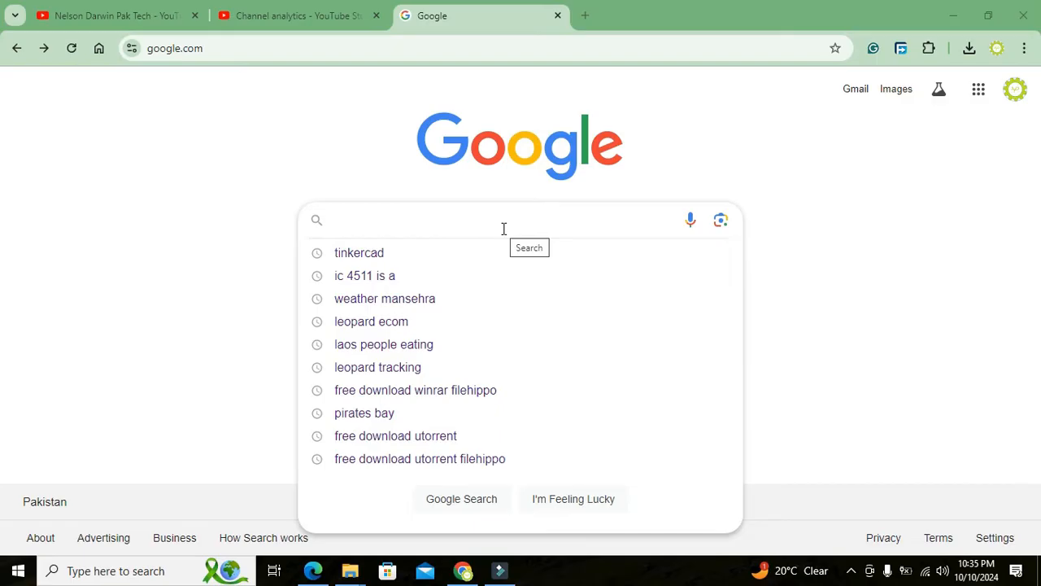
mouse_move(495, 223)
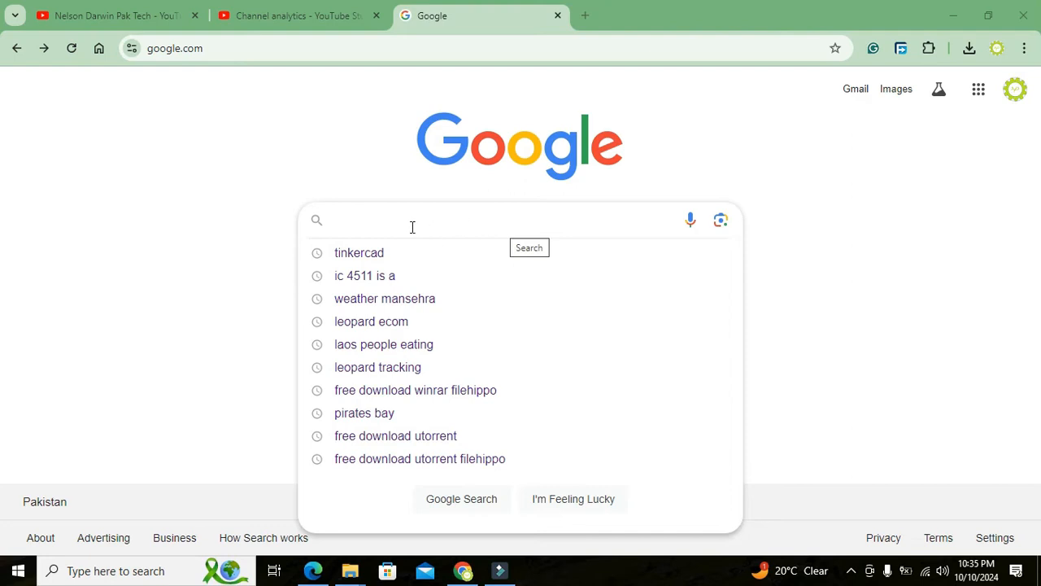
mouse_move(380, 215)
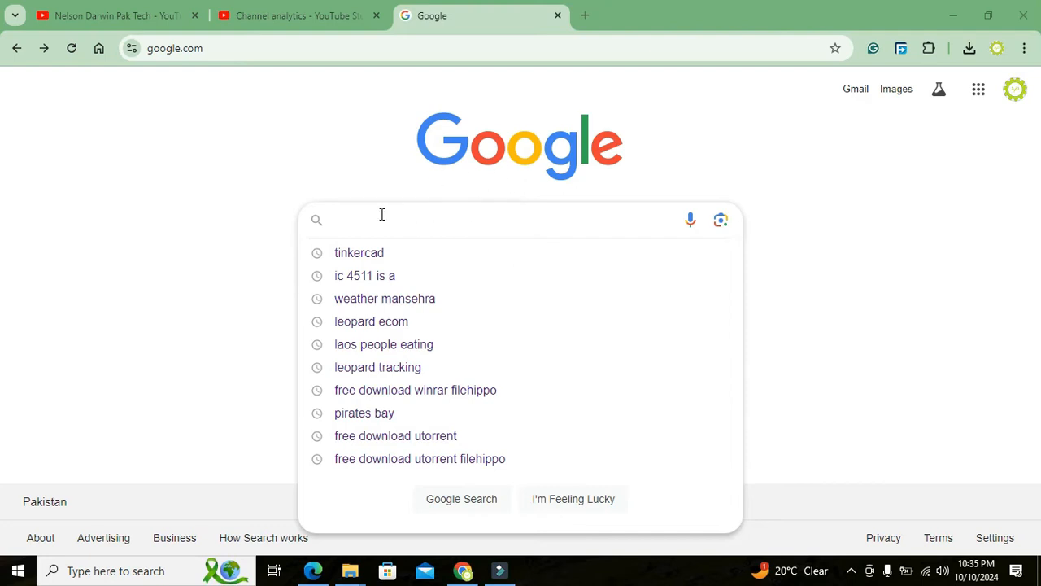
Search Google for Tinkercad and open the official Tinkercad site from the results
text(tinkercad)
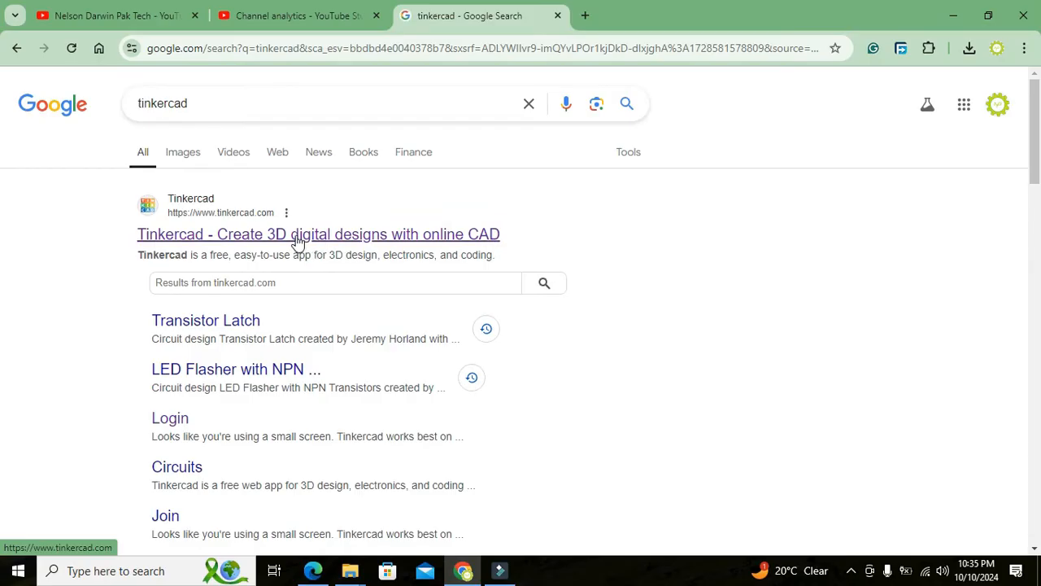
click(319, 235)
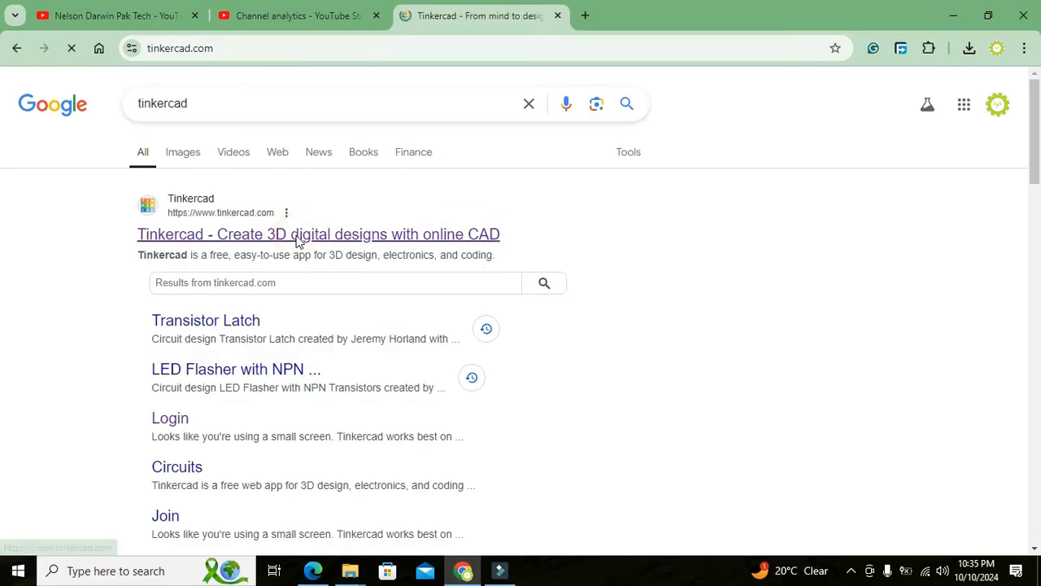
From the Tinkercad dashboard, create a new Circuit design
click(319, 234)
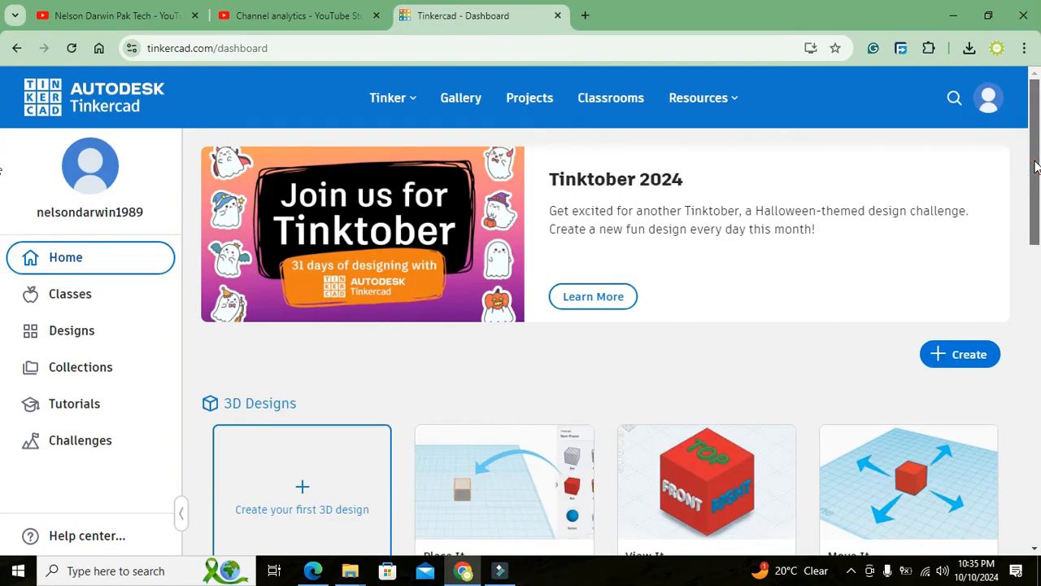
mouse_move(719, 143)
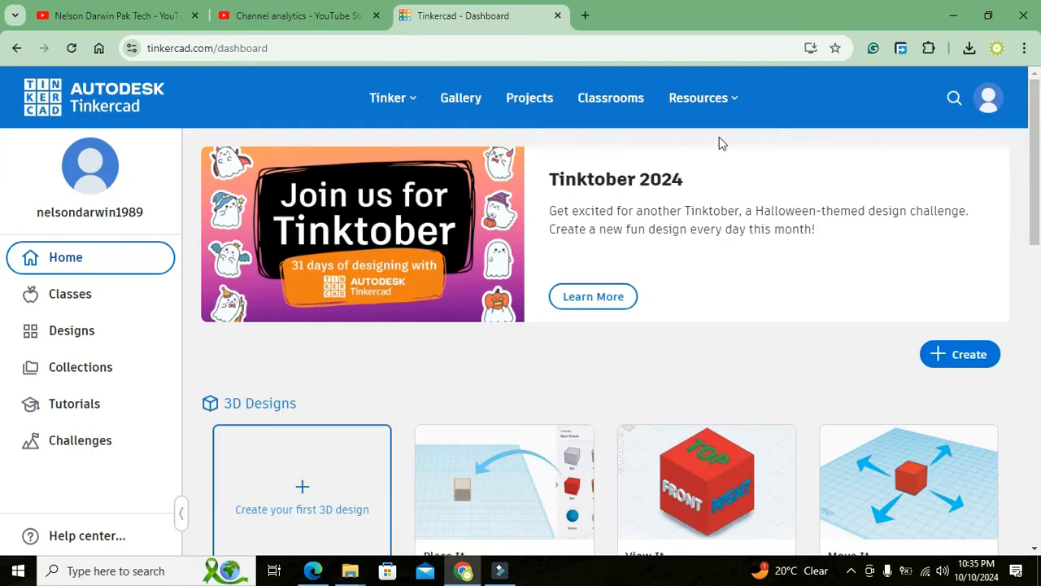
mouse_move(615, 146)
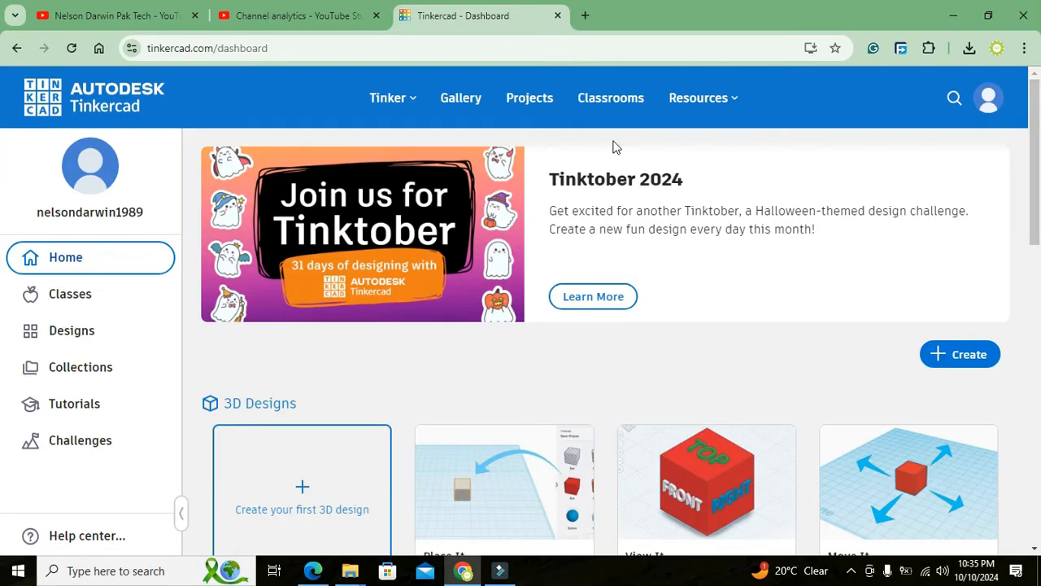
mouse_move(950, 153)
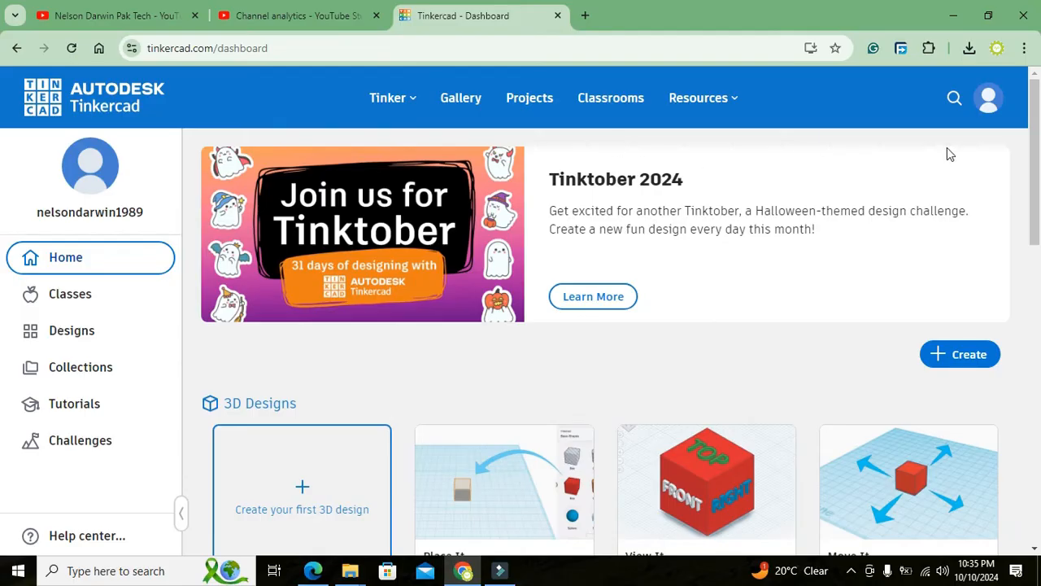
mouse_move(989, 98)
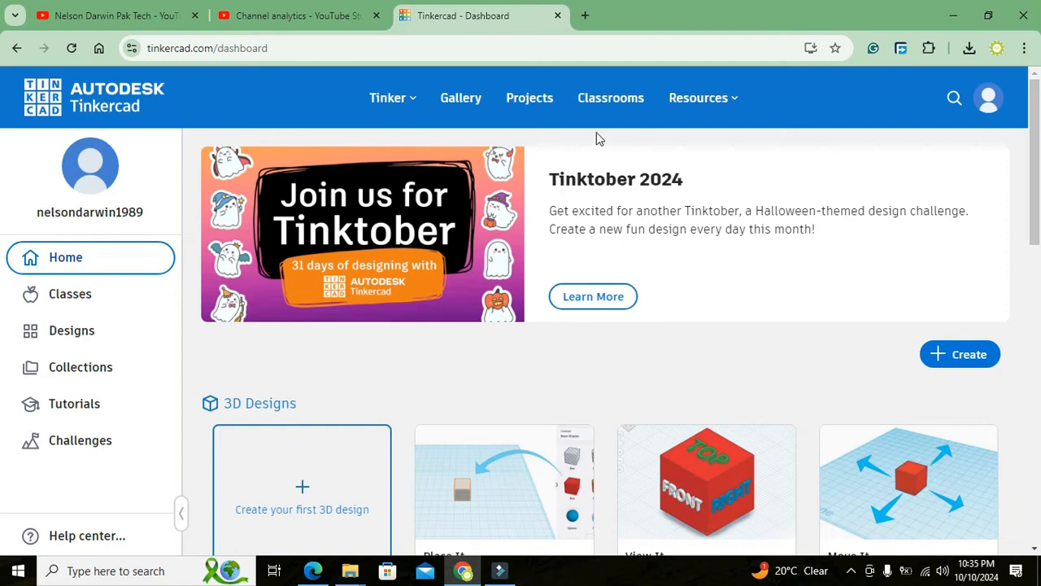
mouse_move(587, 143)
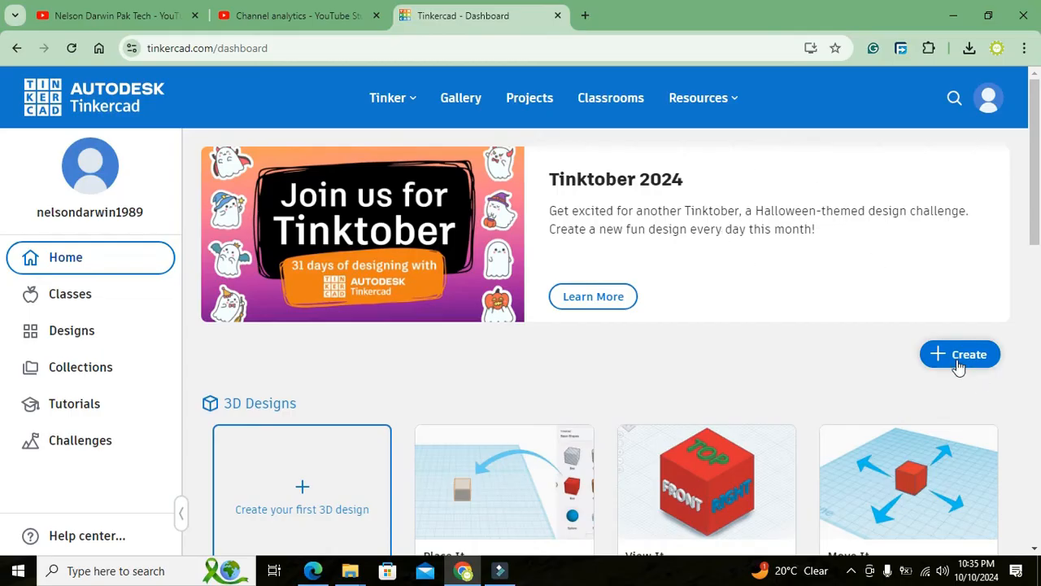
mouse_move(964, 361)
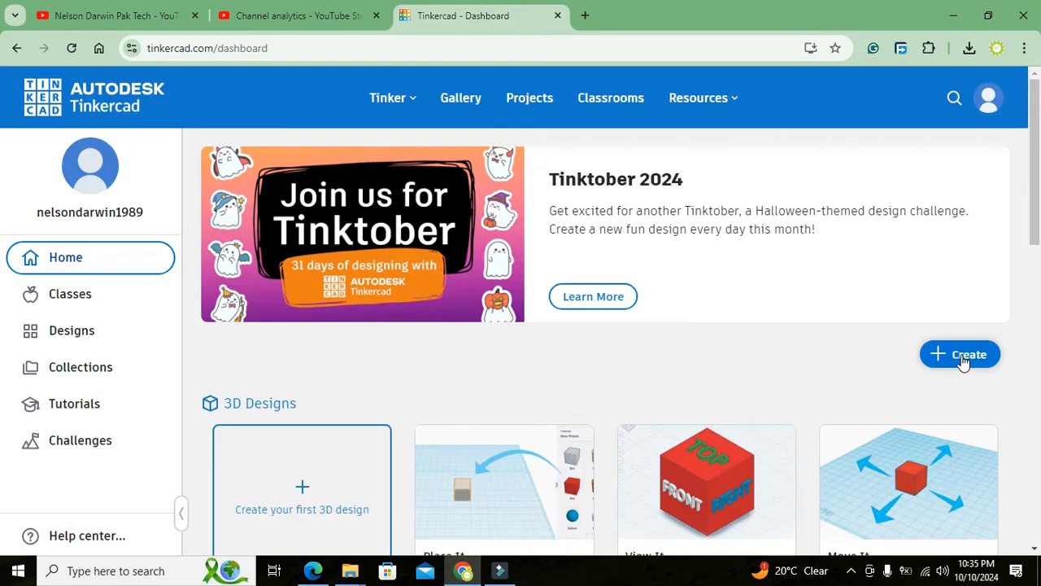
mouse_move(961, 365)
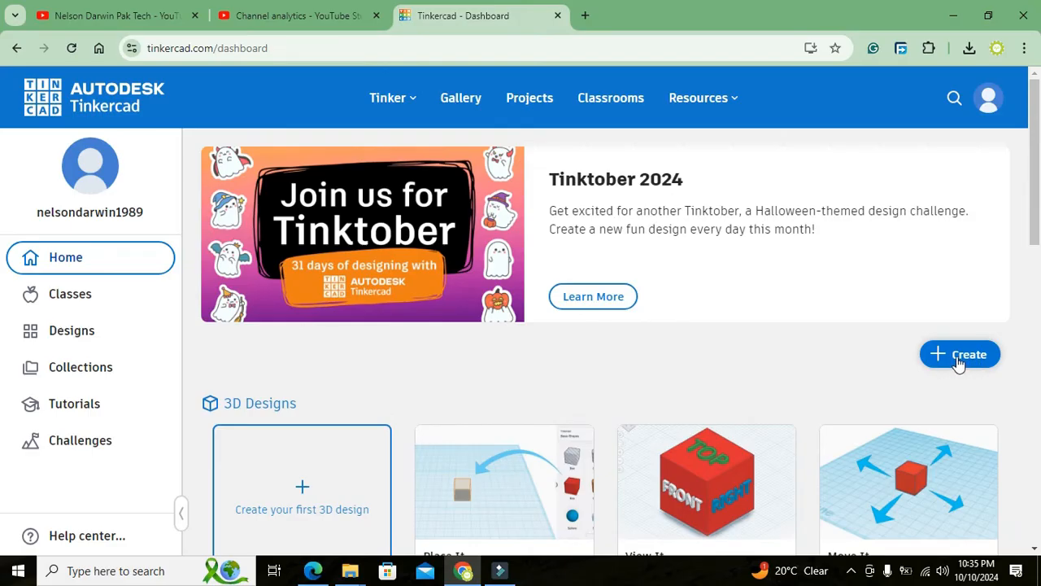
click(960, 354)
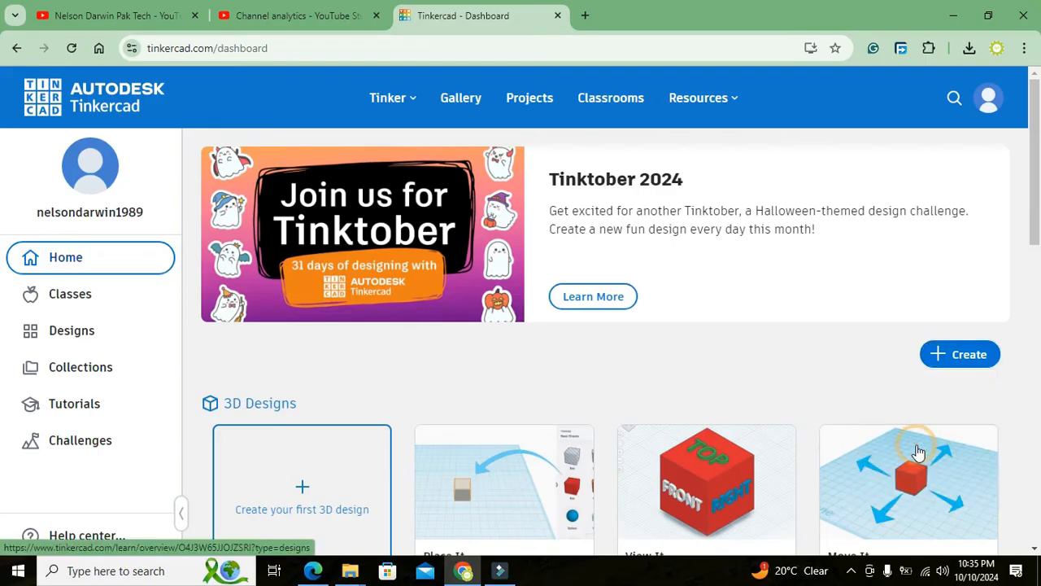
click(908, 480)
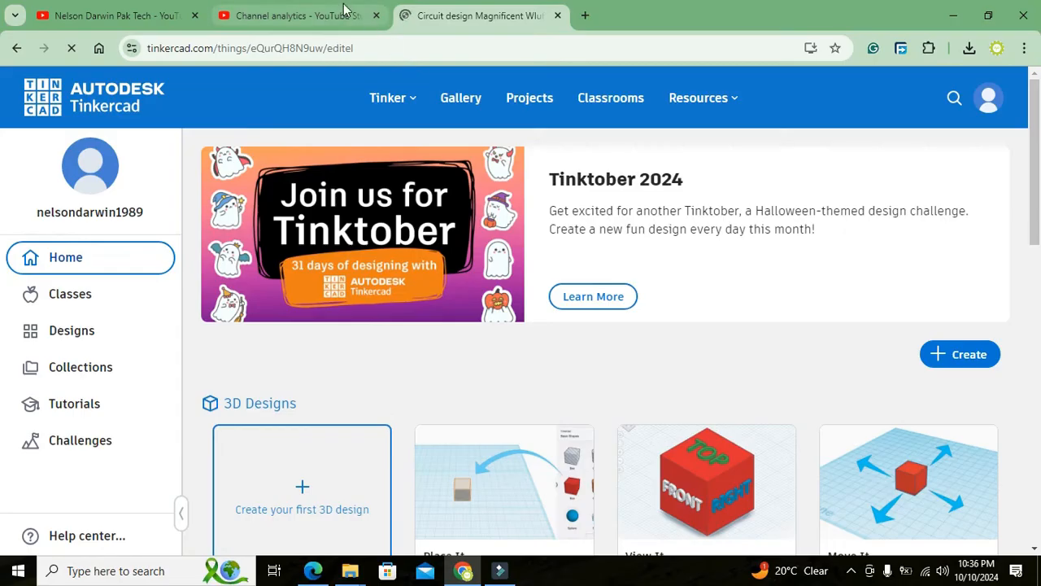
Dismiss the micro:bit announcement, search '4511' and drop the 7-Segment Decoder onto the canvas
click(480, 17)
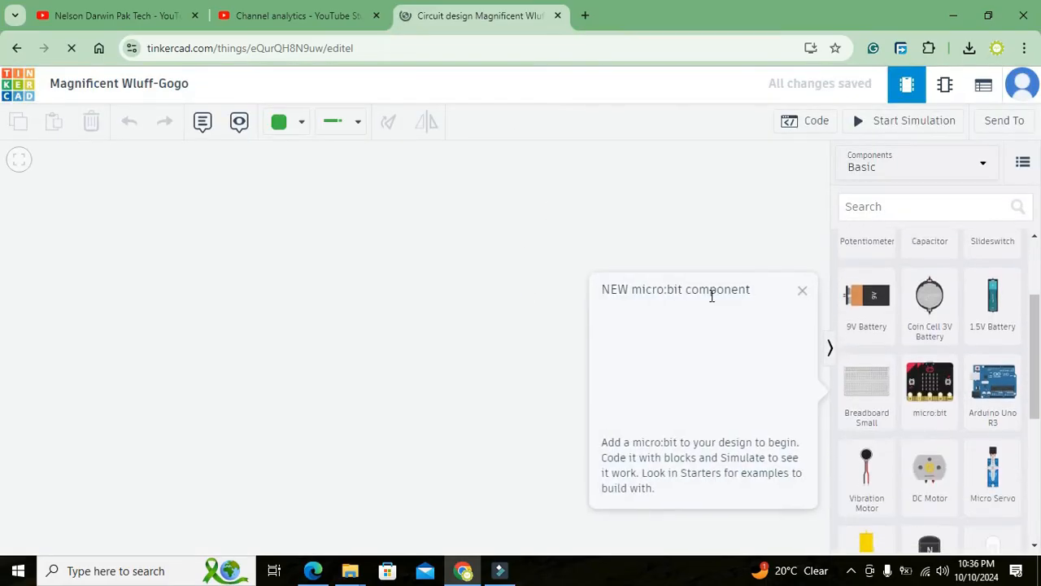
click(801, 290)
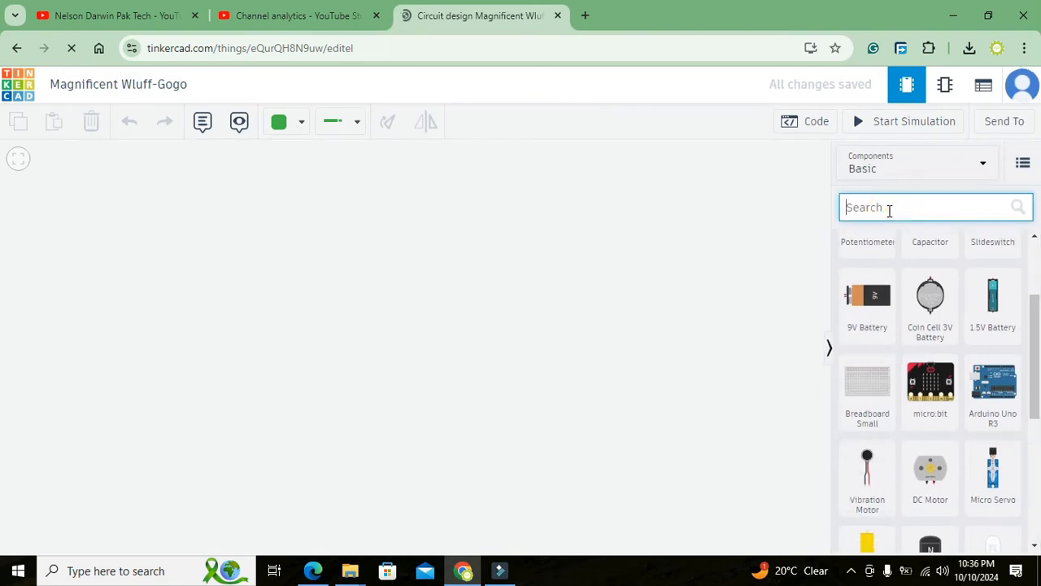
text(4511)
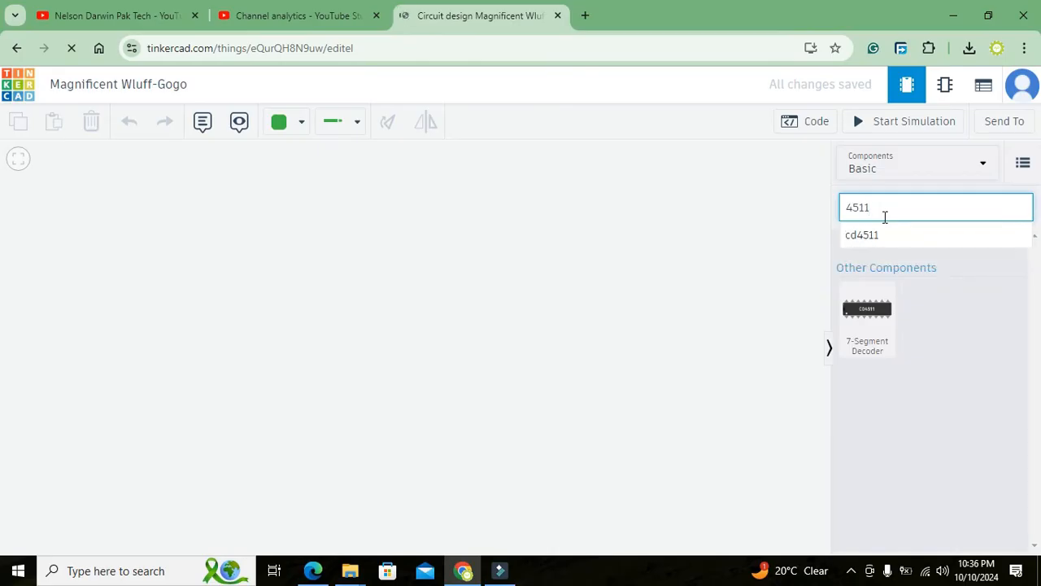
drag(868, 318, 365, 341)
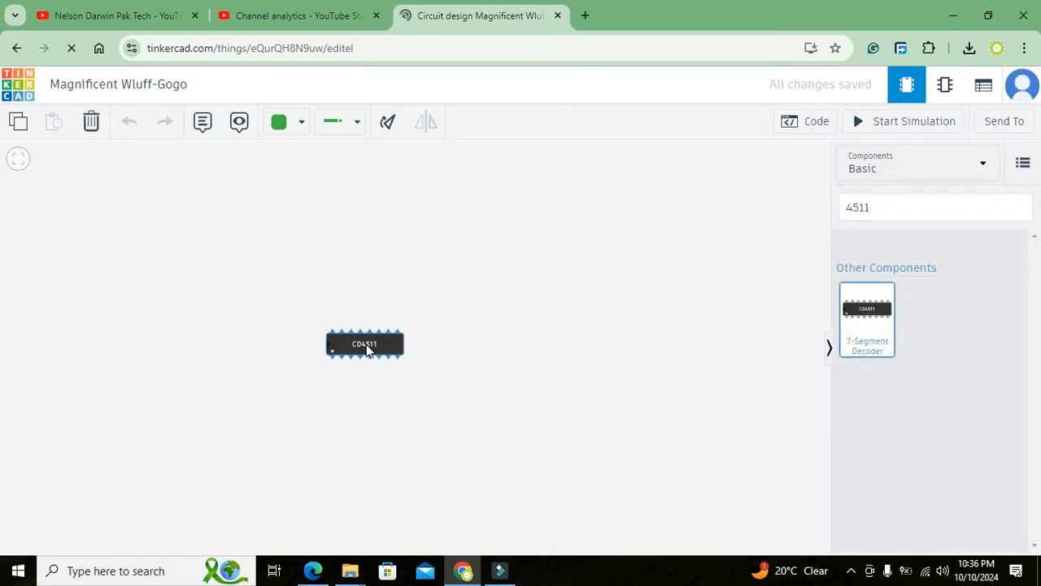
Rotate the CD4511 chip upright and nudge it into position on the left of the workplane
click(389, 120)
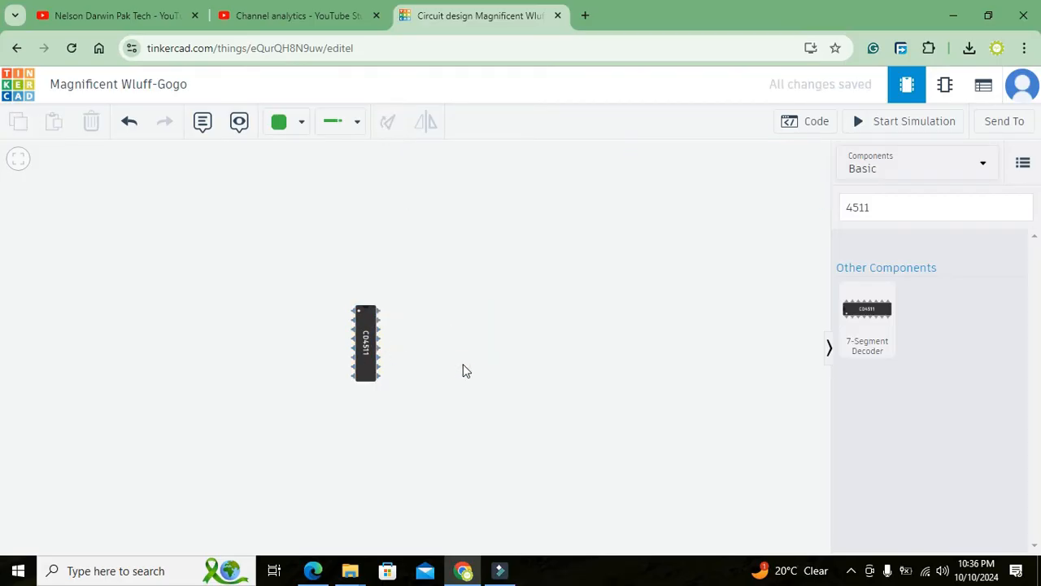
drag(364, 342, 348, 342)
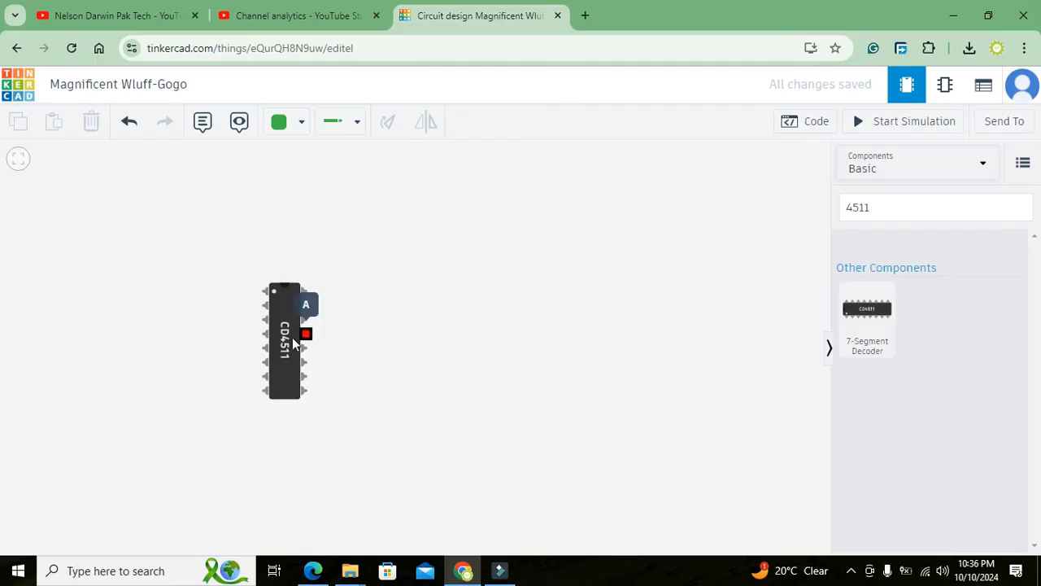
drag(285, 340, 379, 327)
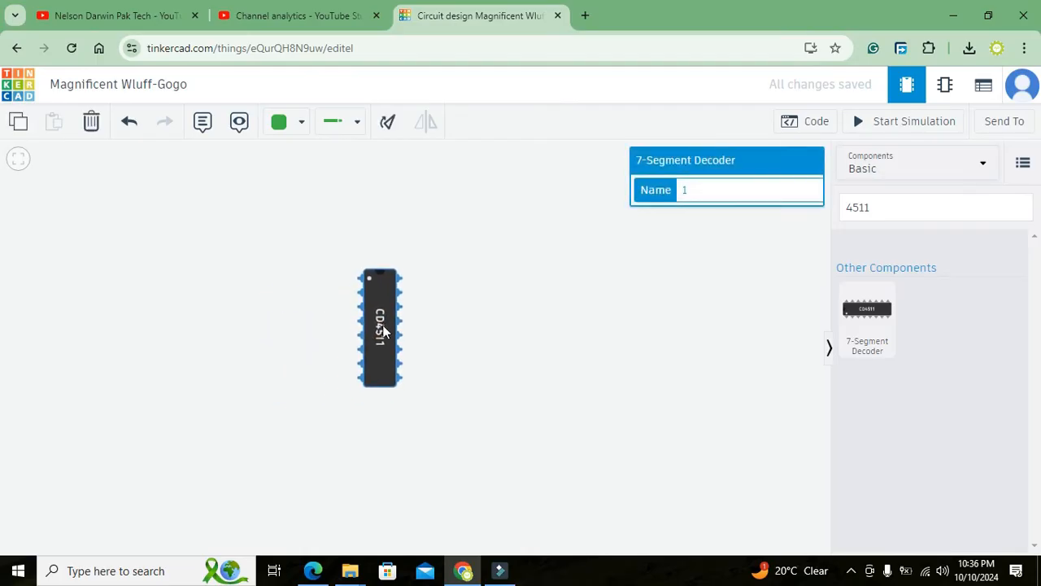
click(752, 211)
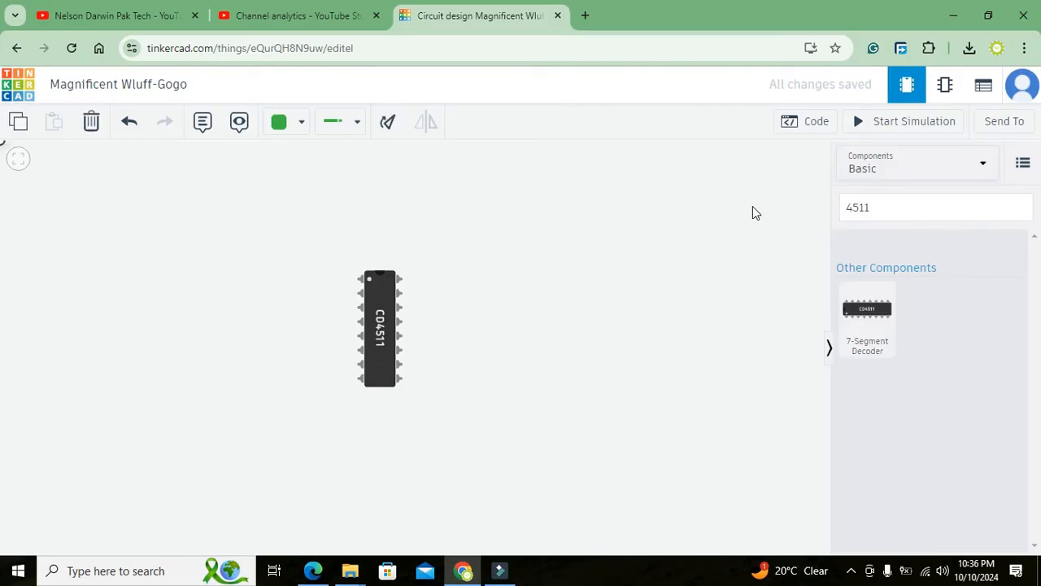
Search 'common', place a 7 Segment Display right of the CD4511 and set it to common cathode
click(936, 208)
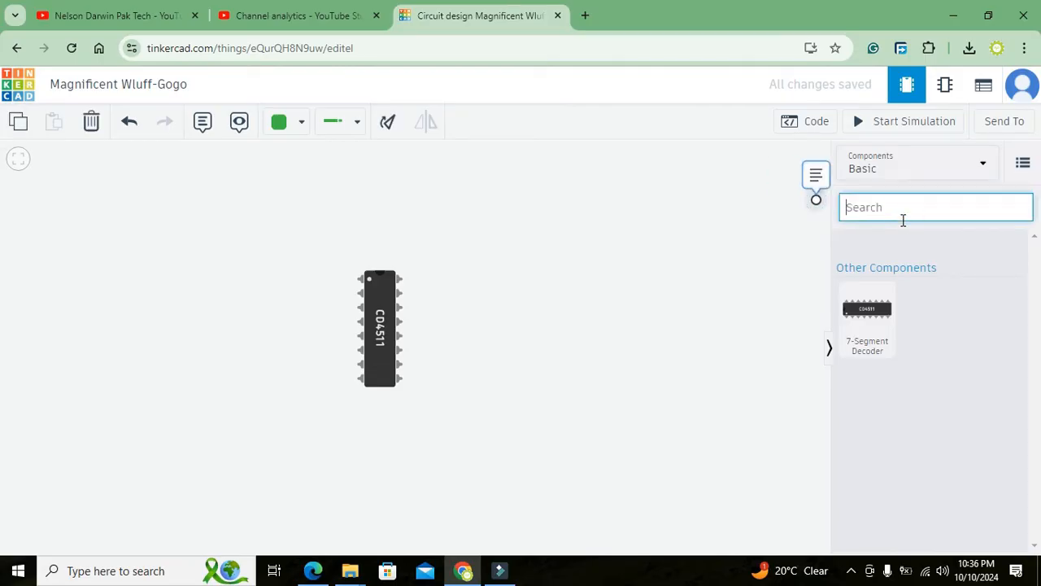
text(common)
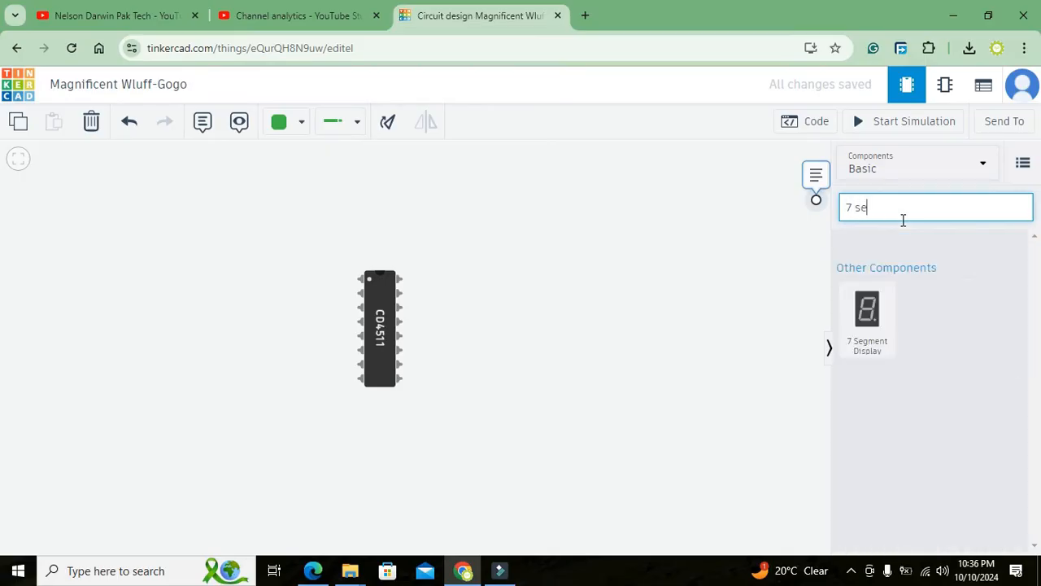
drag(867, 308, 583, 299)
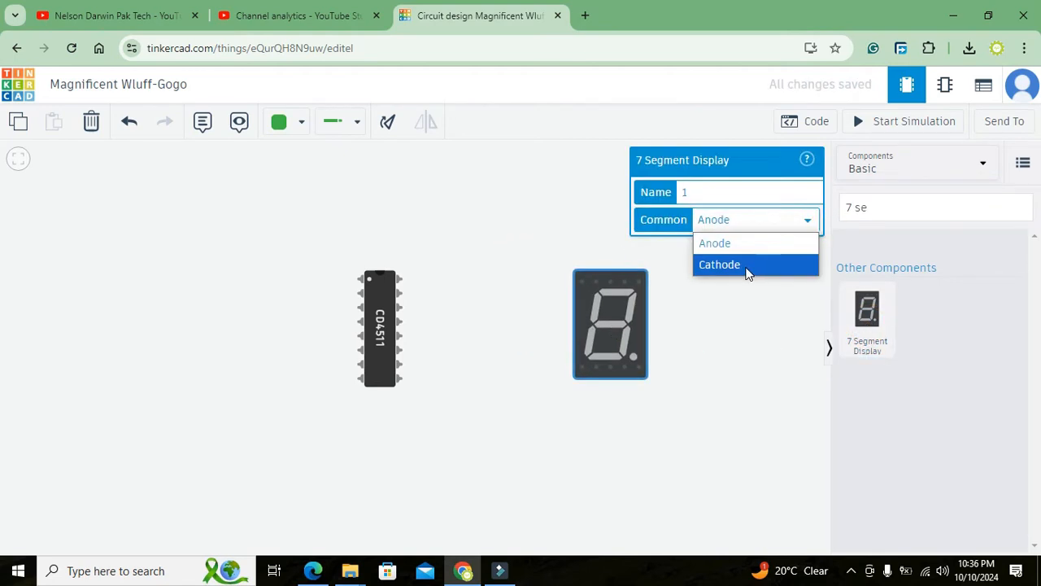
click(719, 264)
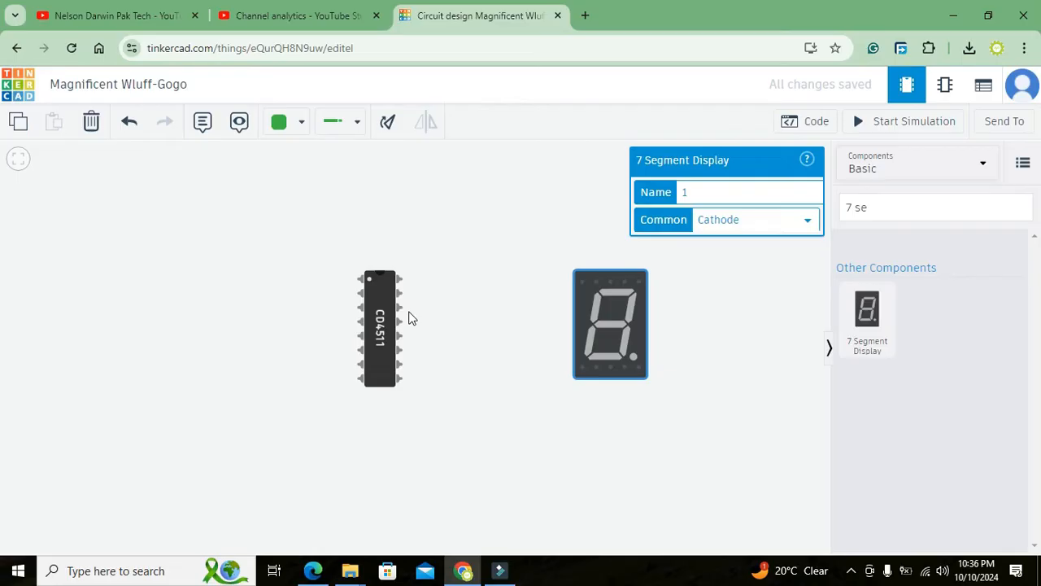
click(402, 322)
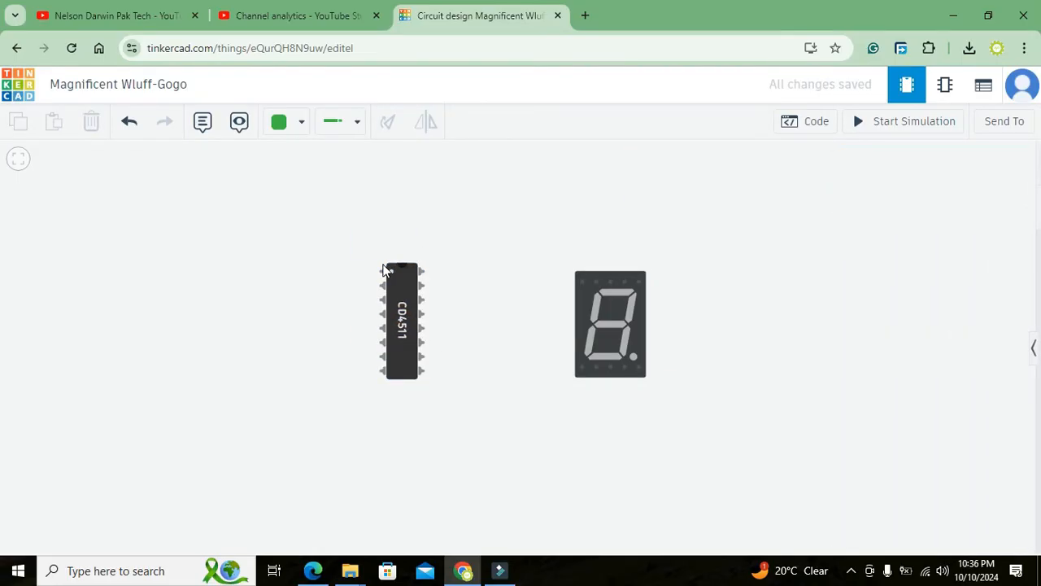
Deselect the display and bring back the components list for the next part
click(402, 322)
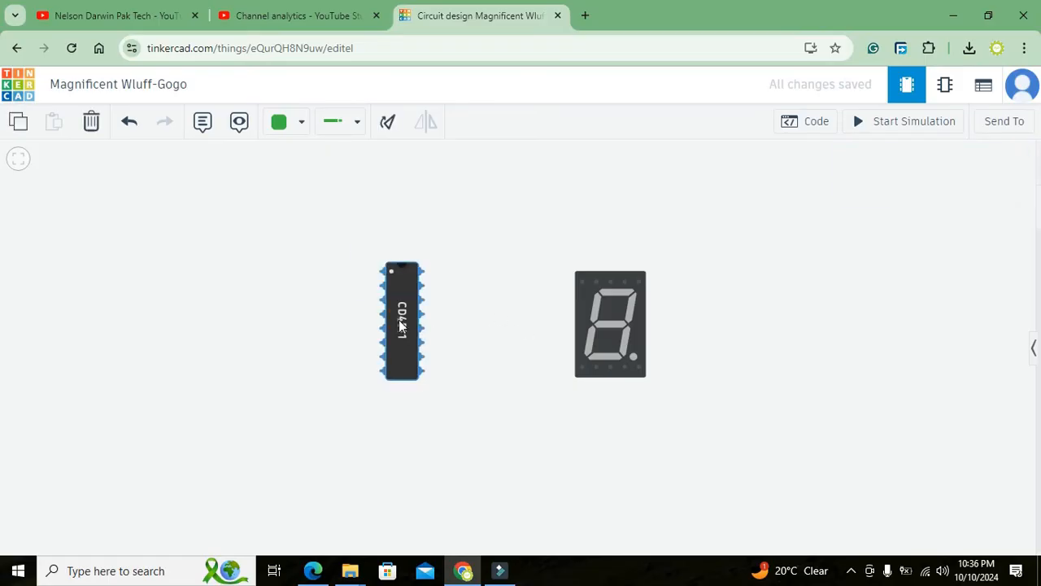
click(611, 324)
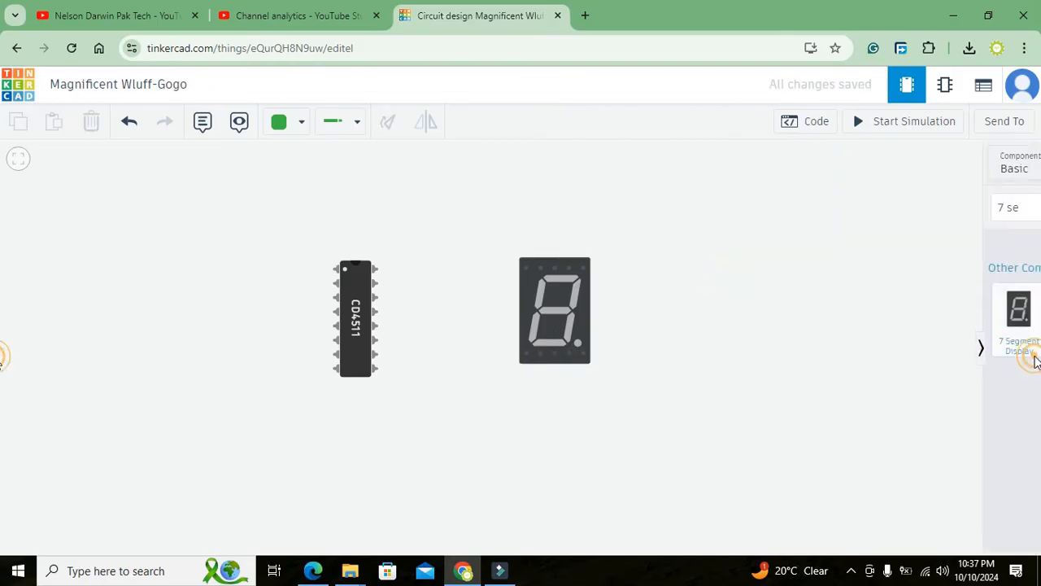
click(982, 349)
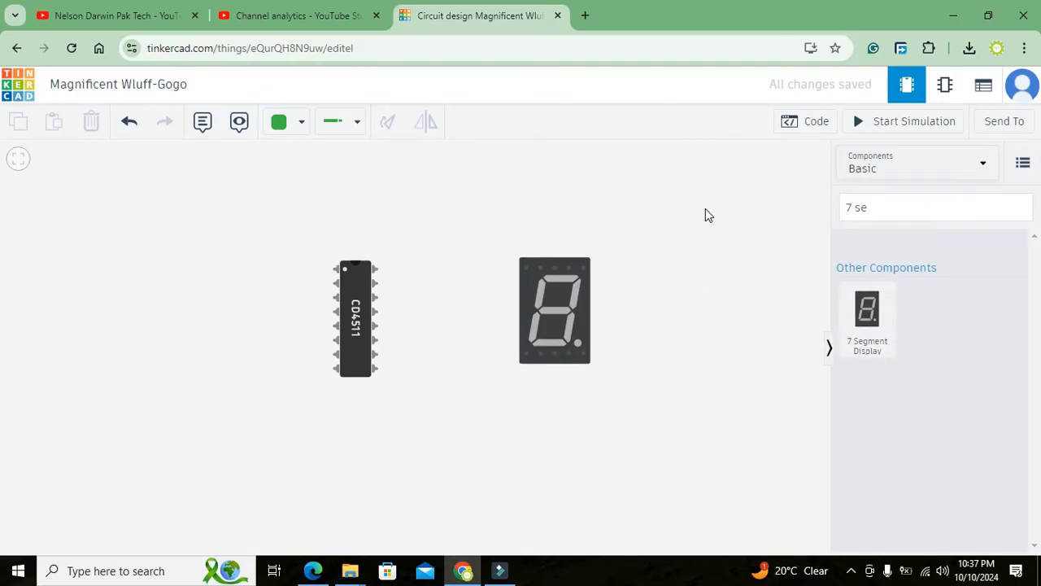
click(915, 120)
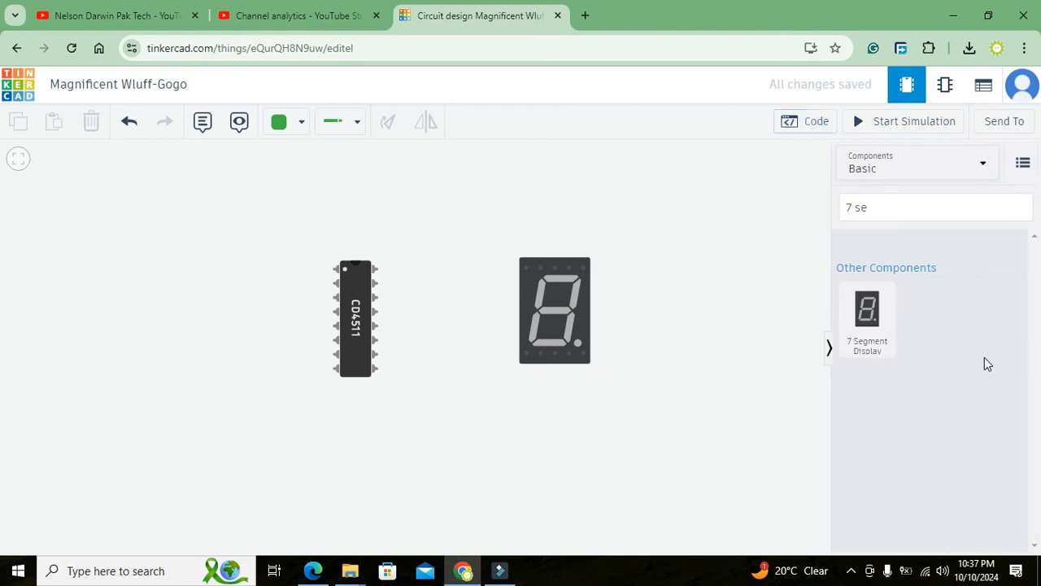
Search 'power', place a Power Supply beside the display and start a wire from the CD4511 power pin
key(backspace)
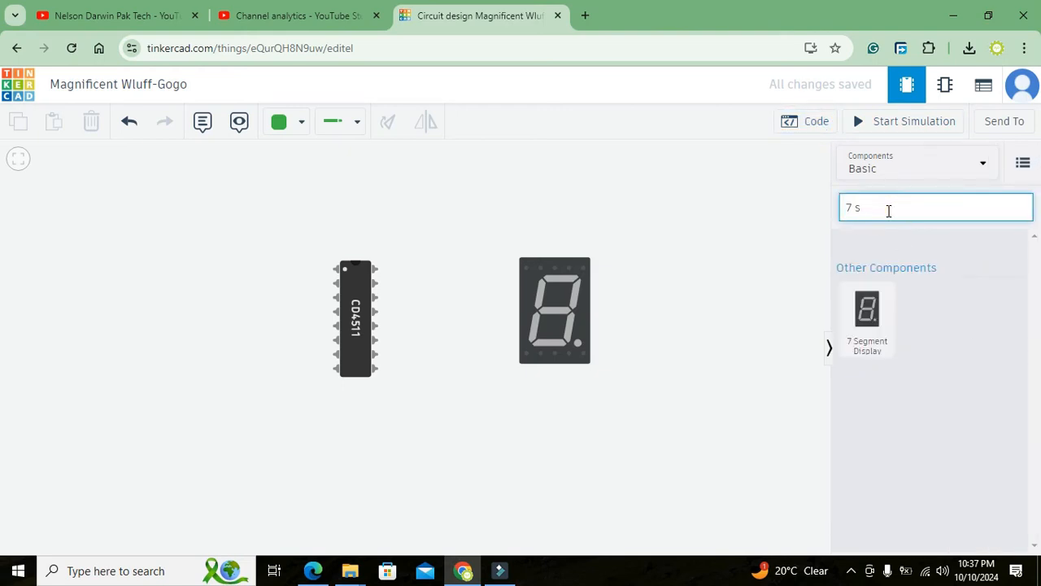
text(power)
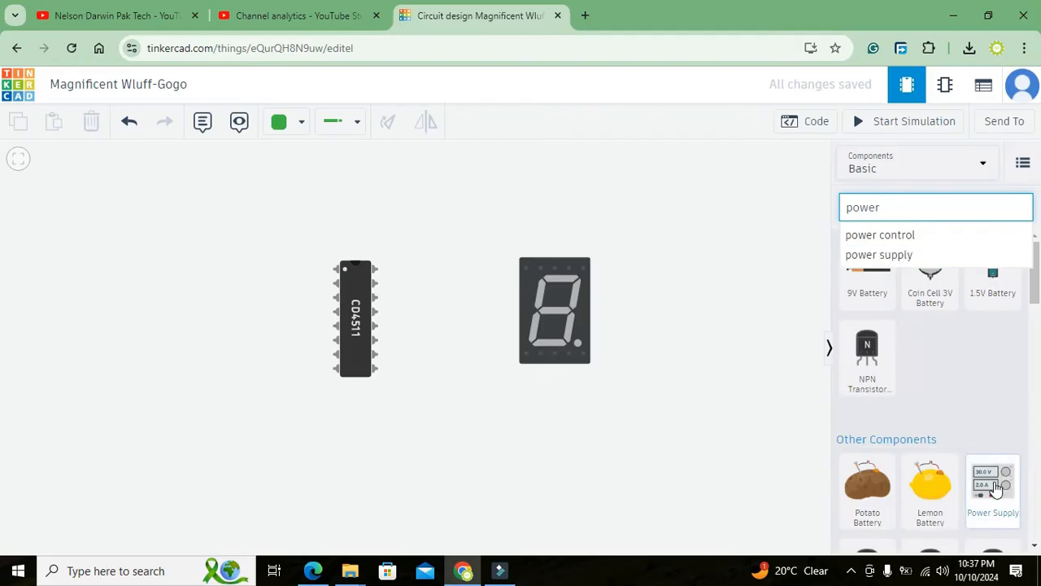
click(992, 485)
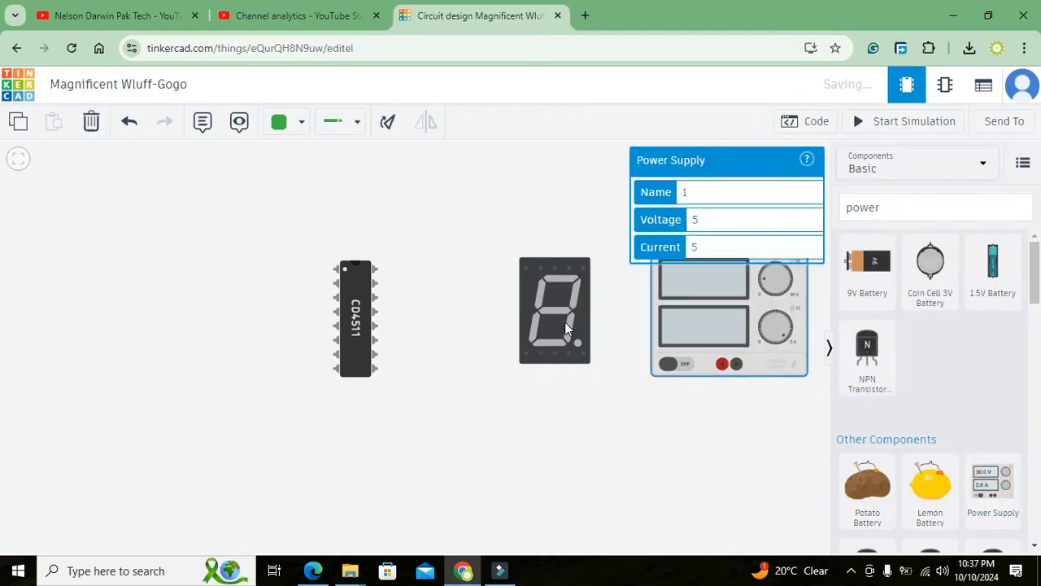
click(553, 310)
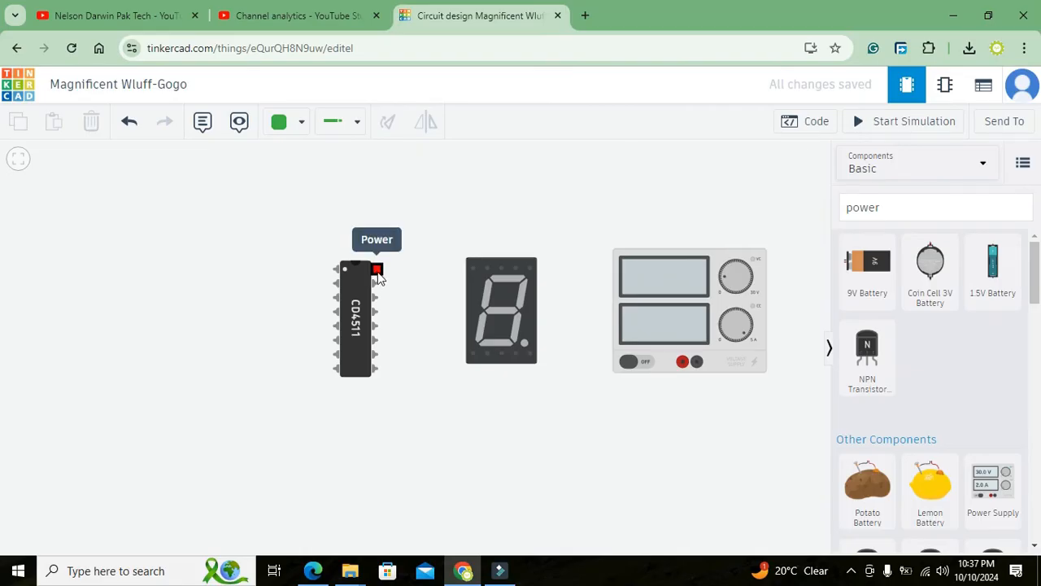
click(375, 270)
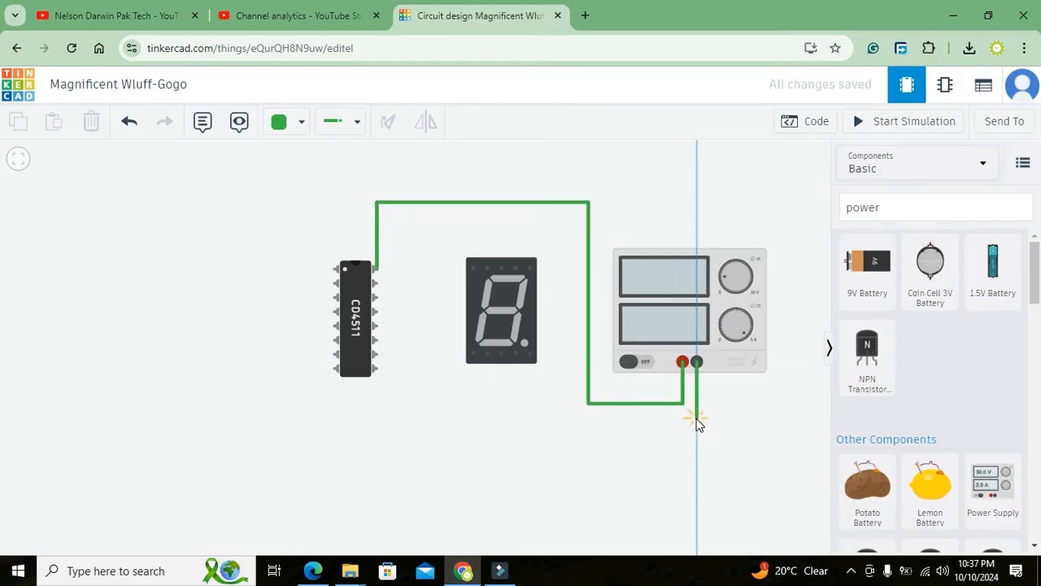
Route the ground wire to the supply's negative terminal and start a wire from the display's common pin
drag(696, 420, 338, 415)
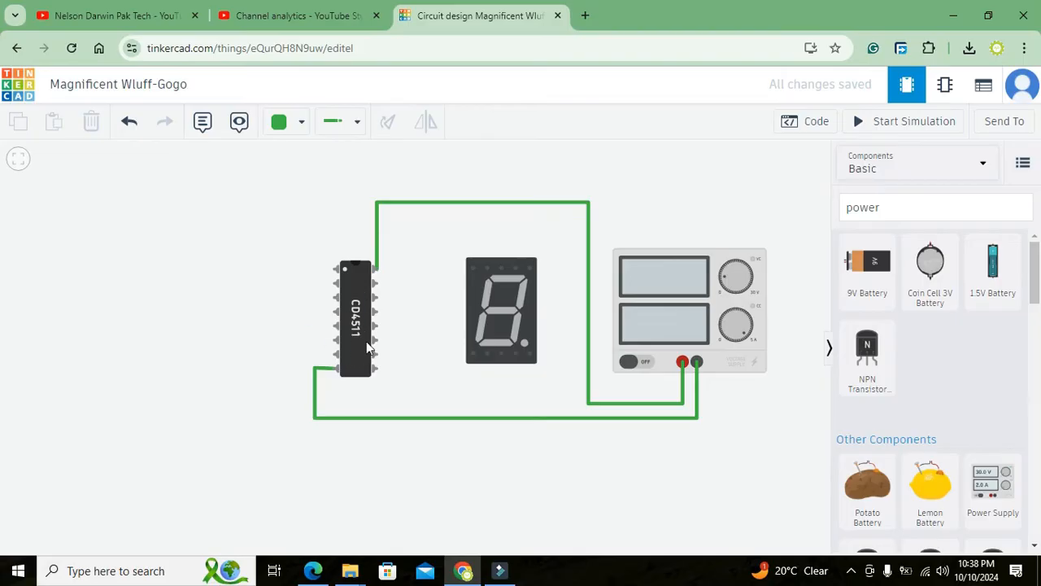
mouse_move(397, 352)
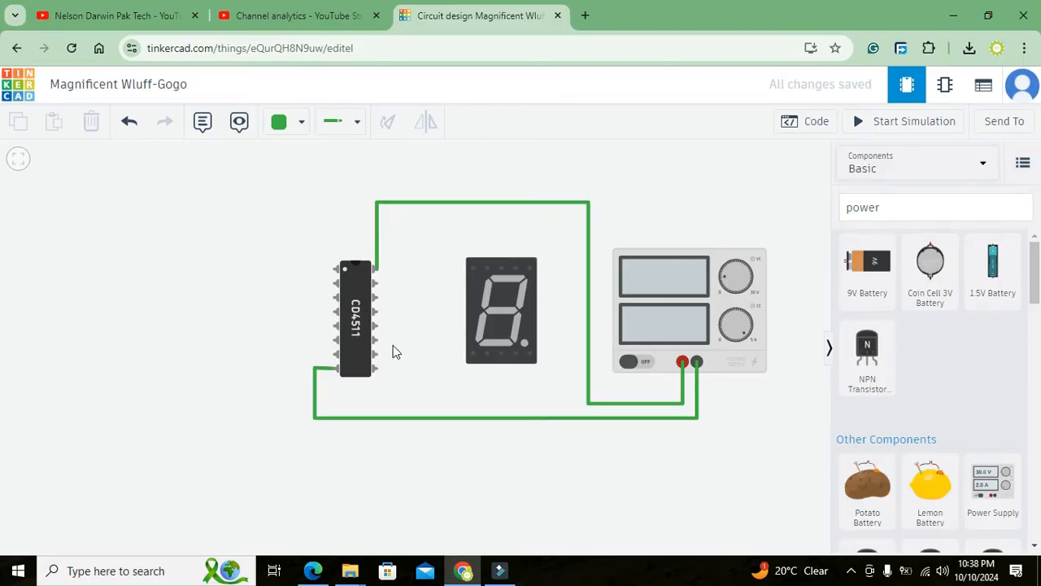
click(501, 309)
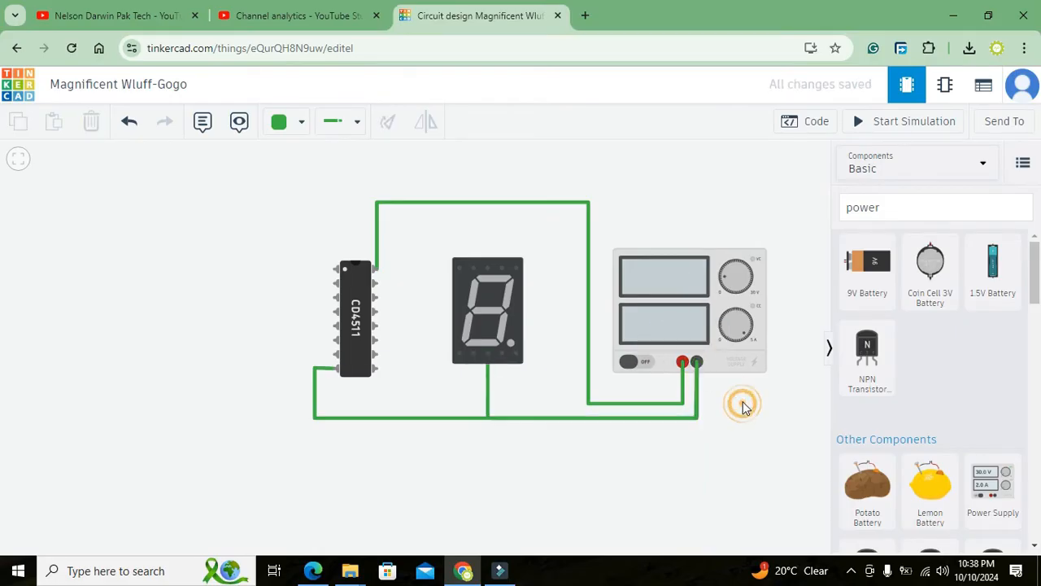
mouse_move(488, 270)
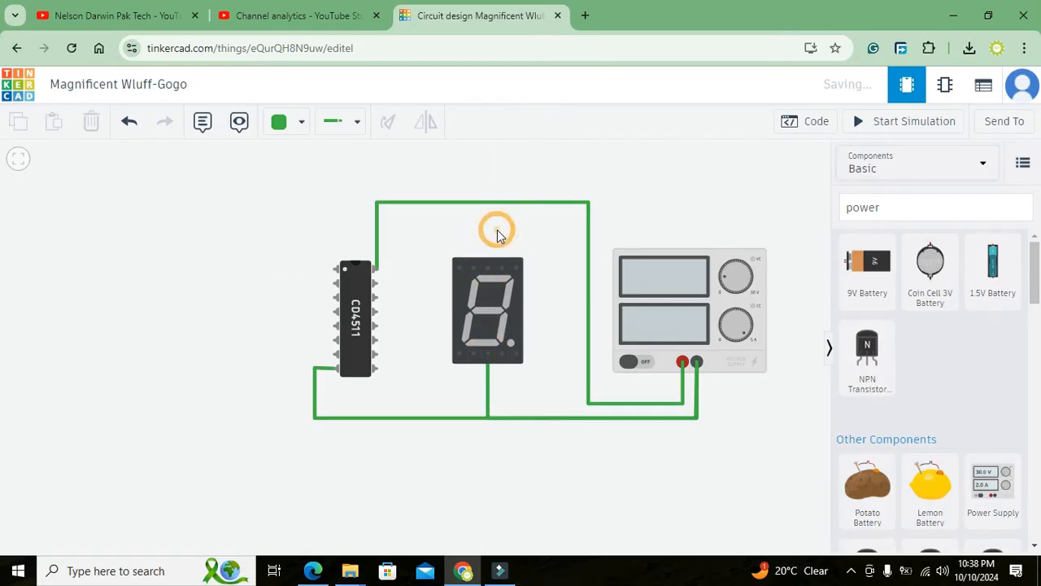
mouse_move(488, 270)
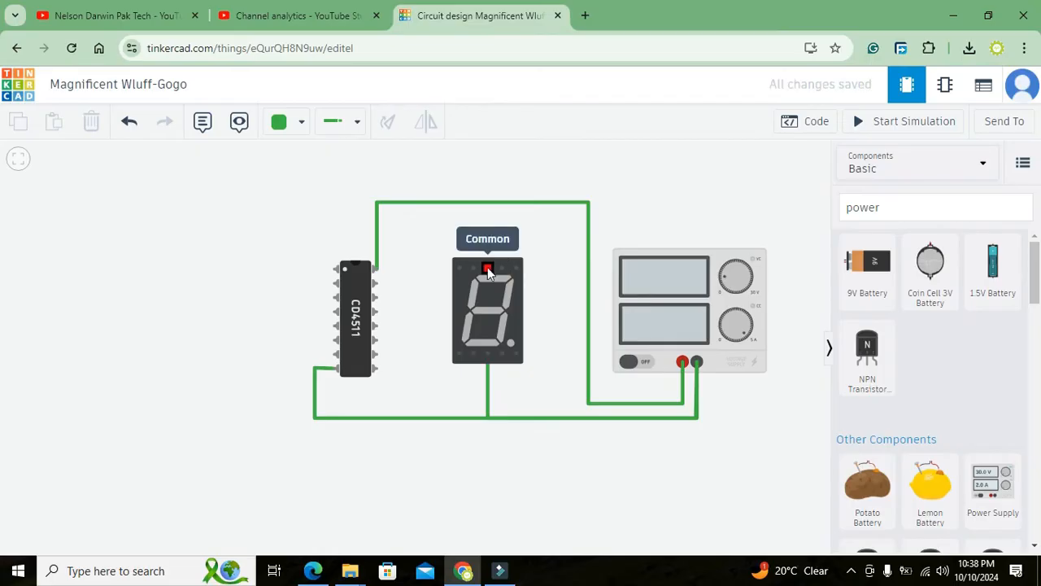
mouse_move(481, 300)
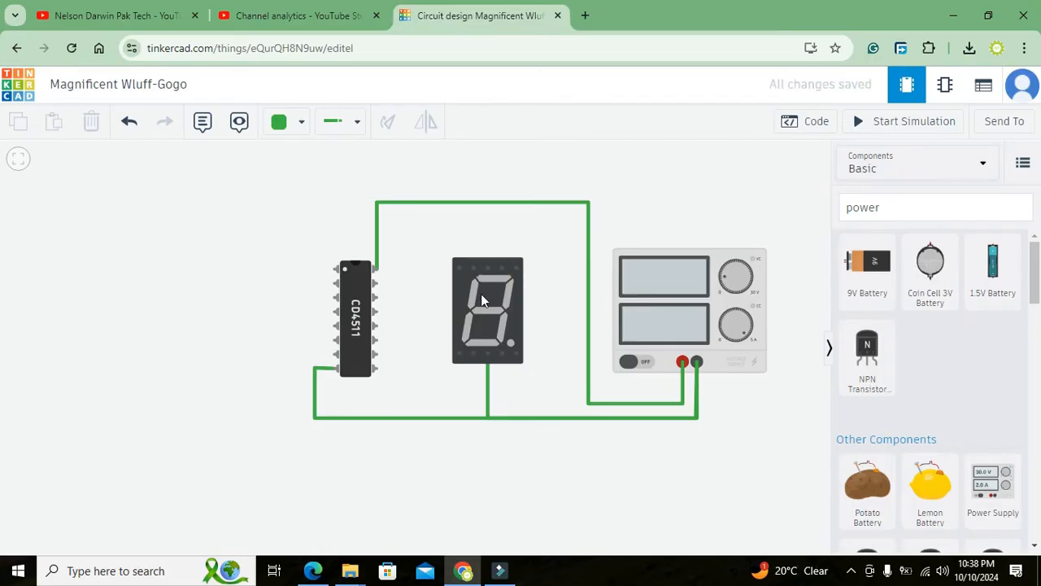
mouse_move(492, 275)
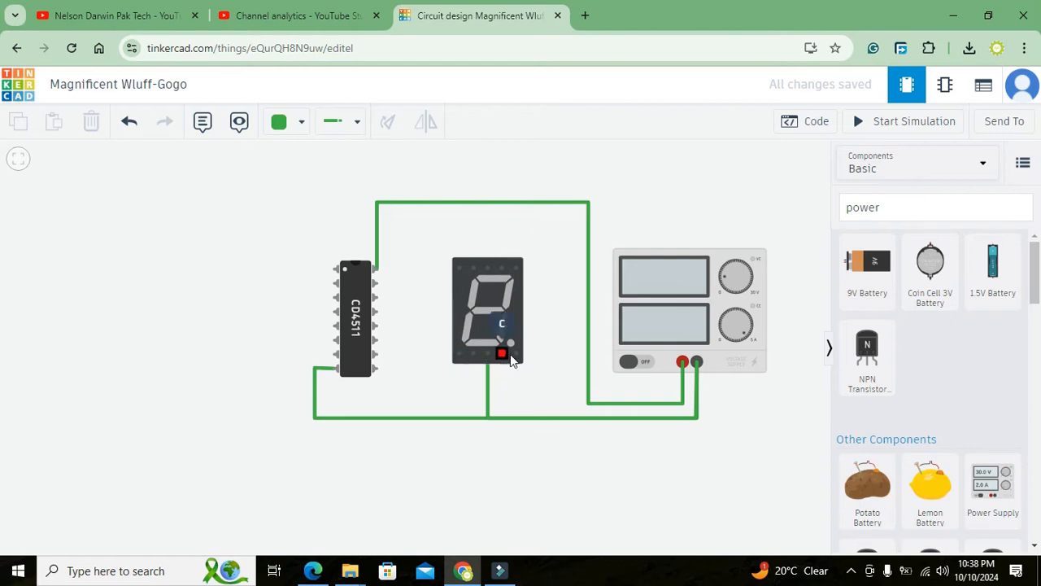
mouse_move(516, 355)
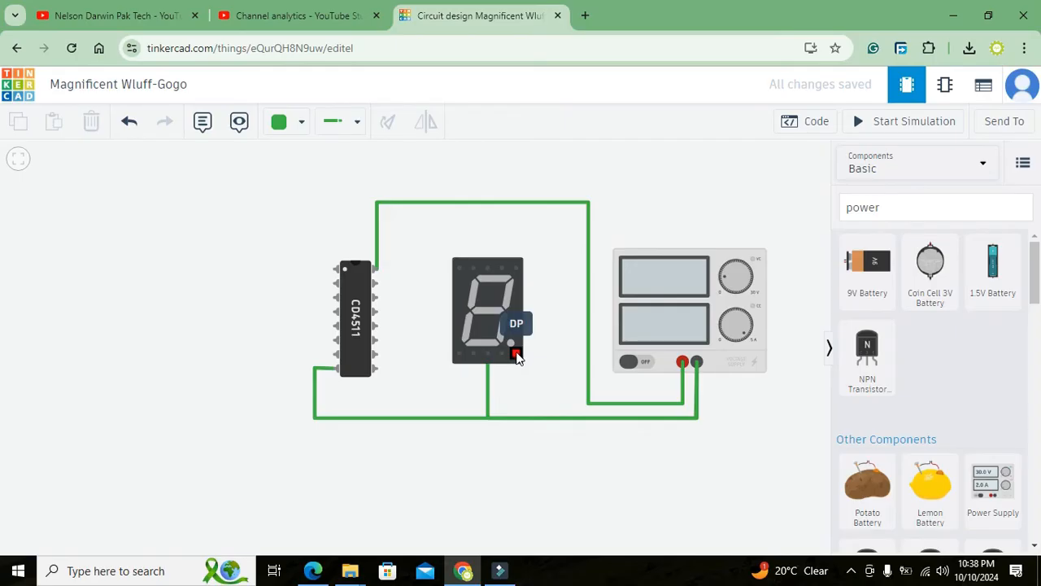
mouse_move(455, 317)
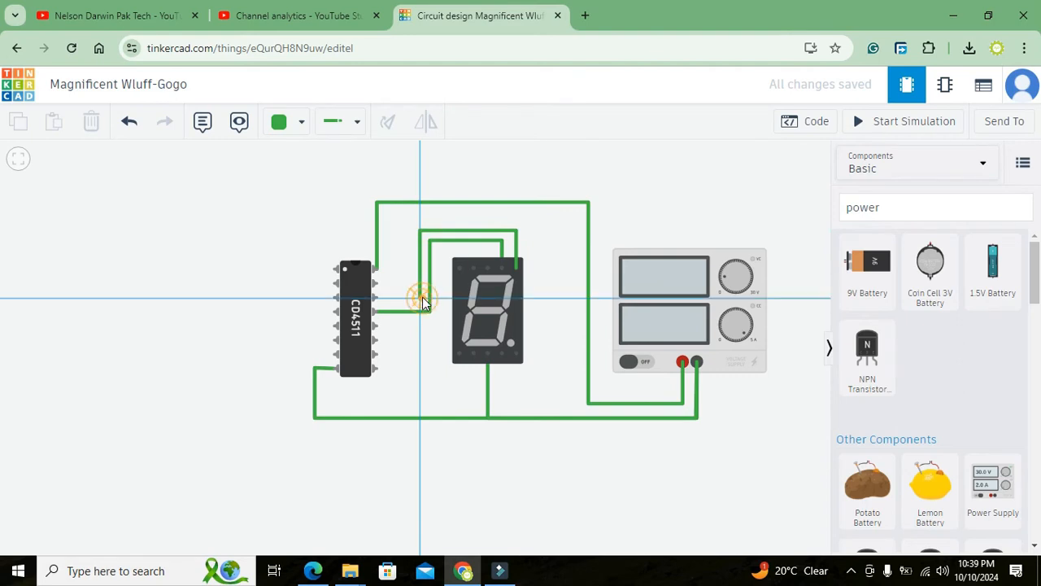
Wire CD4511 outputs to display segment pins, bending one route below the display to a lower pin
drag(423, 296, 377, 268)
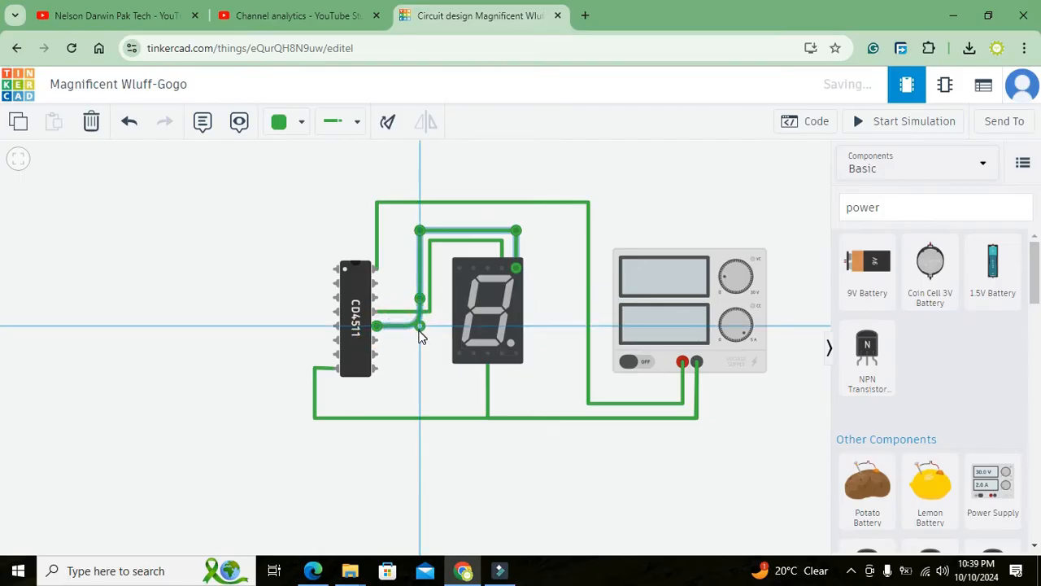
click(419, 317)
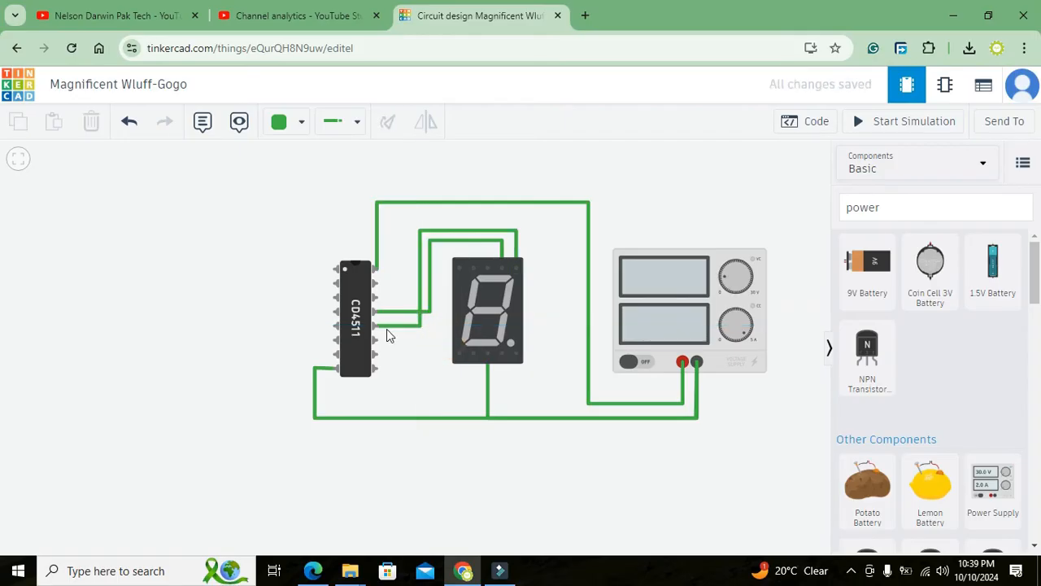
mouse_move(475, 295)
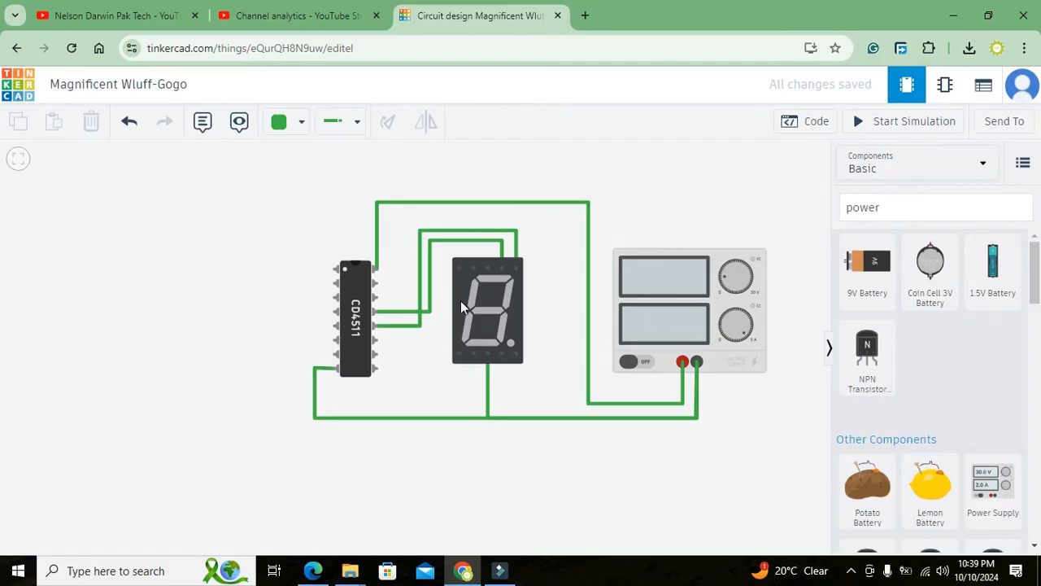
mouse_move(488, 352)
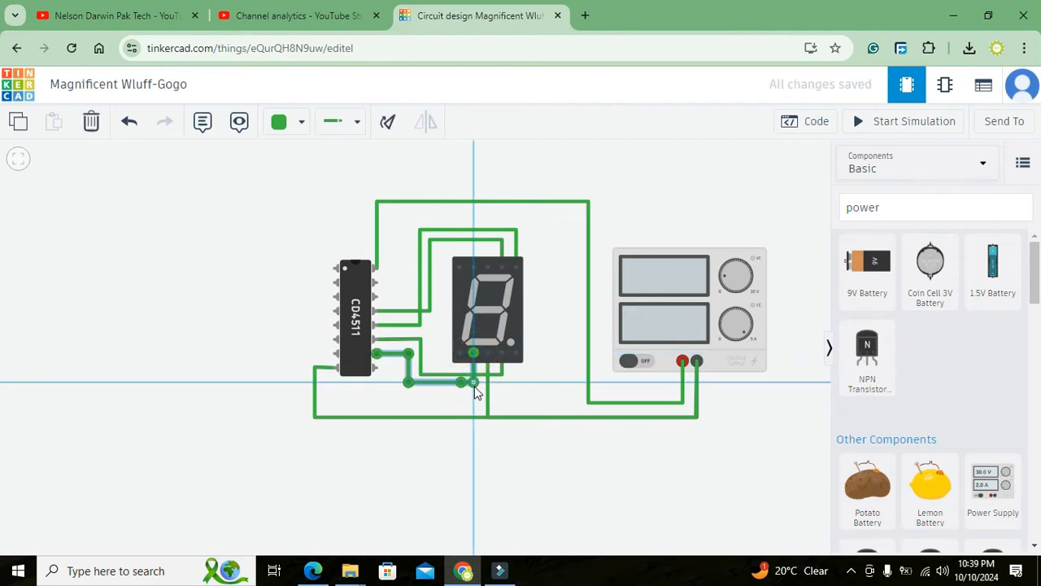
click(464, 382)
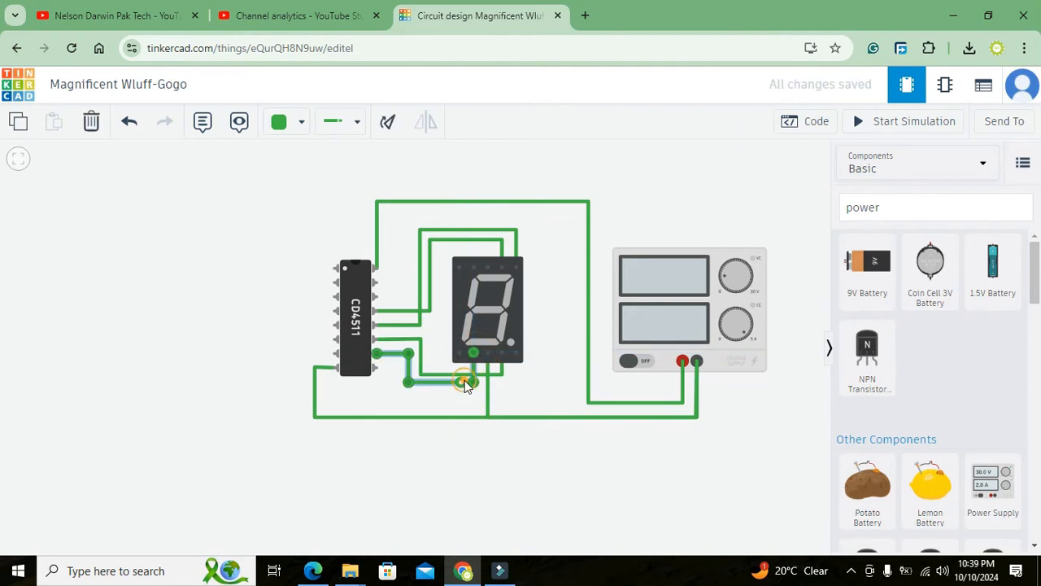
drag(464, 382, 462, 400)
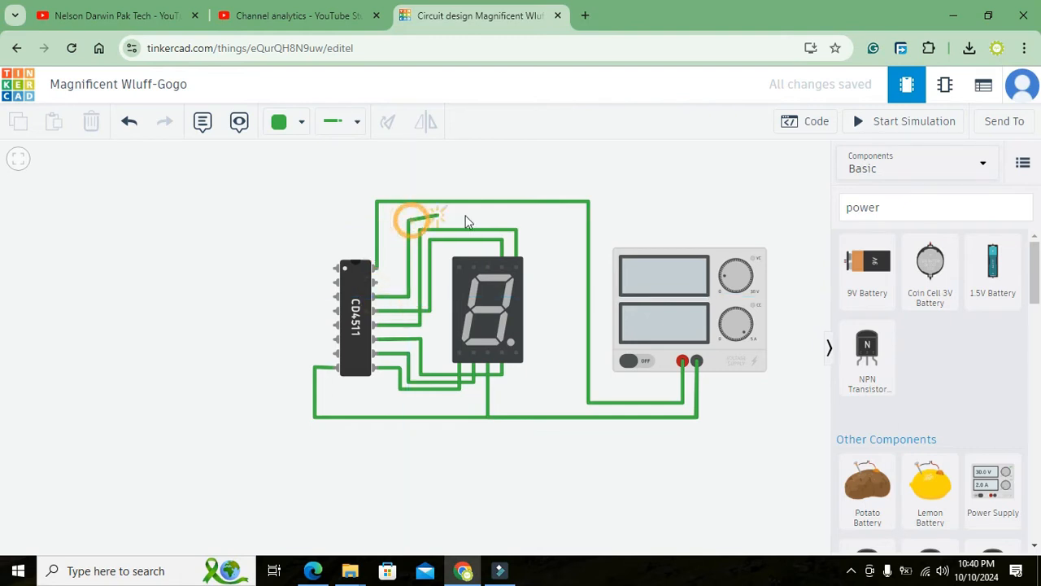
mouse_move(488, 267)
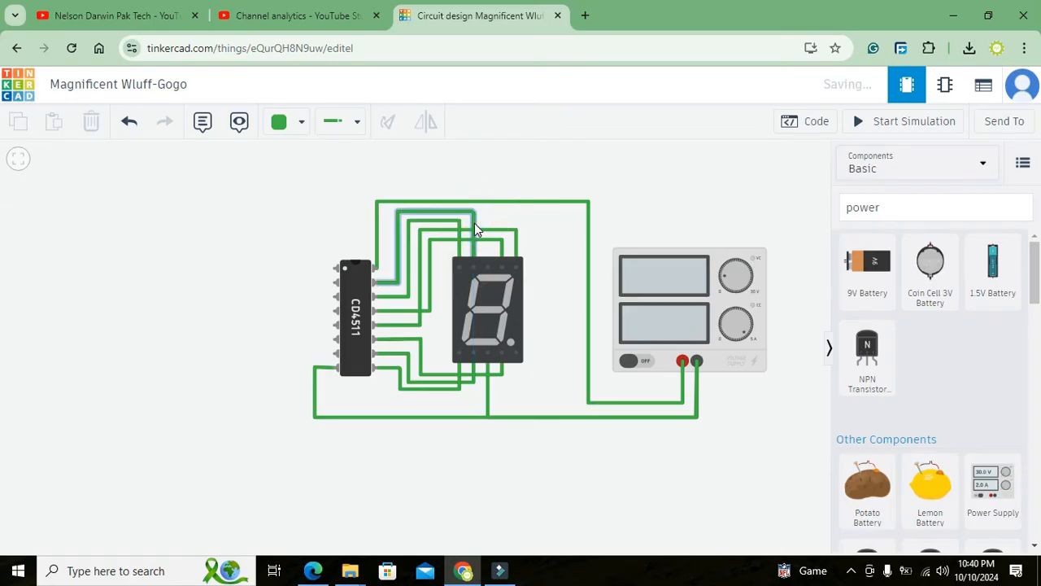
Finish the last segment wire and start a new wire from the CD4511 Blanking pin
click(485, 212)
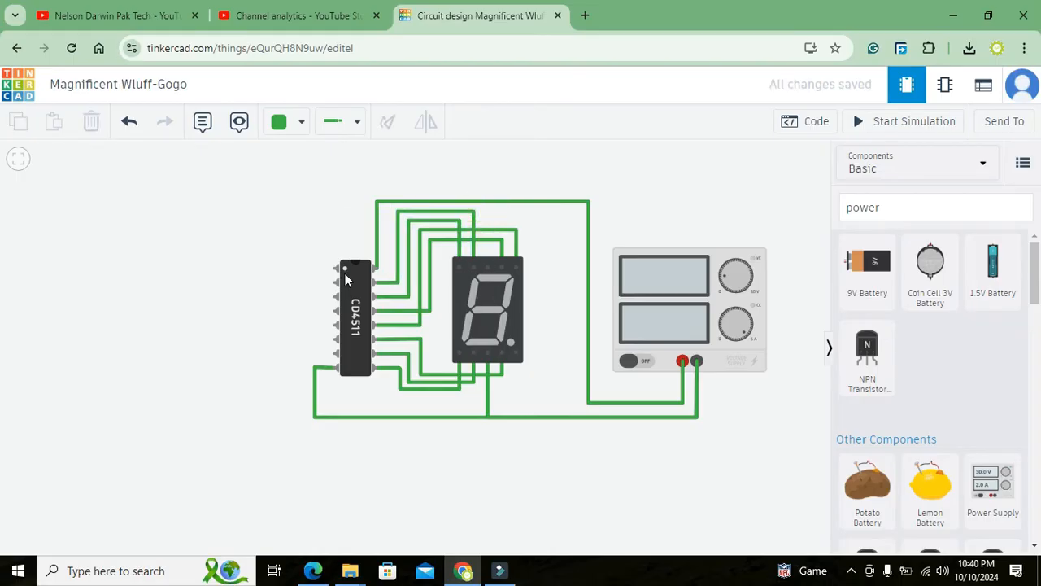
mouse_move(333, 268)
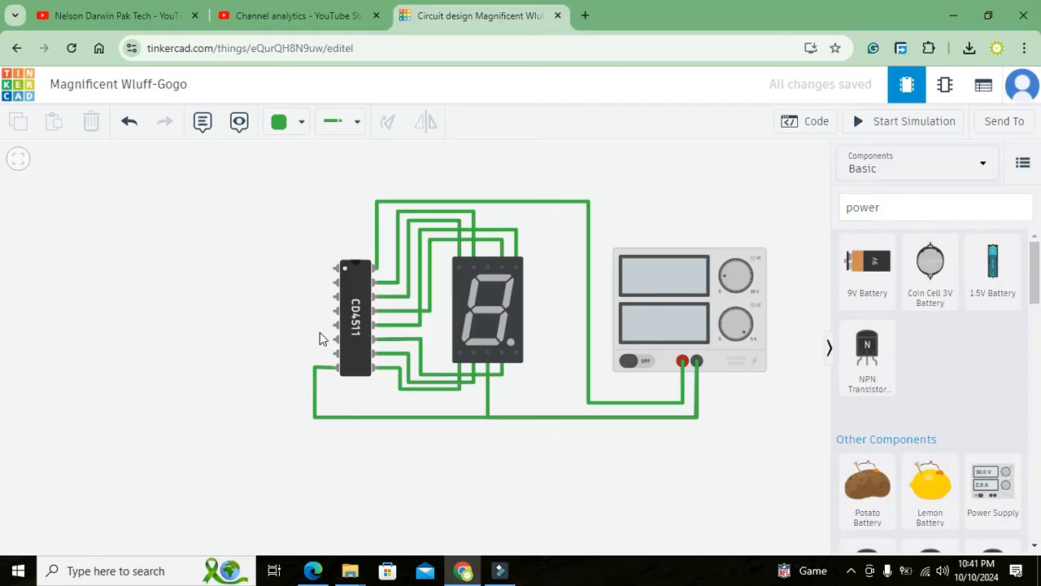
mouse_move(485, 305)
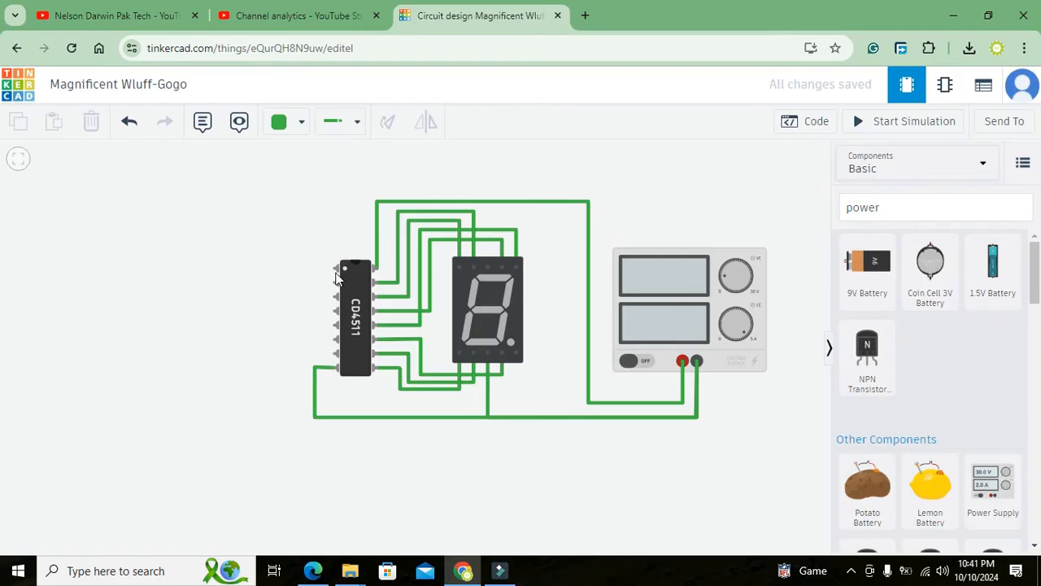
mouse_move(335, 270)
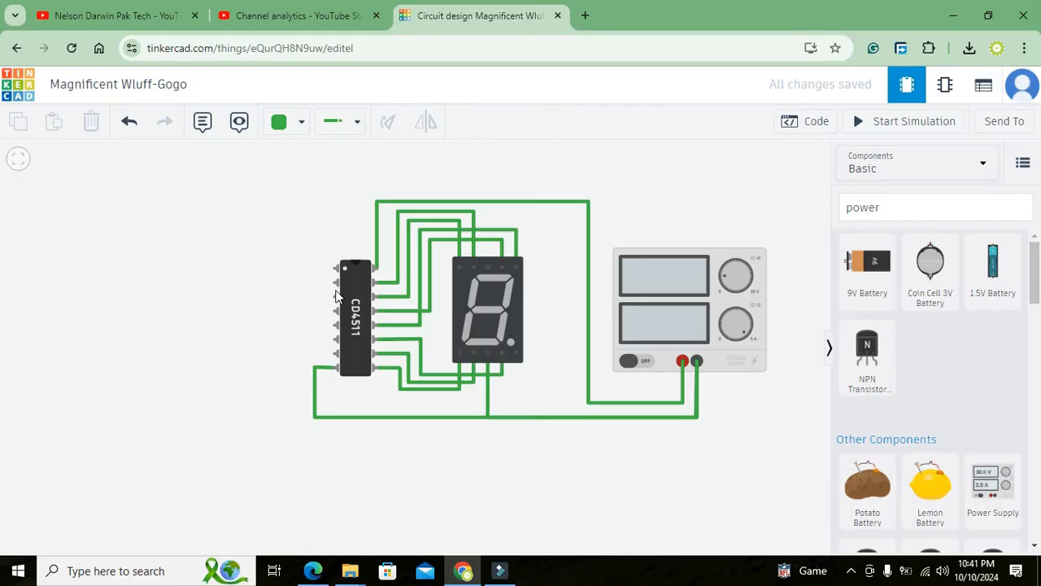
mouse_move(335, 296)
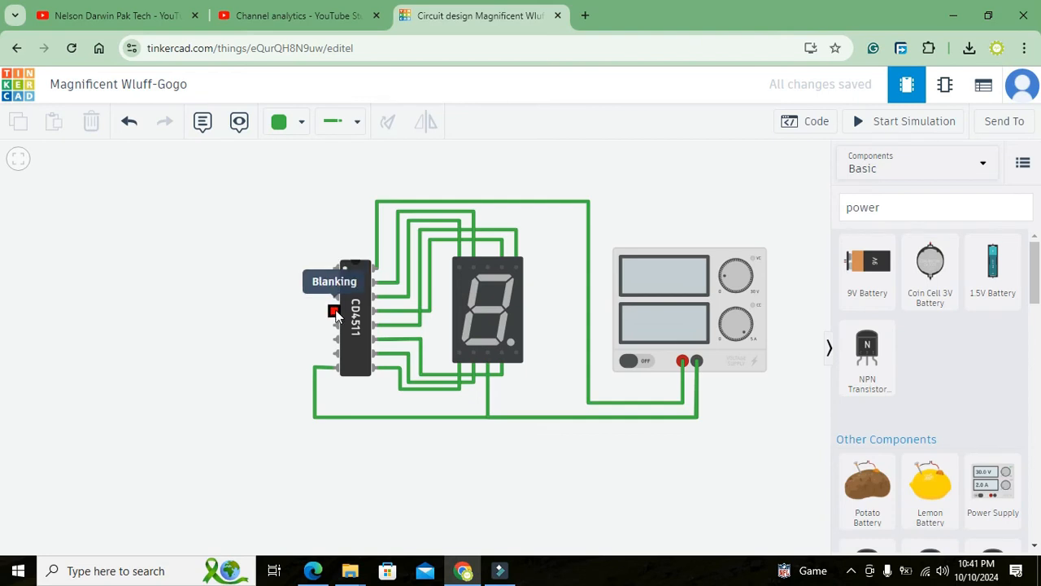
mouse_move(335, 336)
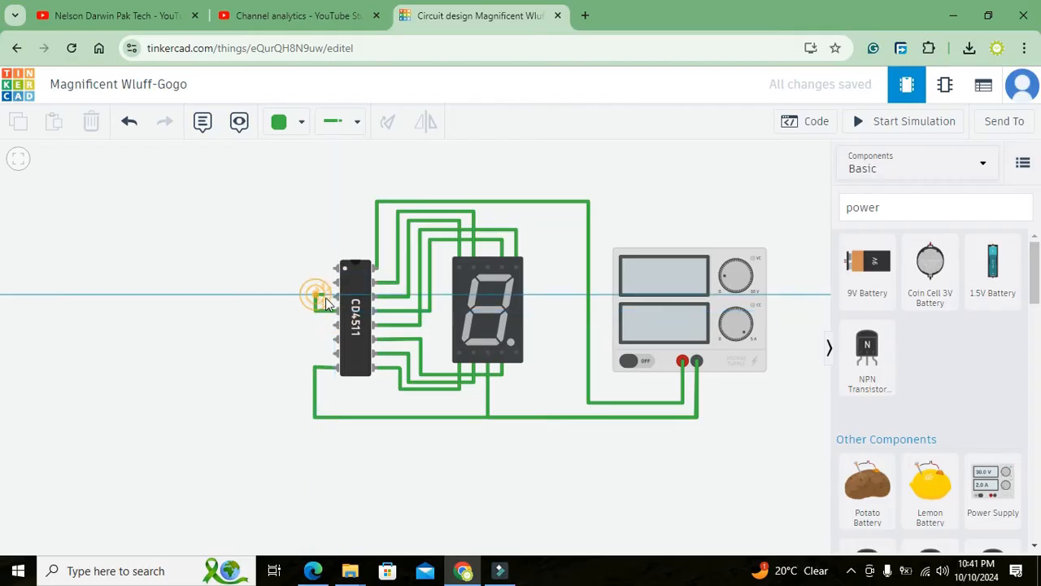
click(316, 296)
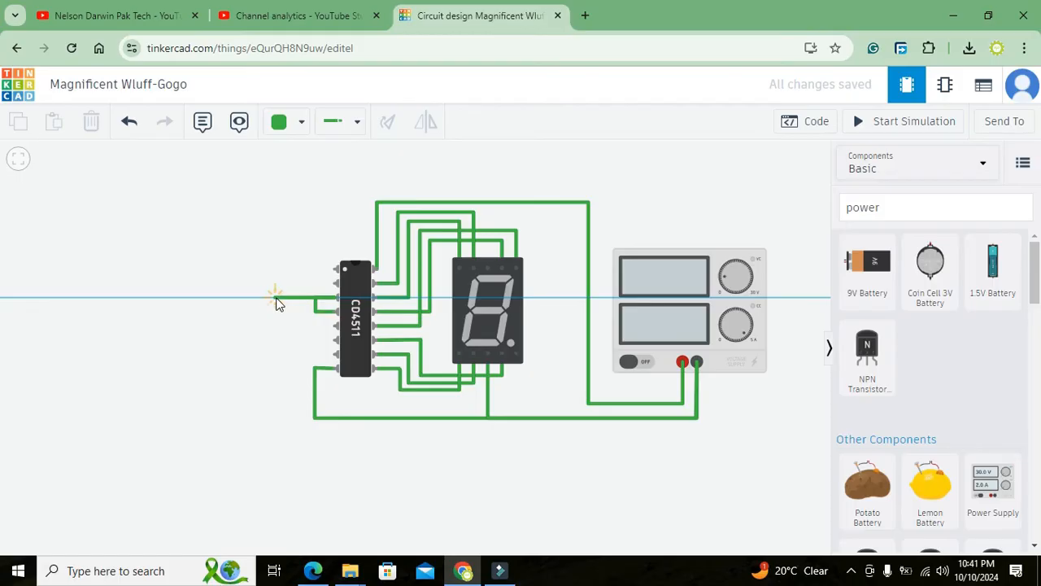
mouse_move(290, 301)
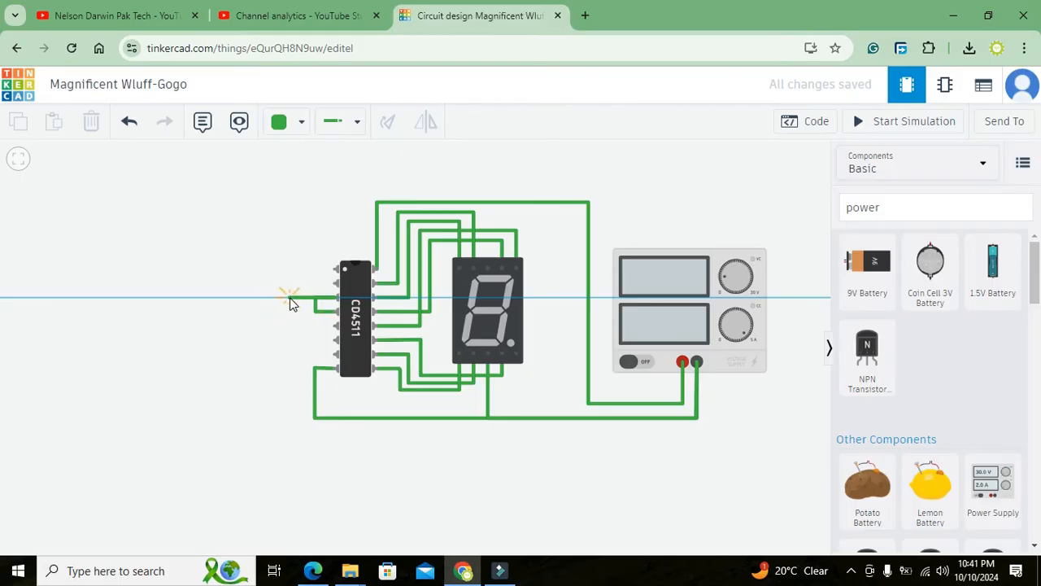
mouse_move(292, 439)
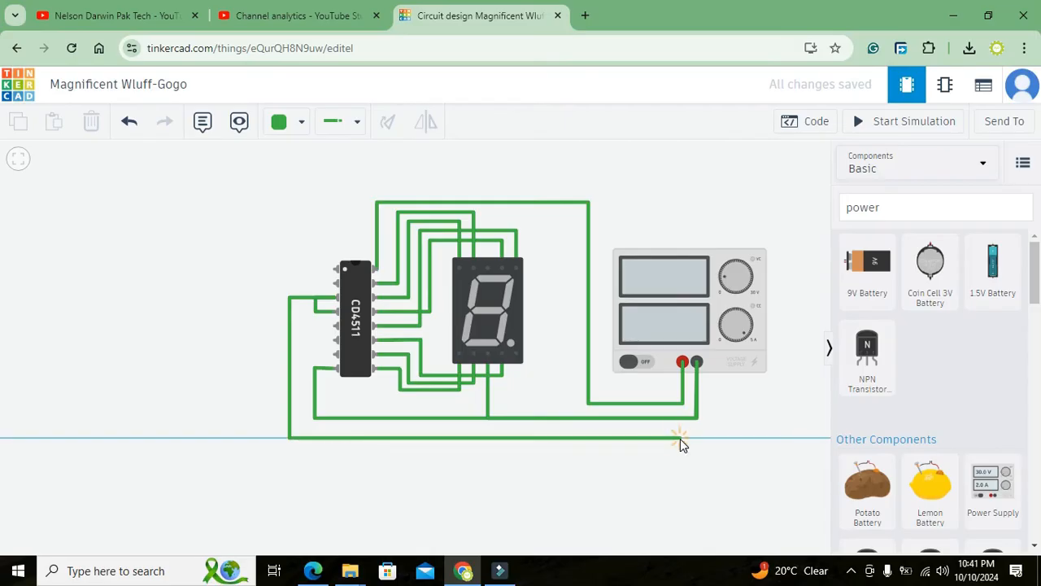
Route the Blanking wire beneath the circuit to the power supply terminal and reshape the bottom wire
drag(682, 442, 682, 361)
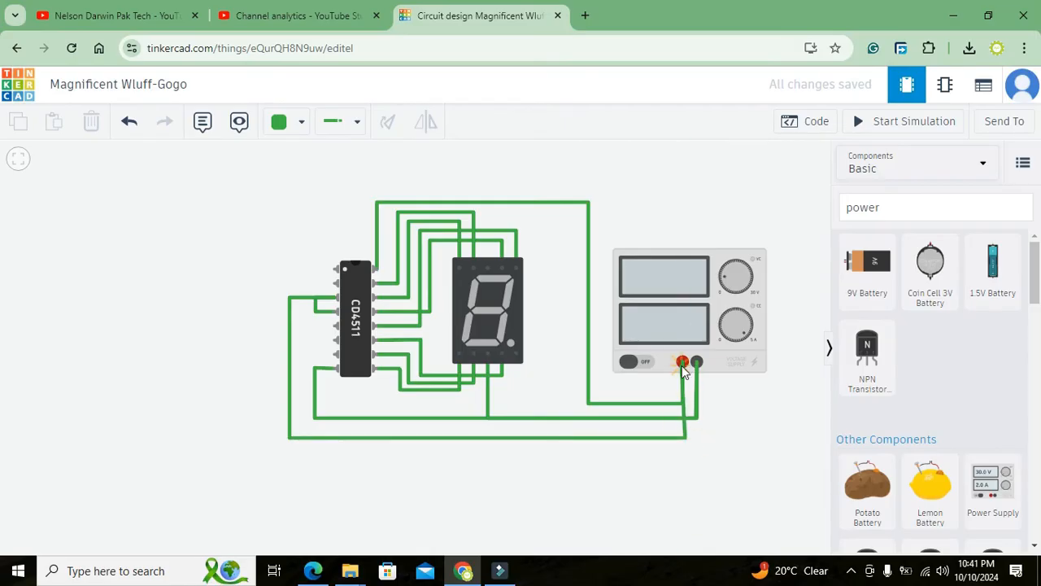
click(683, 361)
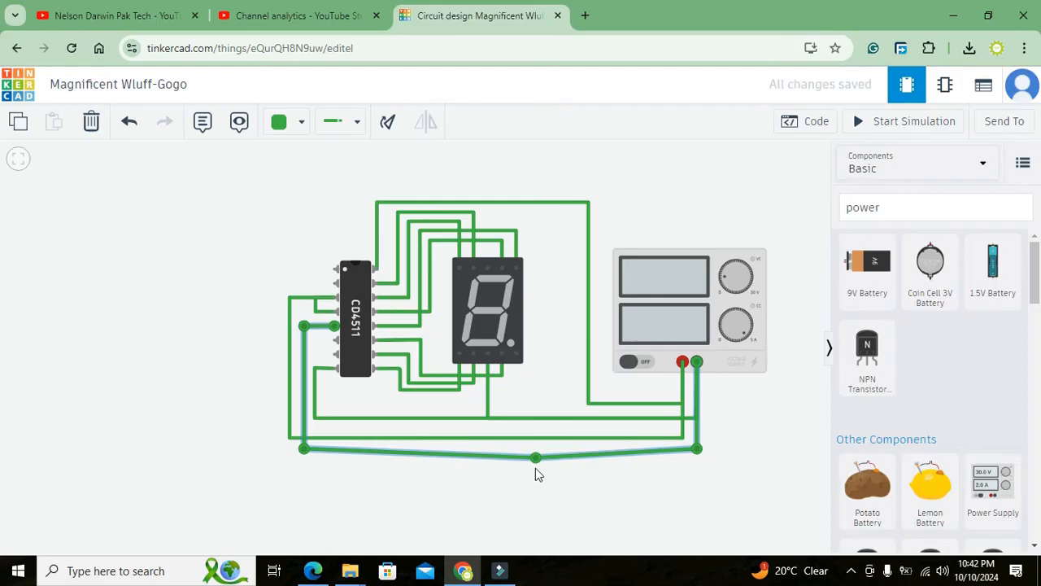
drag(535, 458, 536, 449)
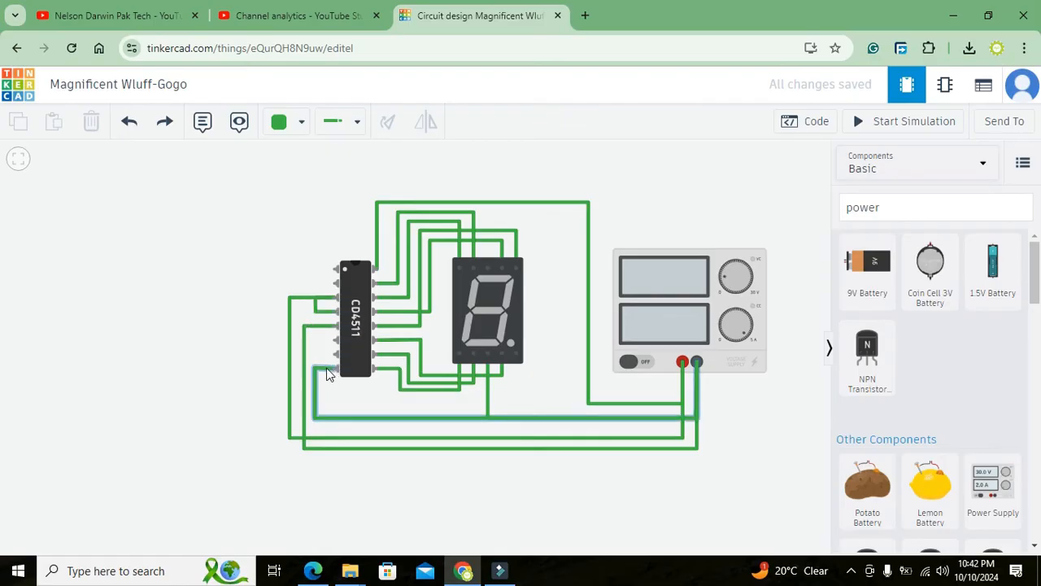
mouse_move(334, 329)
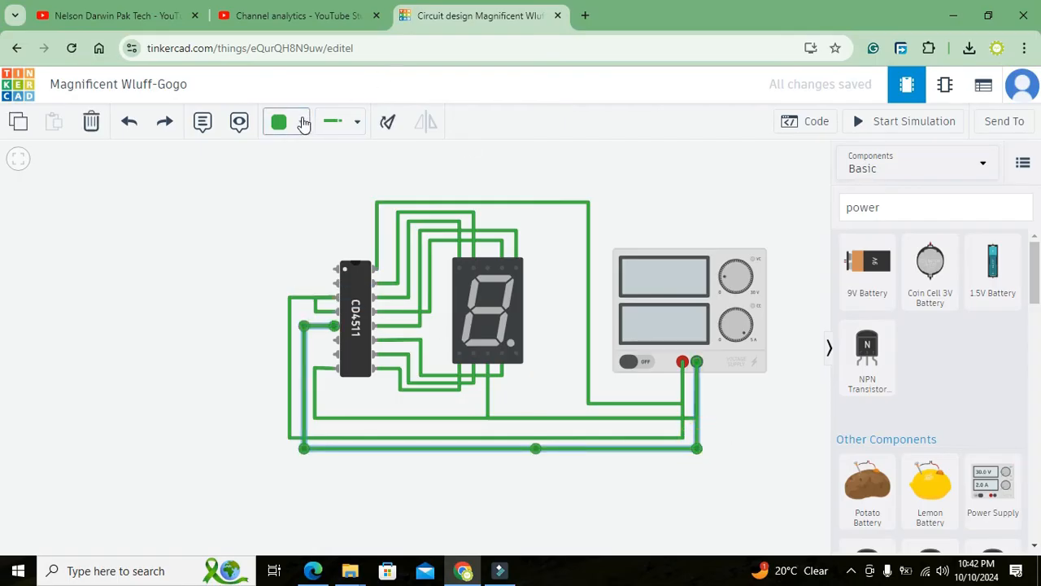
Colour both bottom ground wires to the supply's negative terminal Black
click(356, 121)
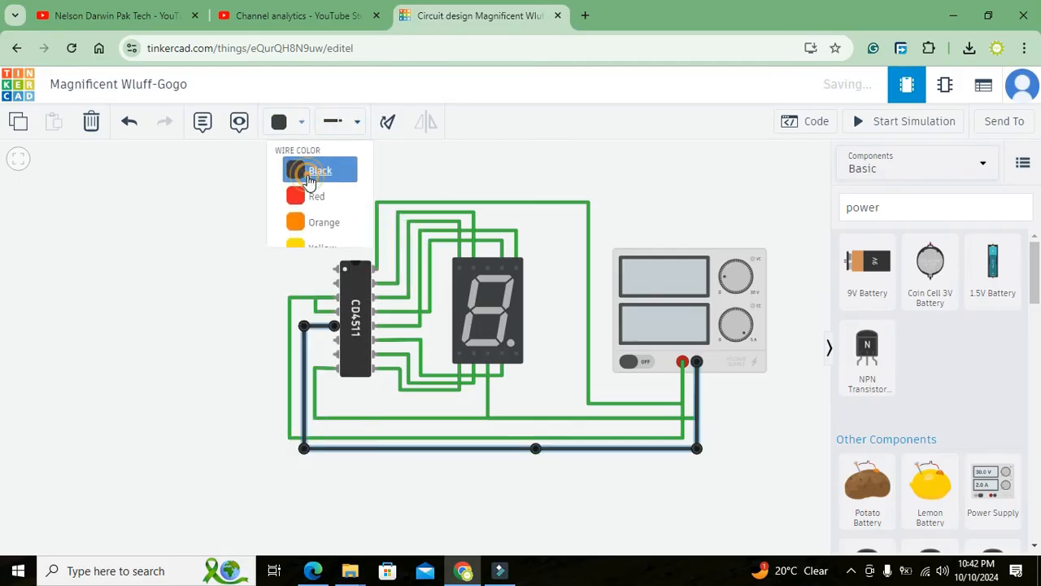
click(319, 171)
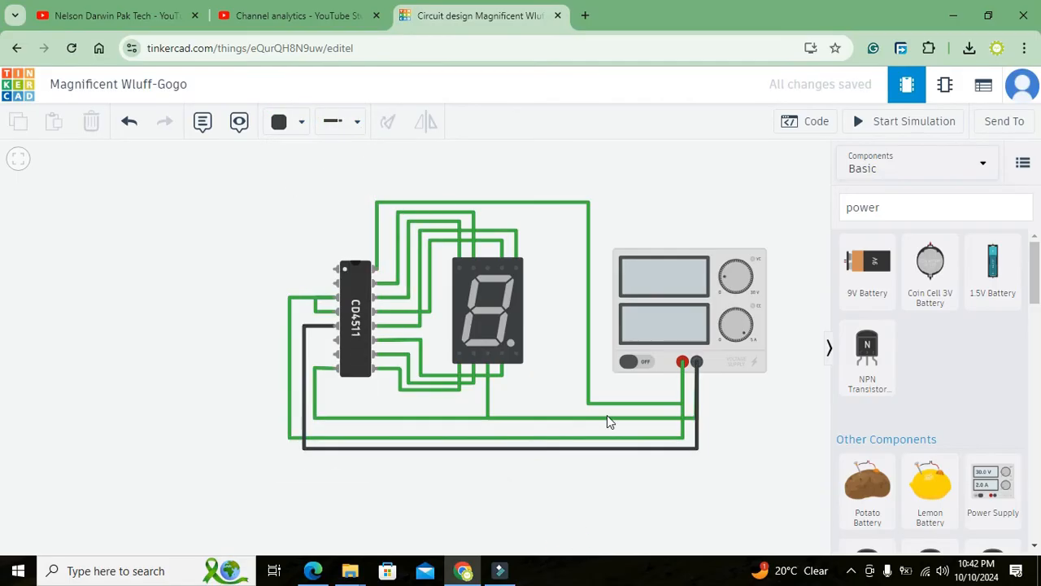
click(606, 419)
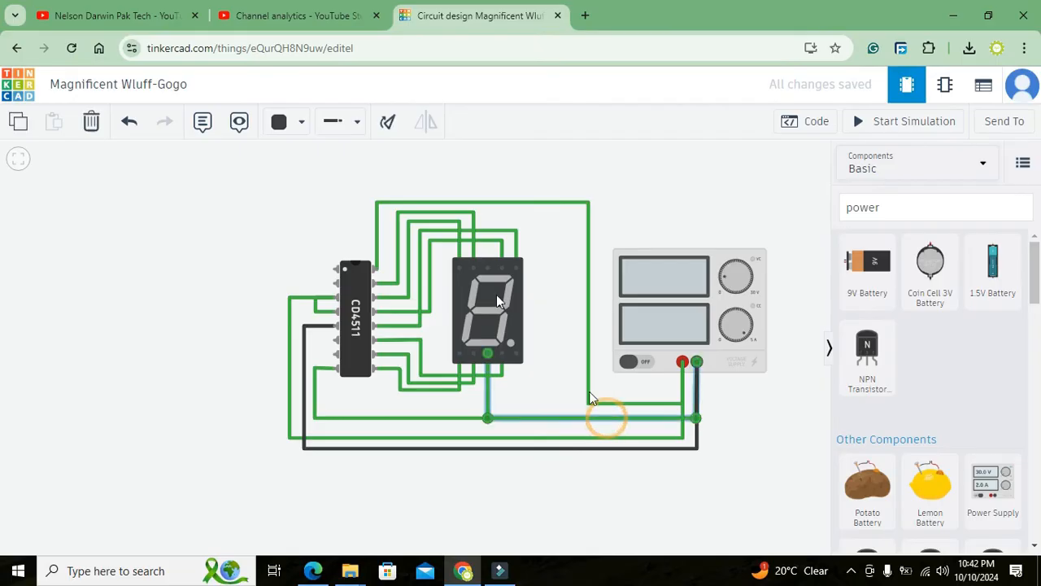
click(280, 121)
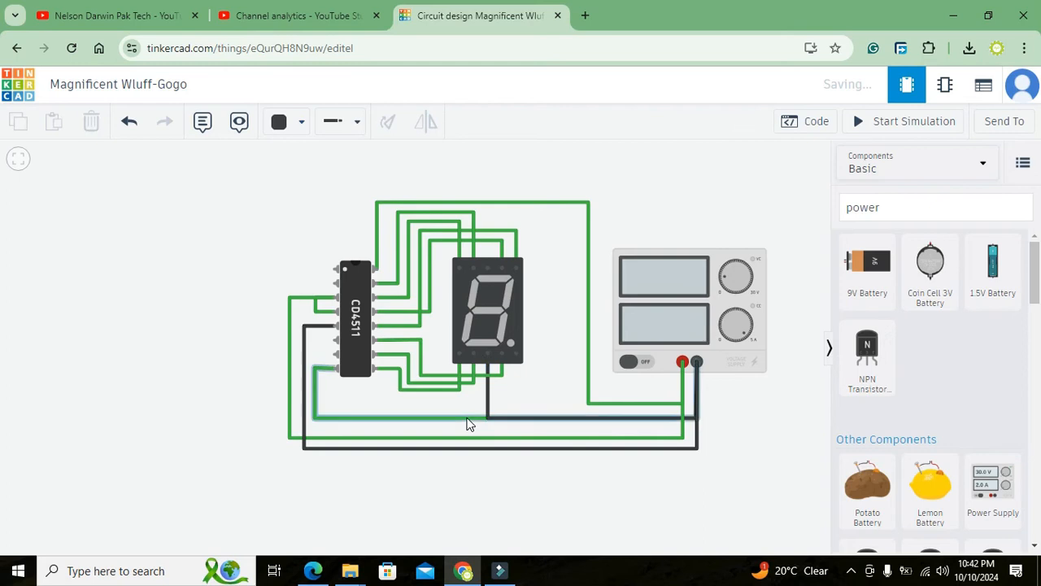
click(279, 121)
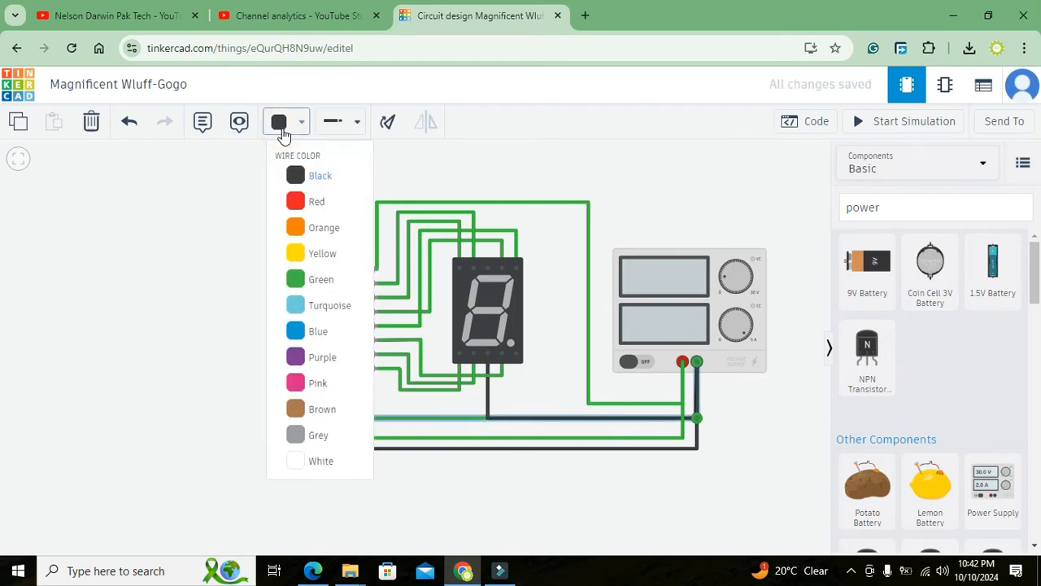
click(297, 202)
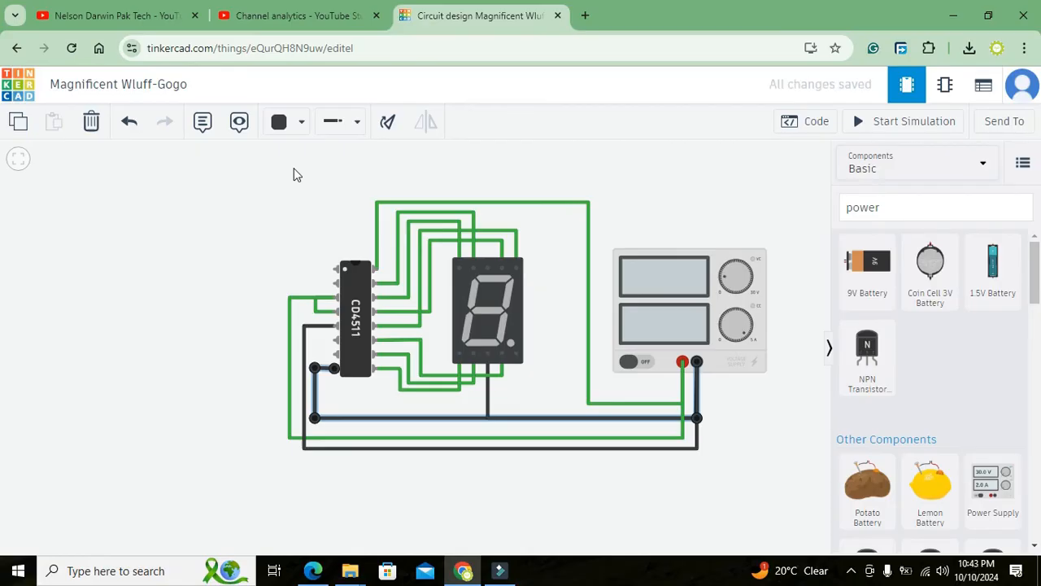
mouse_move(249, 247)
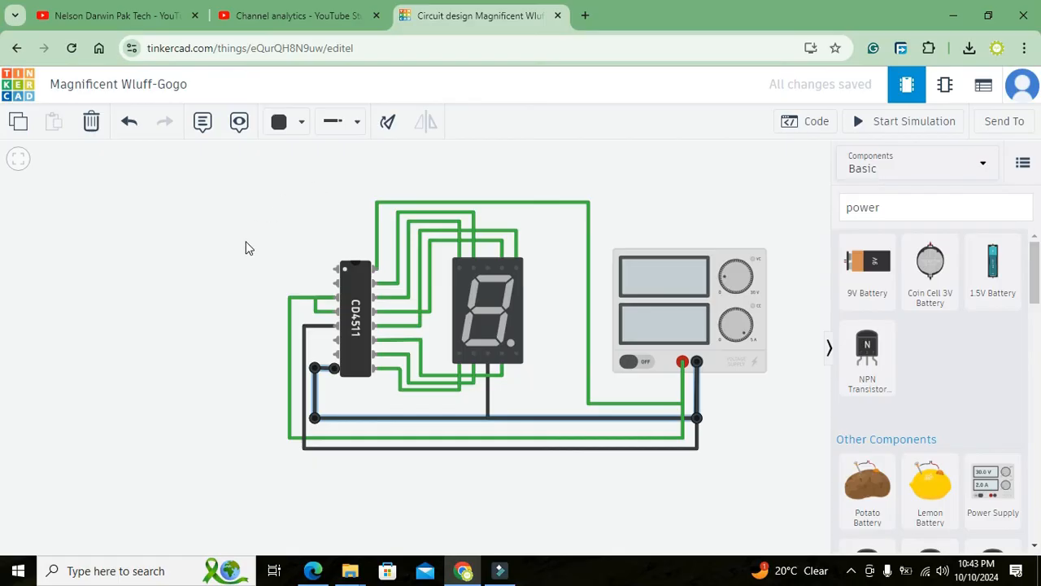
Search the library for 'push' and place a pushbutton left of the circuit
click(936, 206)
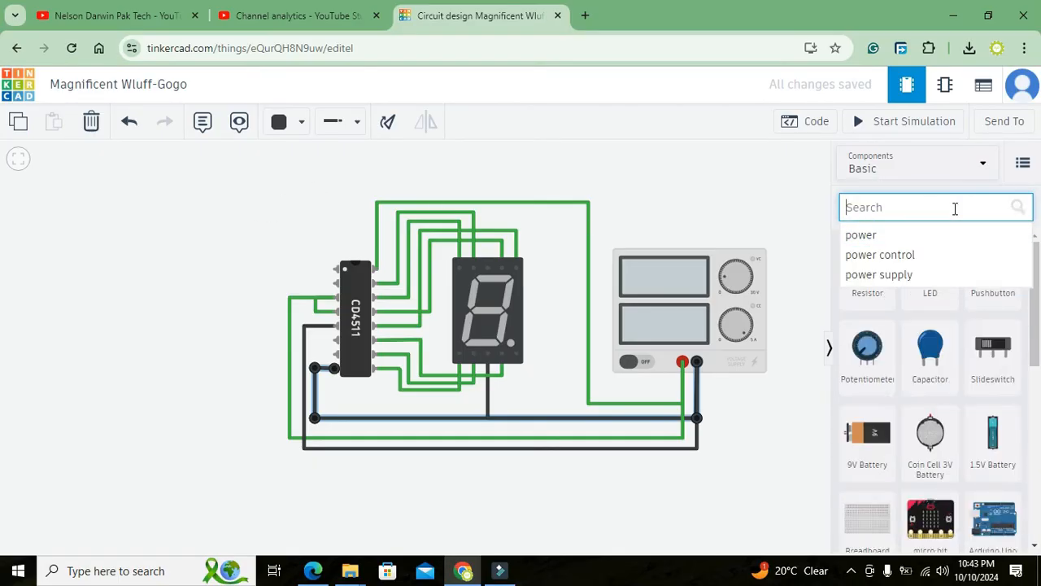
text(push)
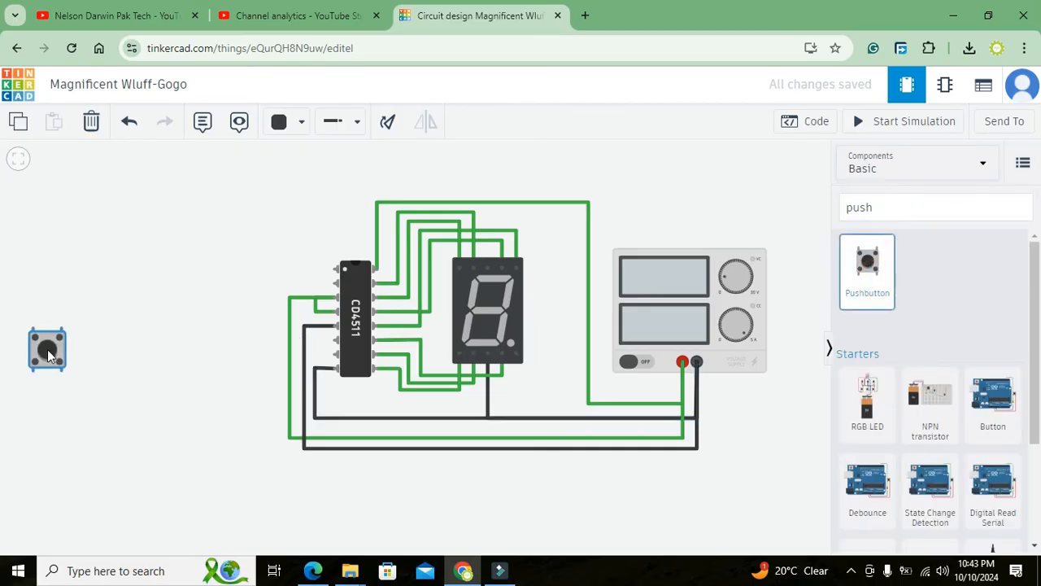
drag(45, 350, 91, 341)
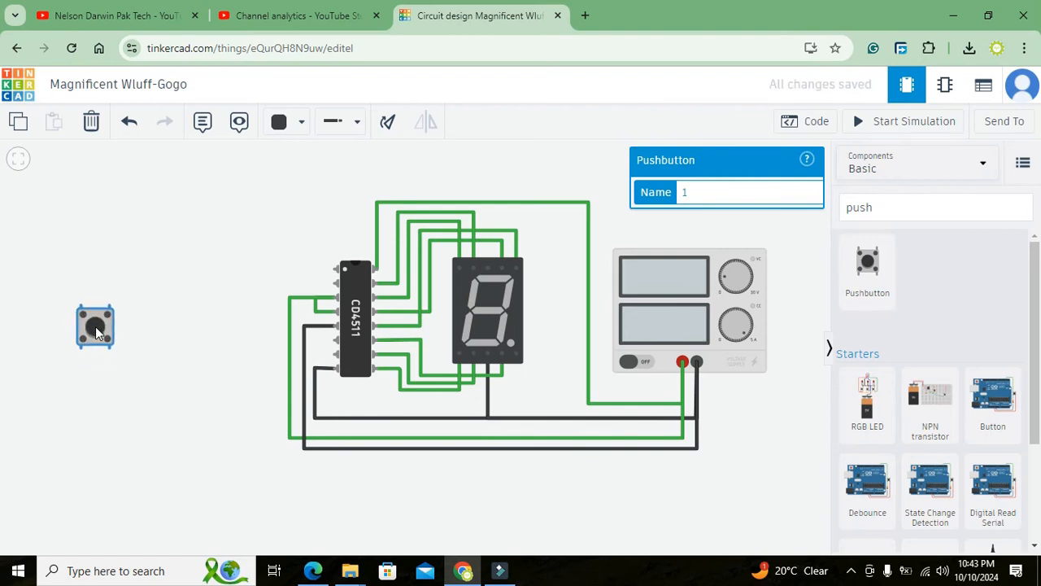
mouse_move(517, 221)
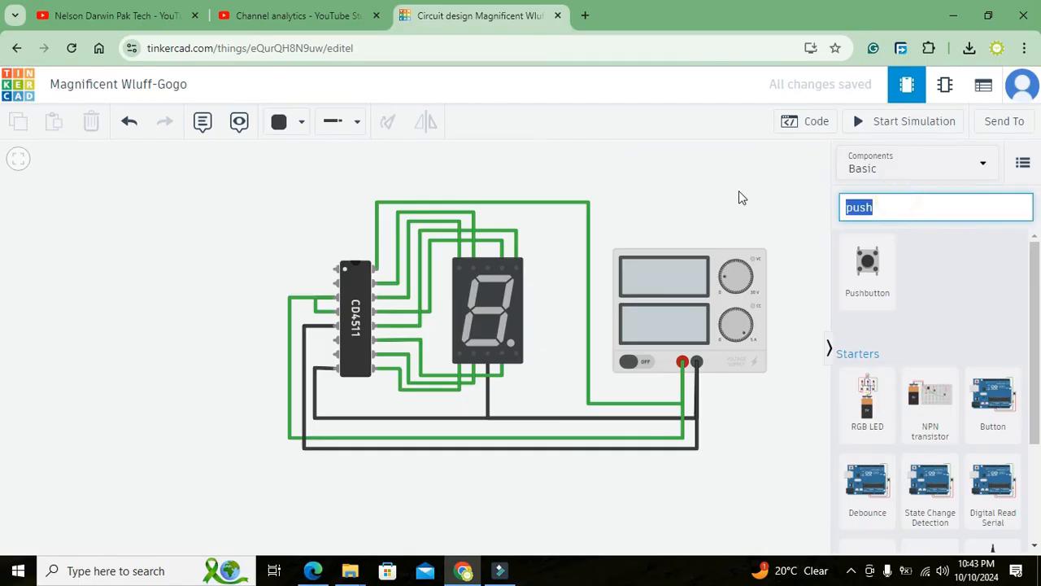
Search 'dip' instead and add the DIP Switch SPST x 4 left of the CD4511
click(905, 120)
text(d)
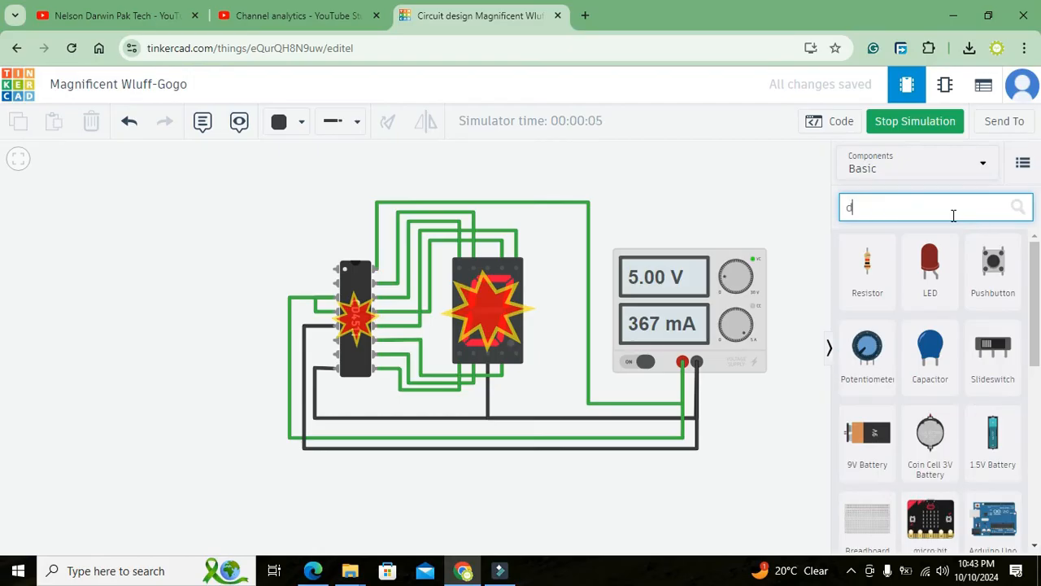
text(ip)
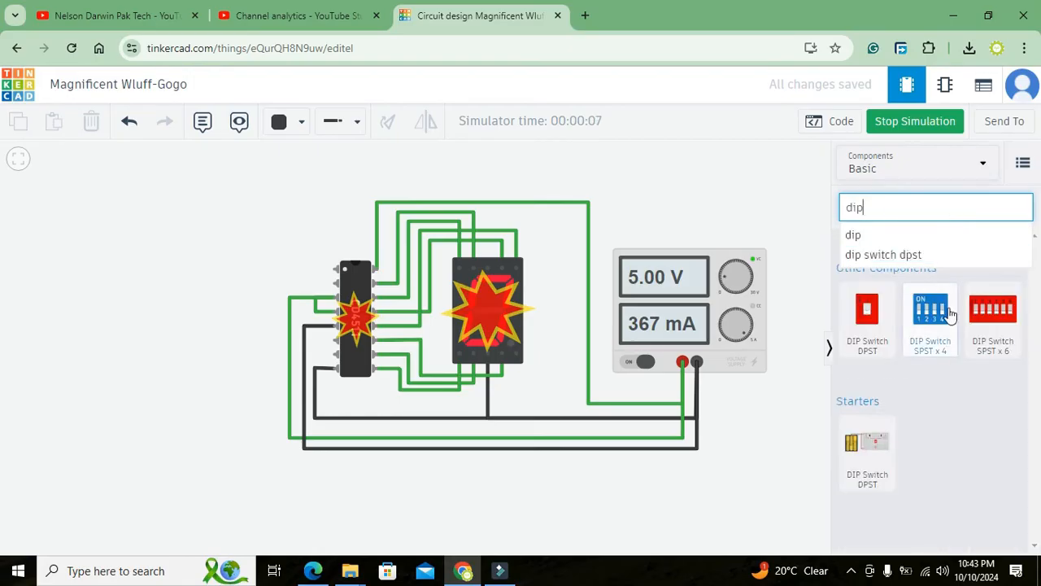
click(915, 120)
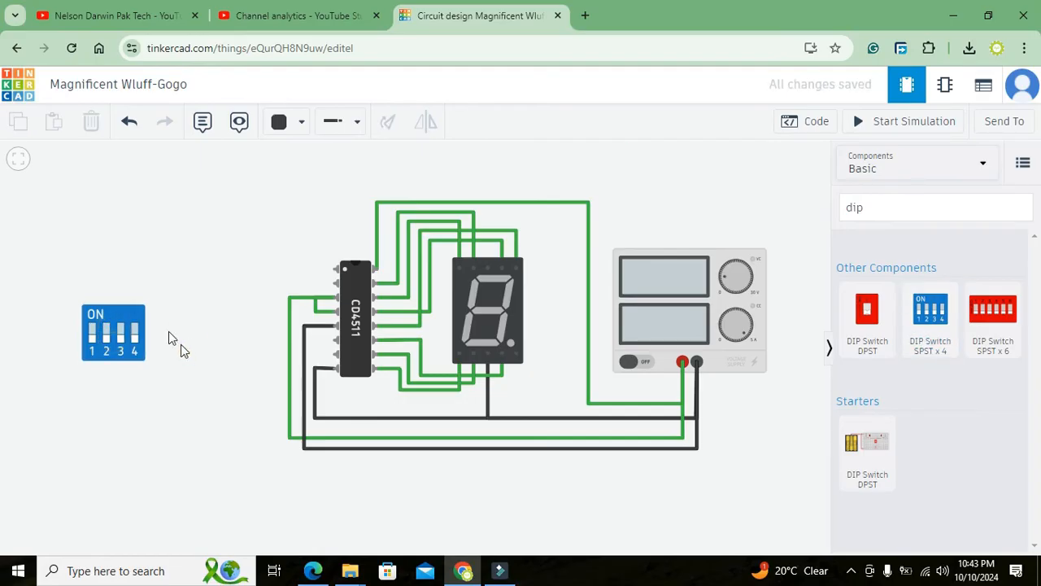
Wire the DIP switch's common pins around to the supply's + terminal and colour the wire red
click(113, 332)
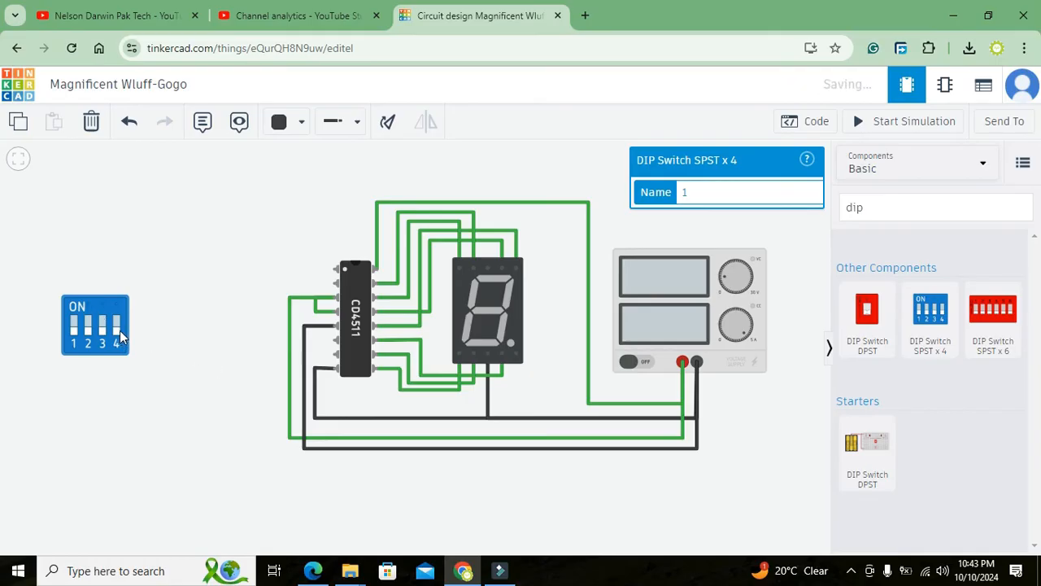
mouse_move(335, 270)
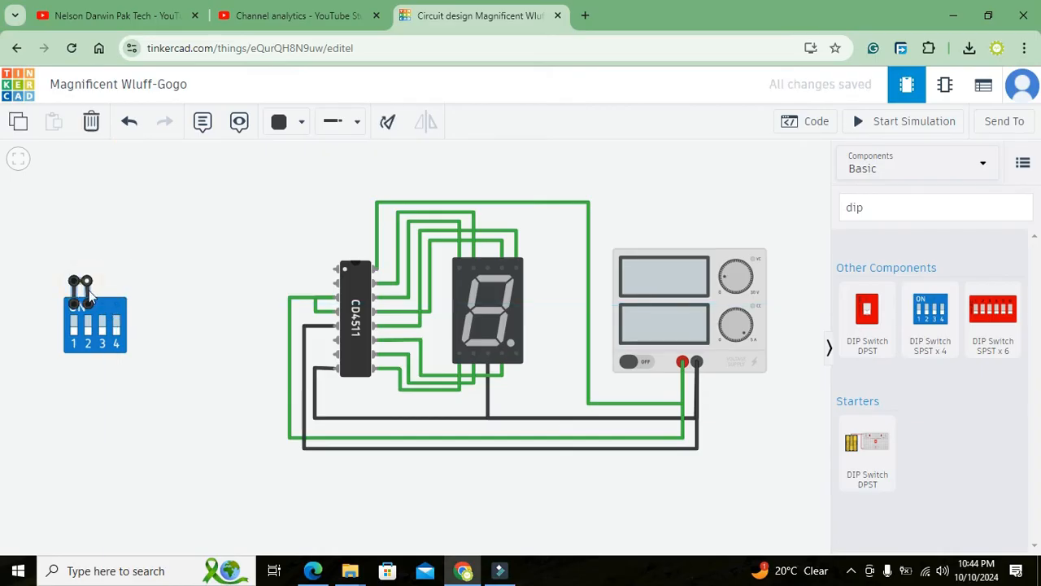
click(81, 291)
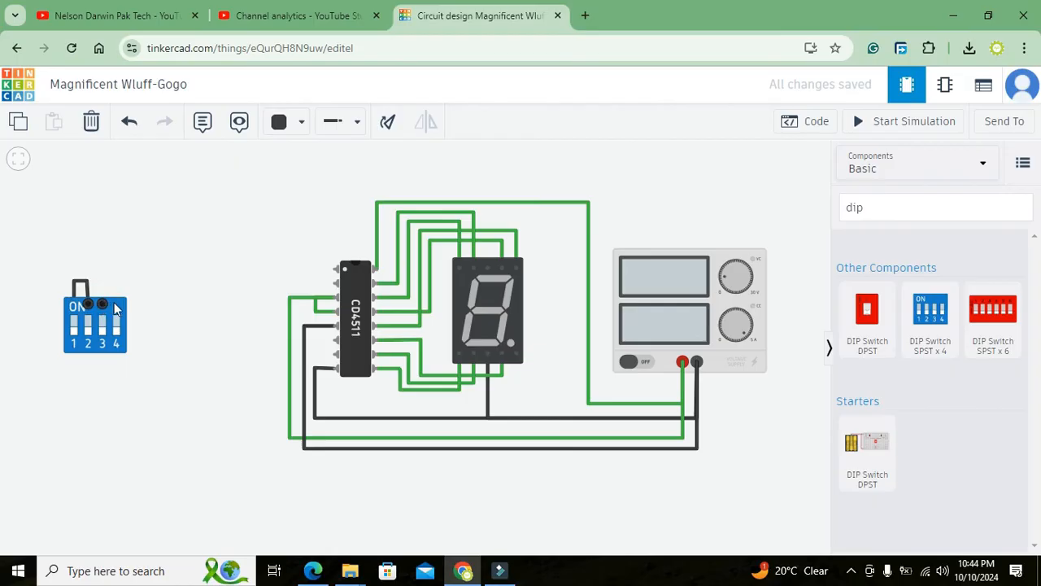
click(98, 306)
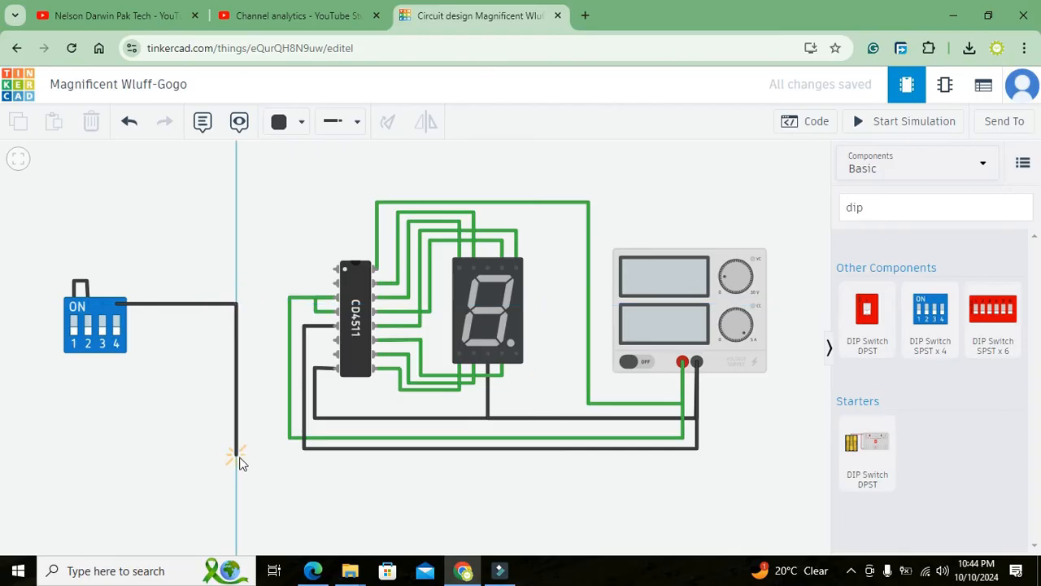
drag(238, 457, 638, 488)
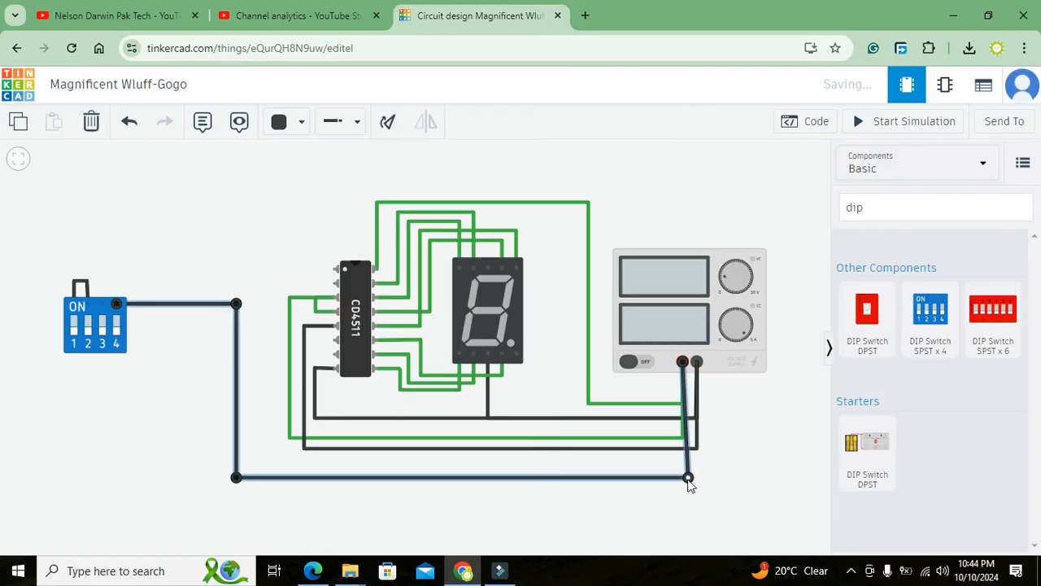
click(687, 476)
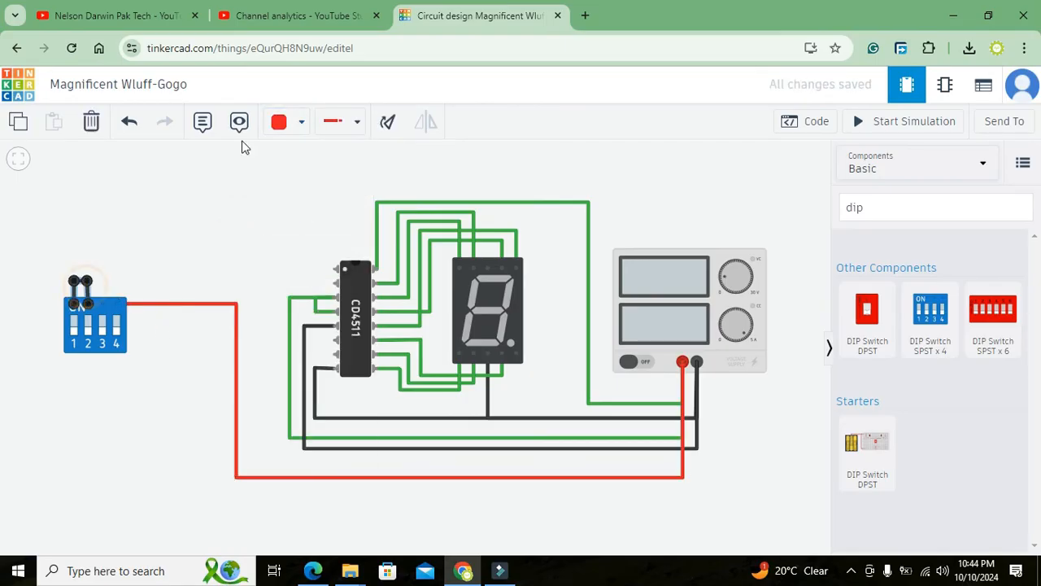
click(280, 120)
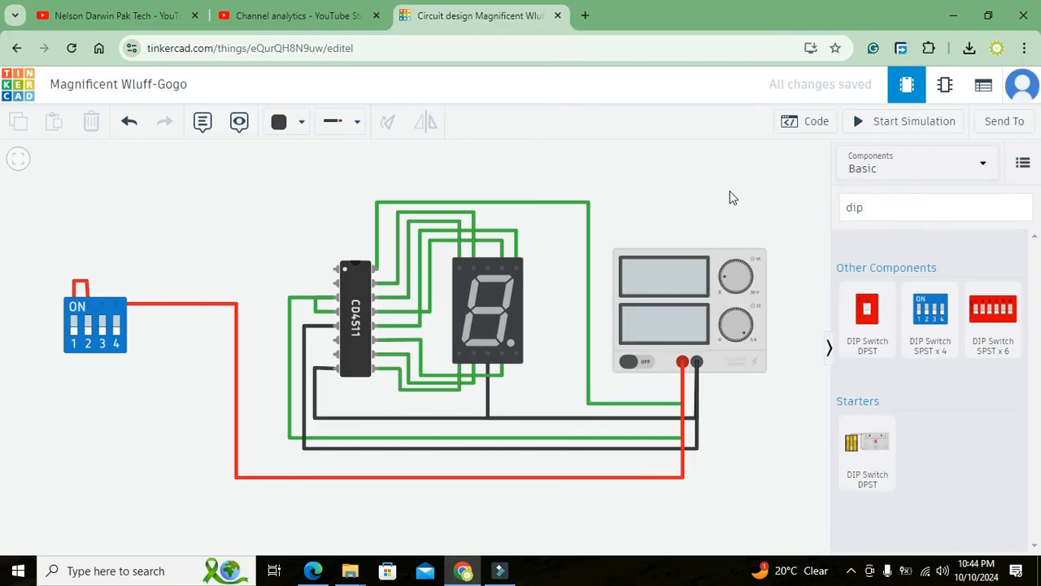
Search components for '1k' to get the 1 kΩ resistors under the switch
click(920, 207)
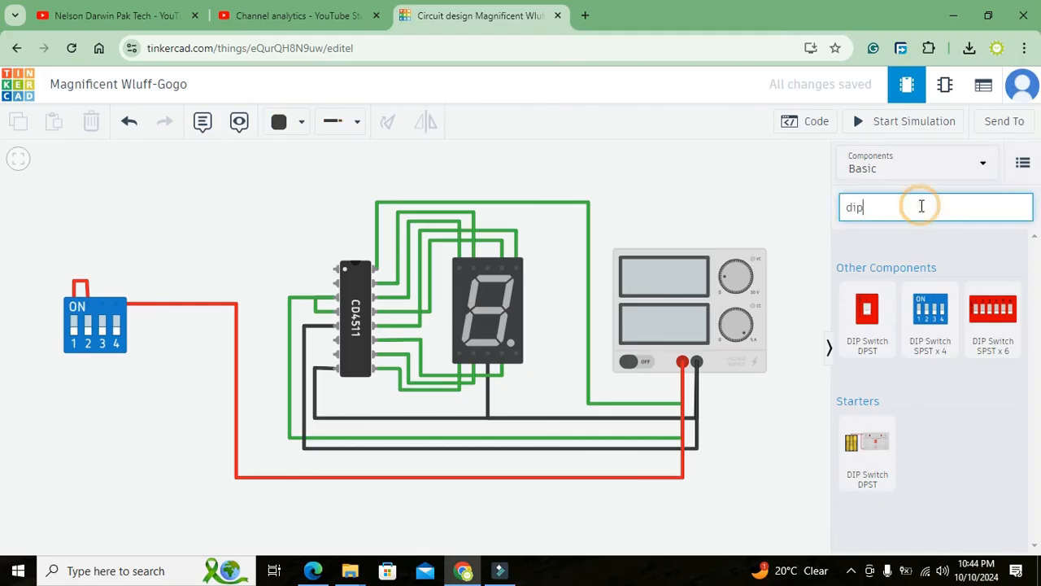
text(1)
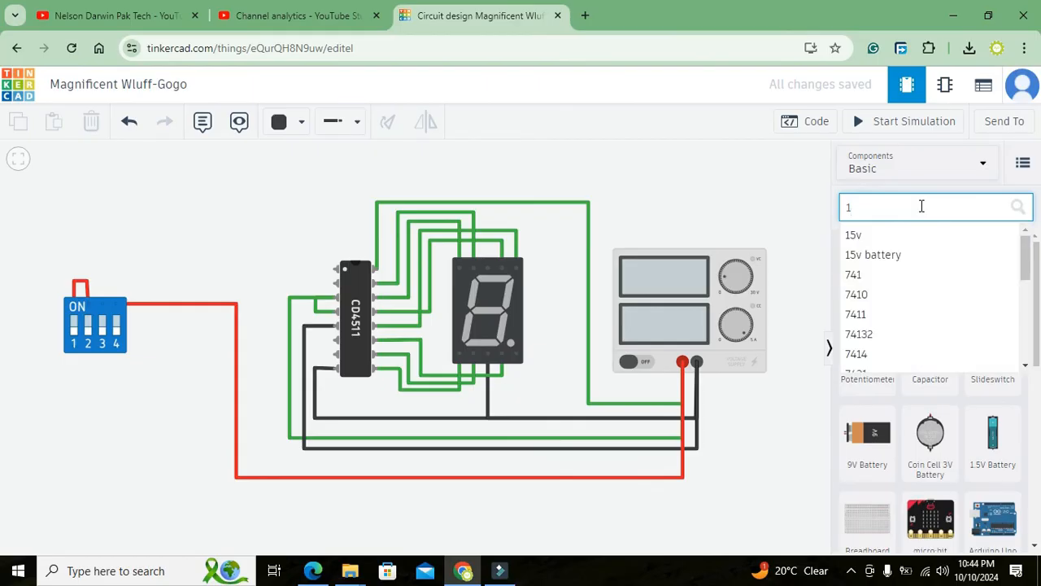
text(k)
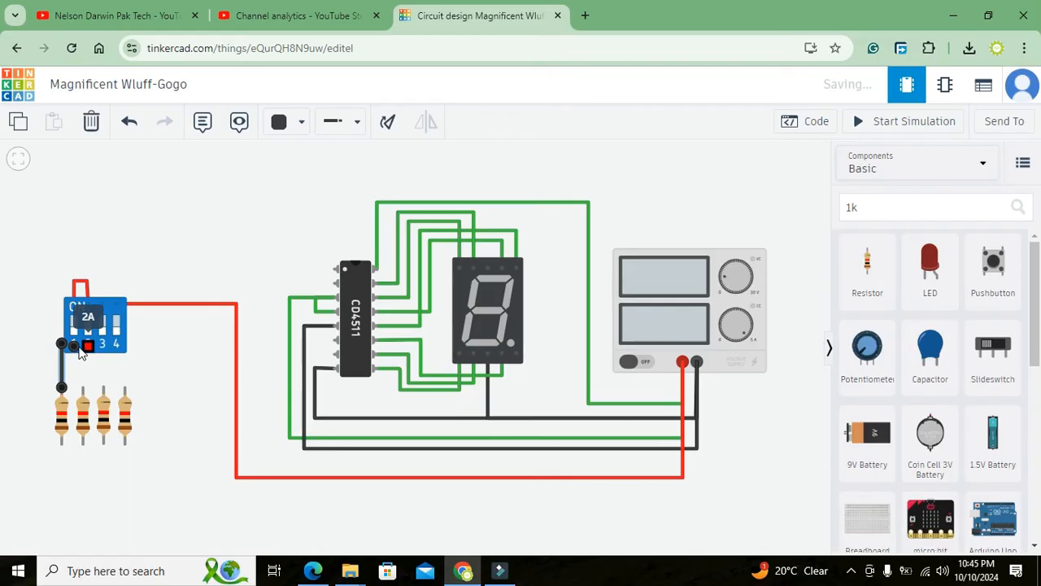
Wire switch pins 2 and 3 to their resistors, confirming the 1 kΩ resistance value
click(88, 342)
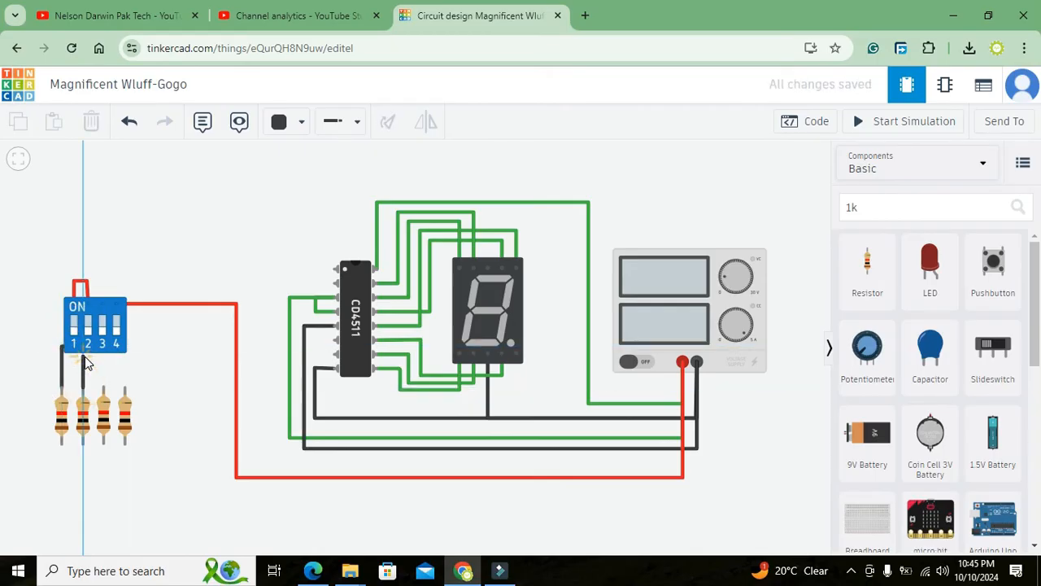
click(81, 415)
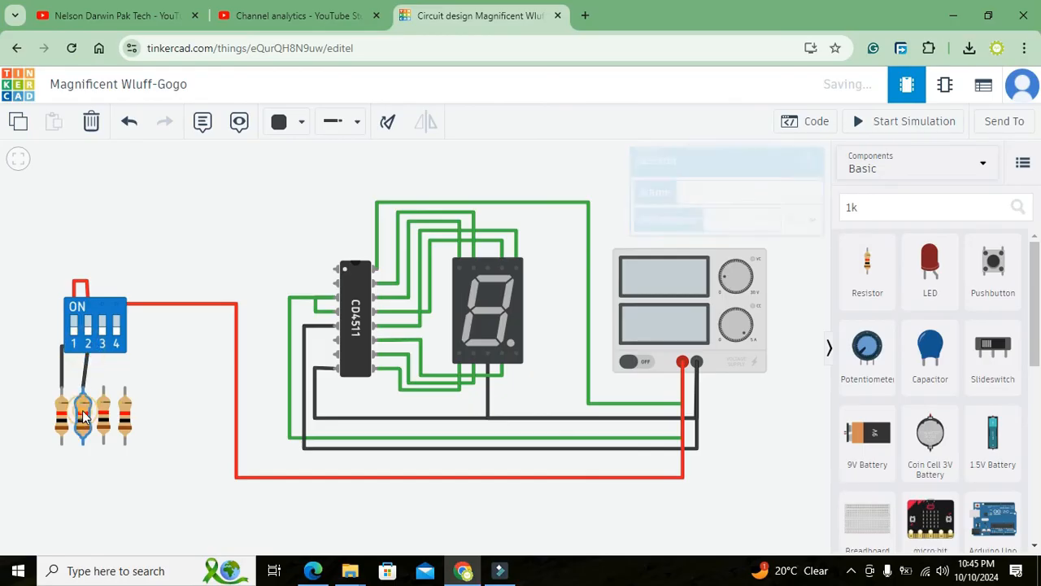
click(85, 415)
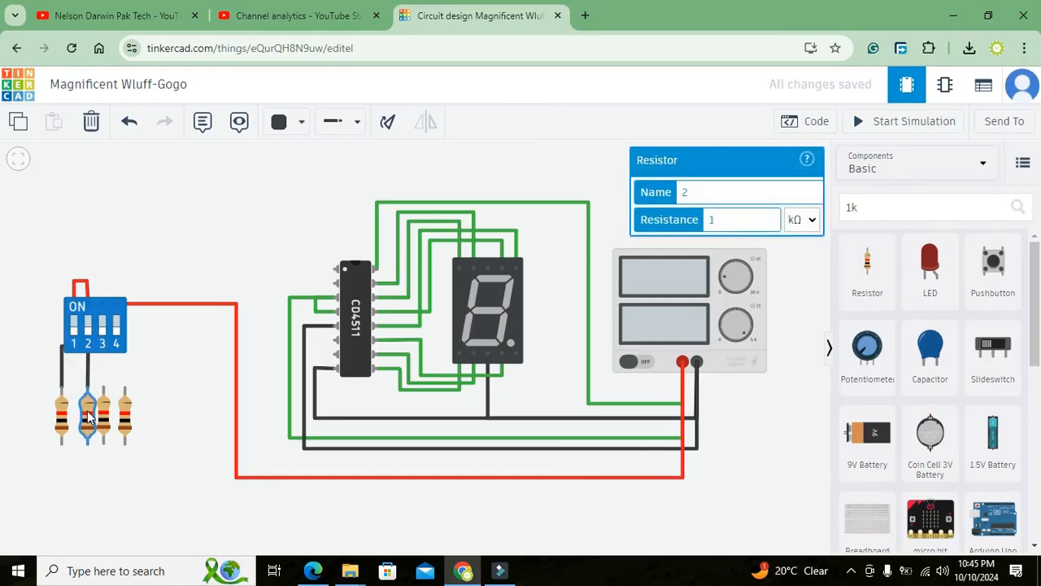
click(104, 415)
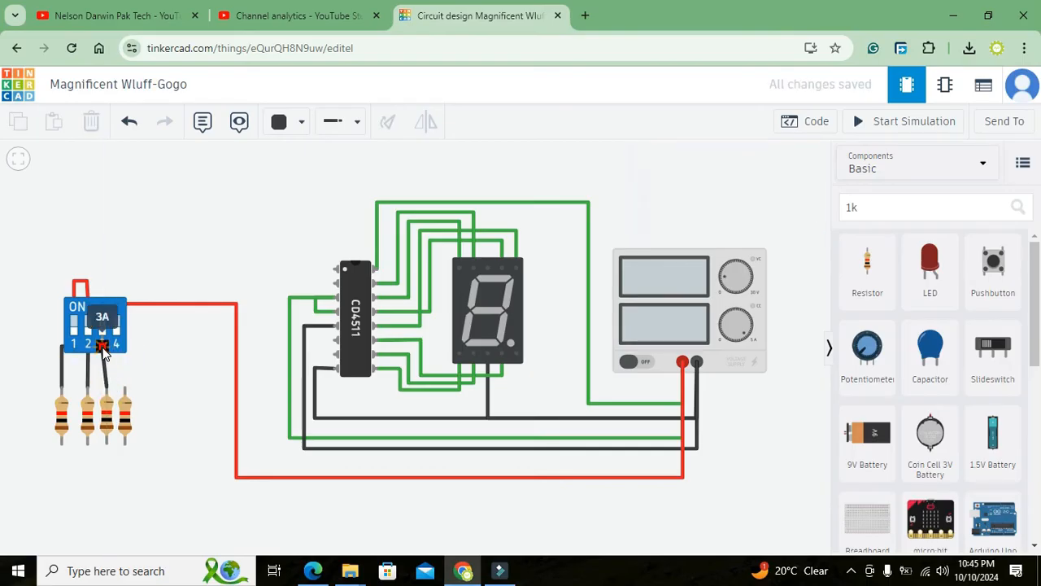
click(101, 326)
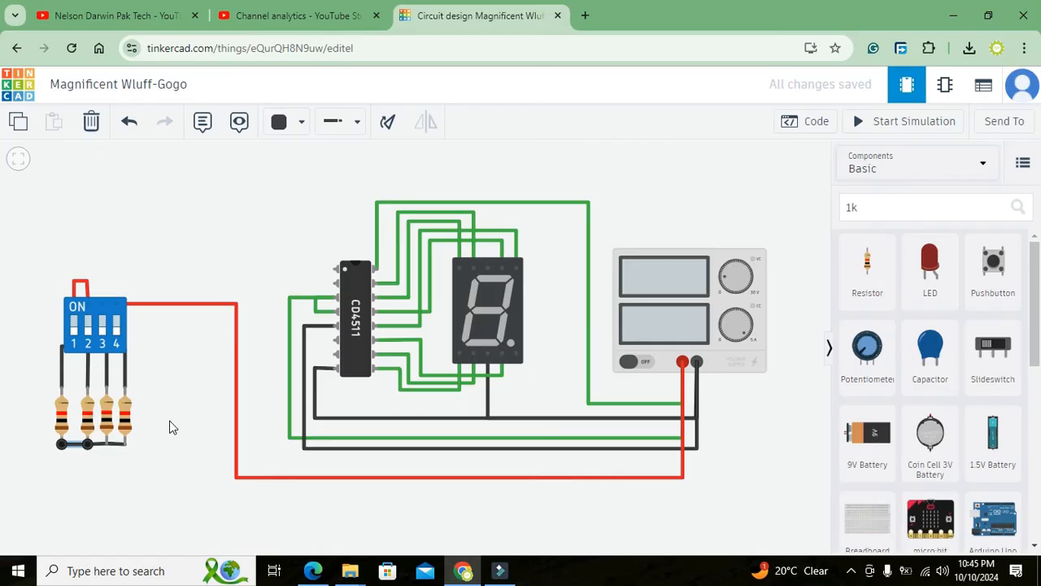
mouse_move(124, 420)
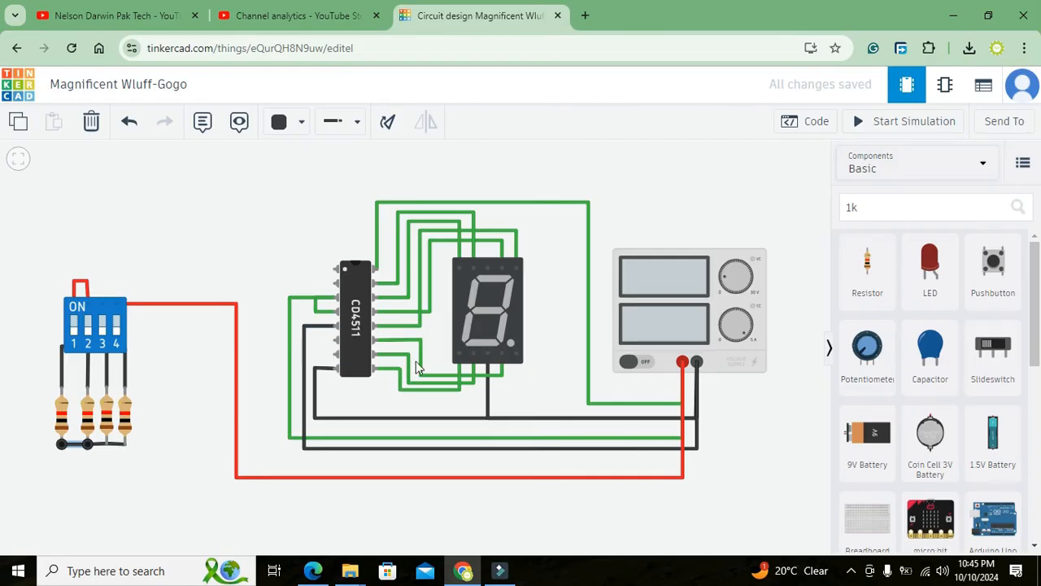
mouse_move(333, 340)
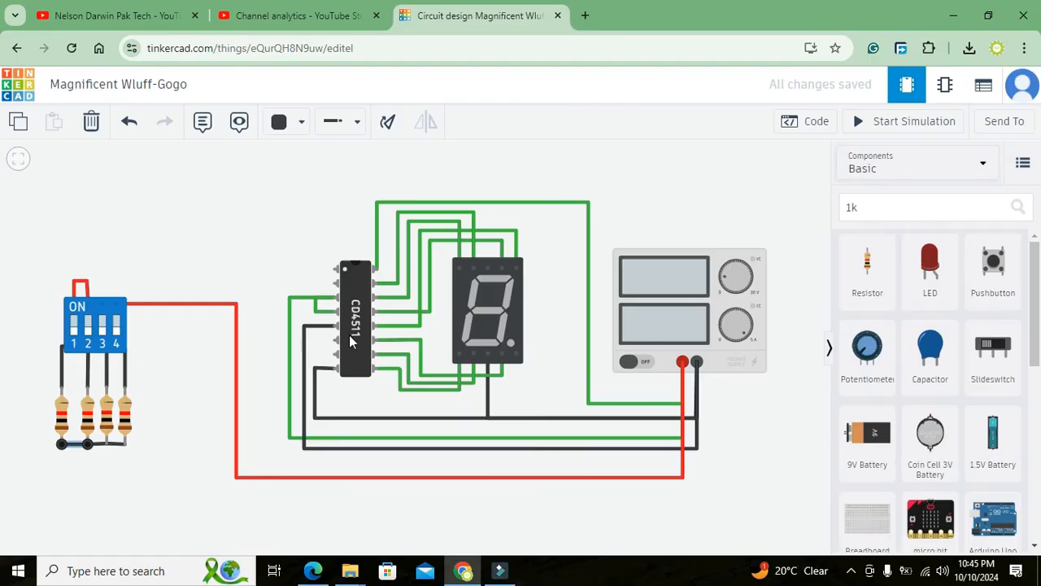
mouse_move(124, 446)
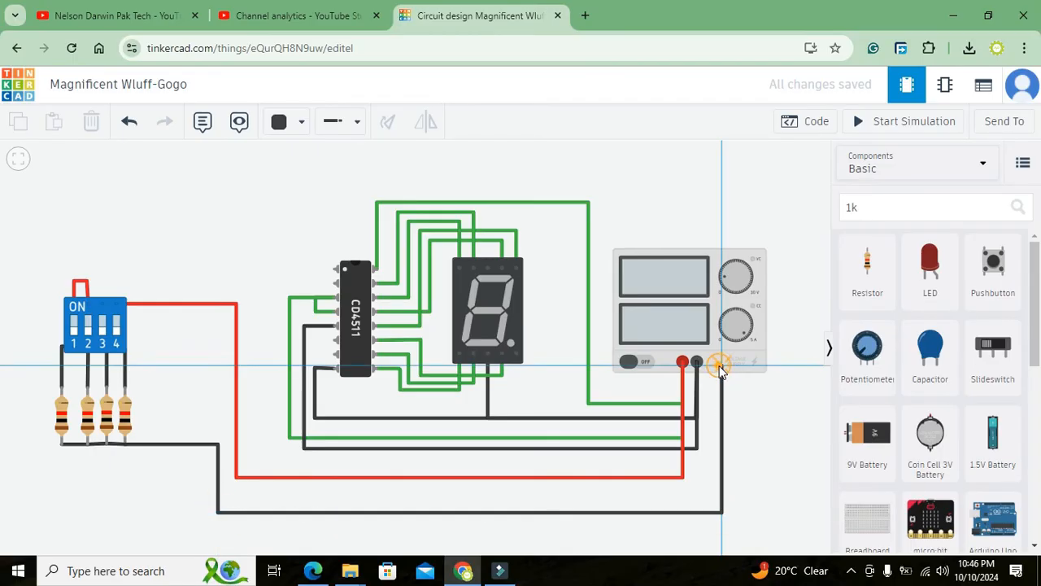
Run the black ground wire from the joined resistor ends to the supply's − terminal
drag(127, 443, 720, 364)
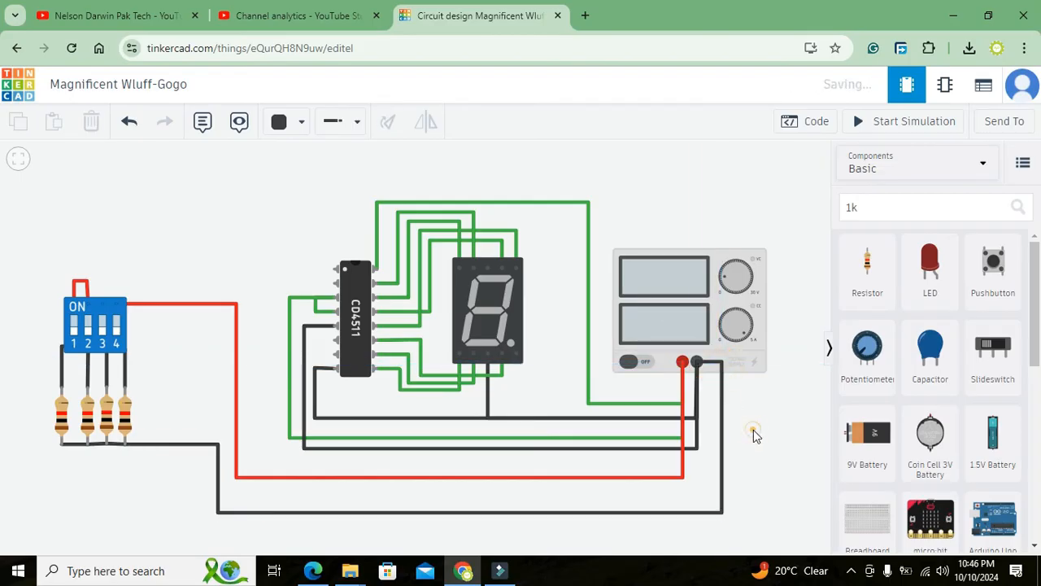
mouse_move(156, 403)
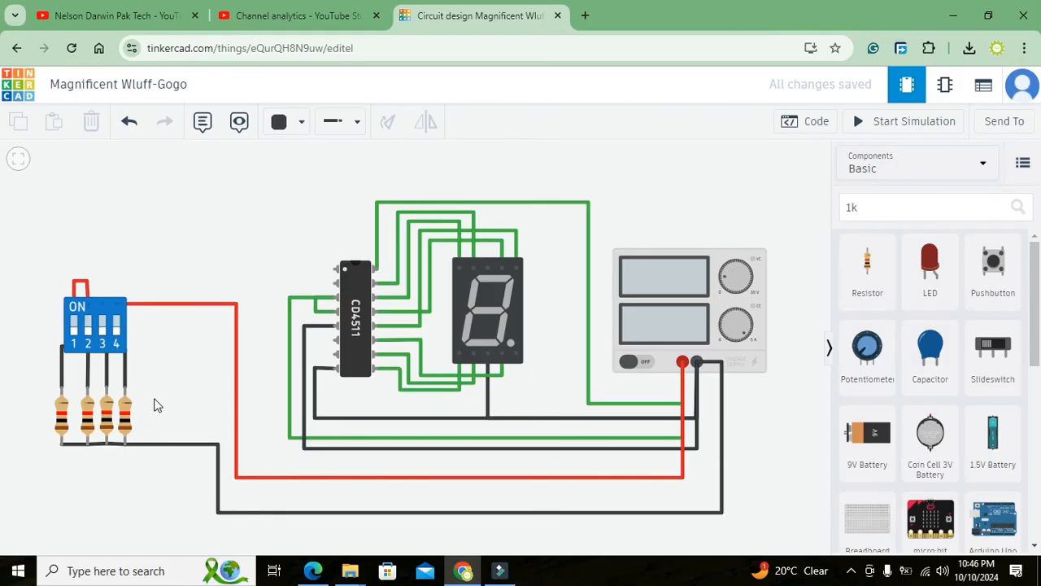
mouse_move(306, 286)
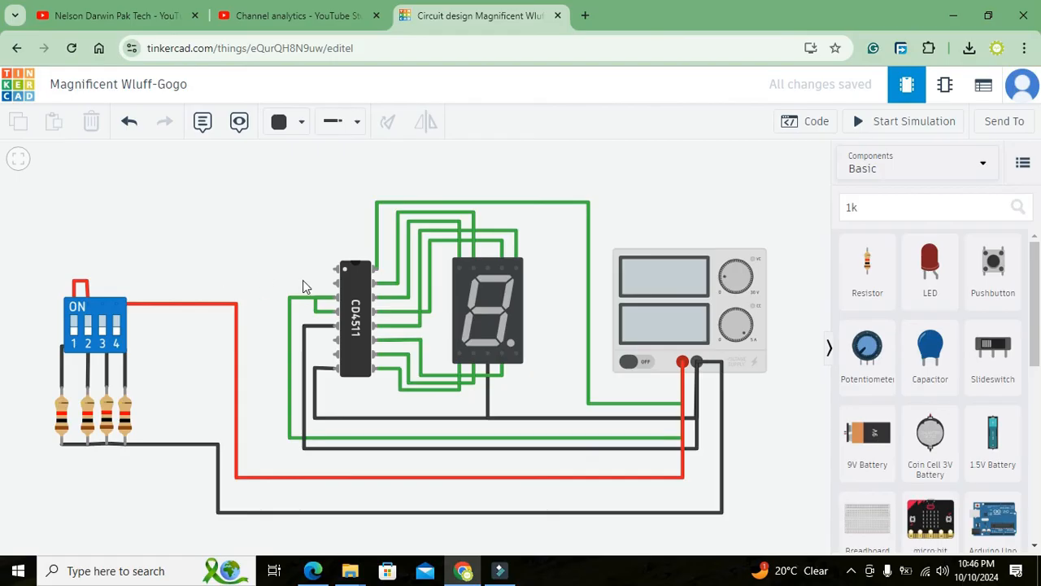
mouse_move(115, 359)
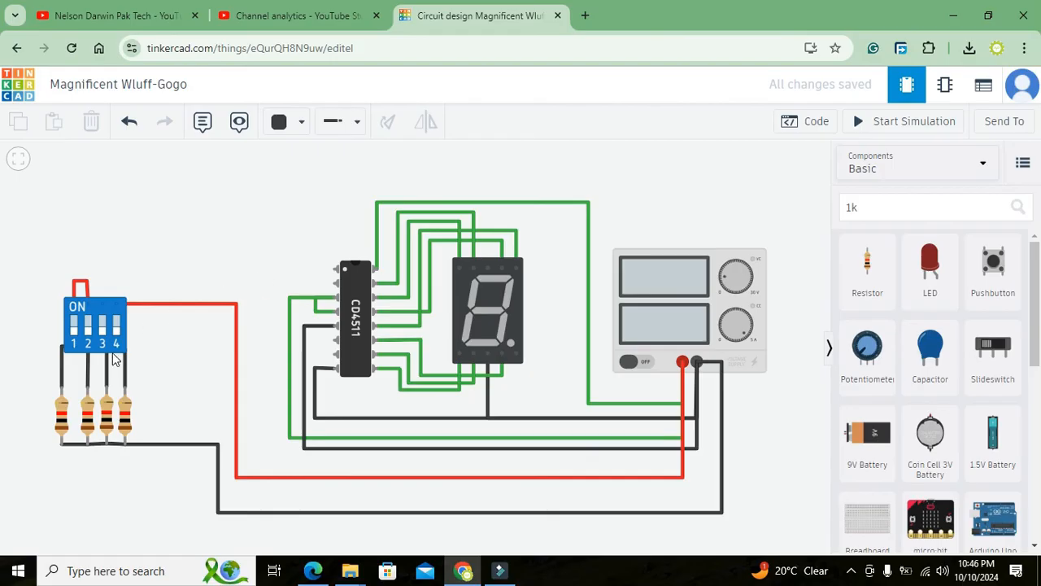
Route wires from switch pins 4 and 2 up to the CD4511 data input pins, adding bend points
click(117, 345)
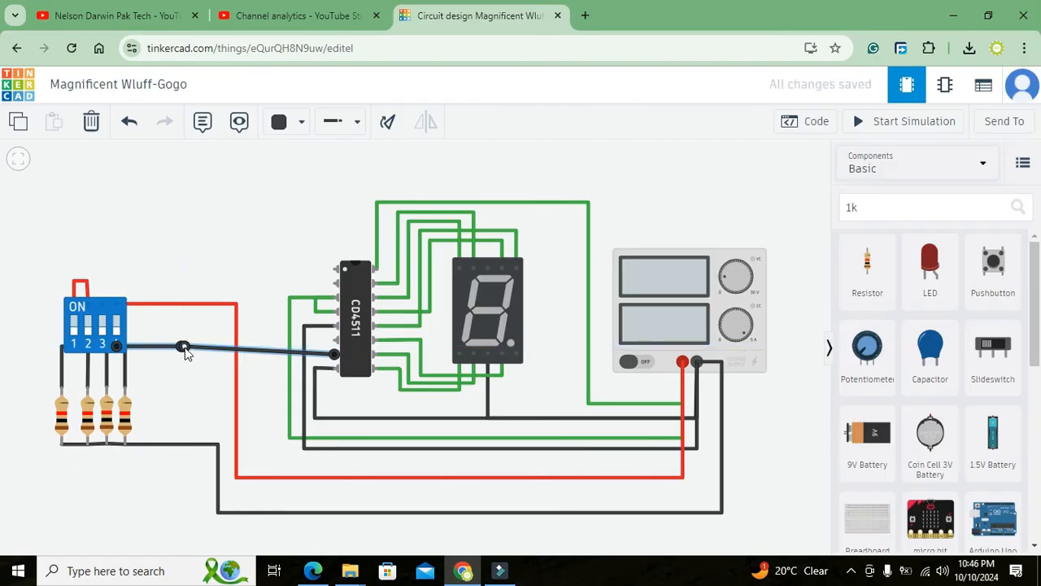
click(186, 348)
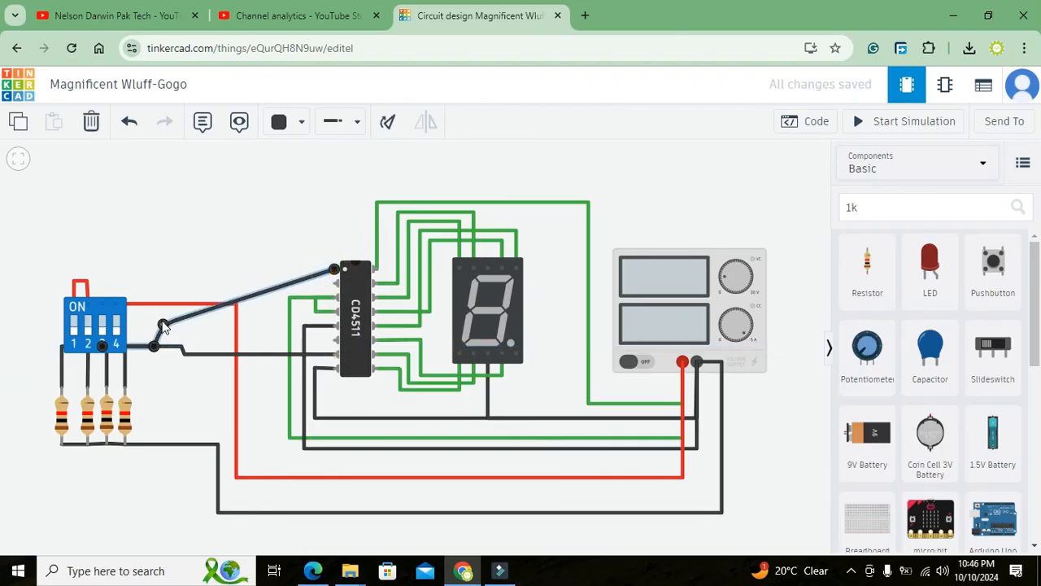
drag(162, 326, 150, 269)
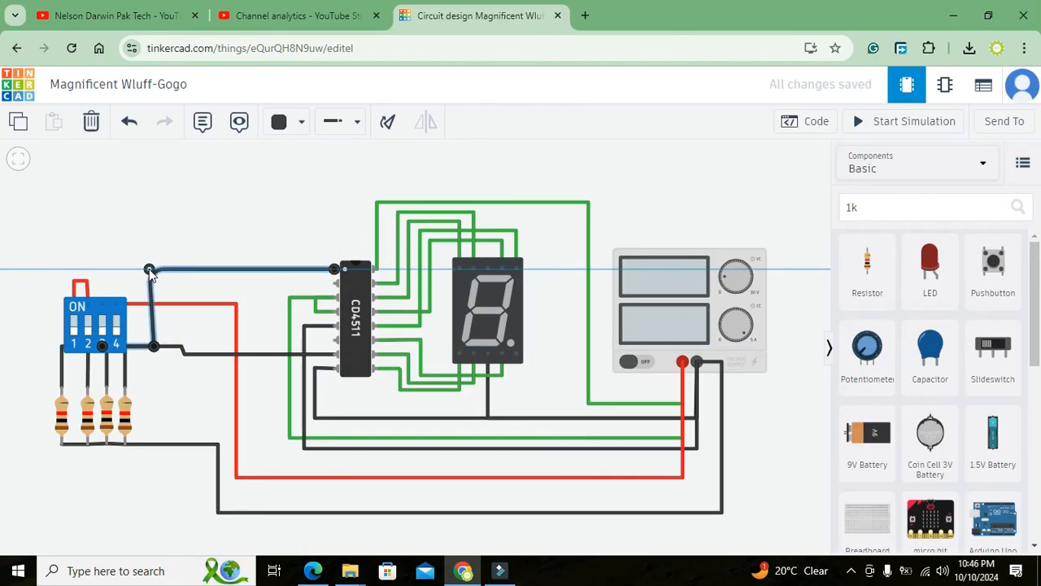
click(175, 271)
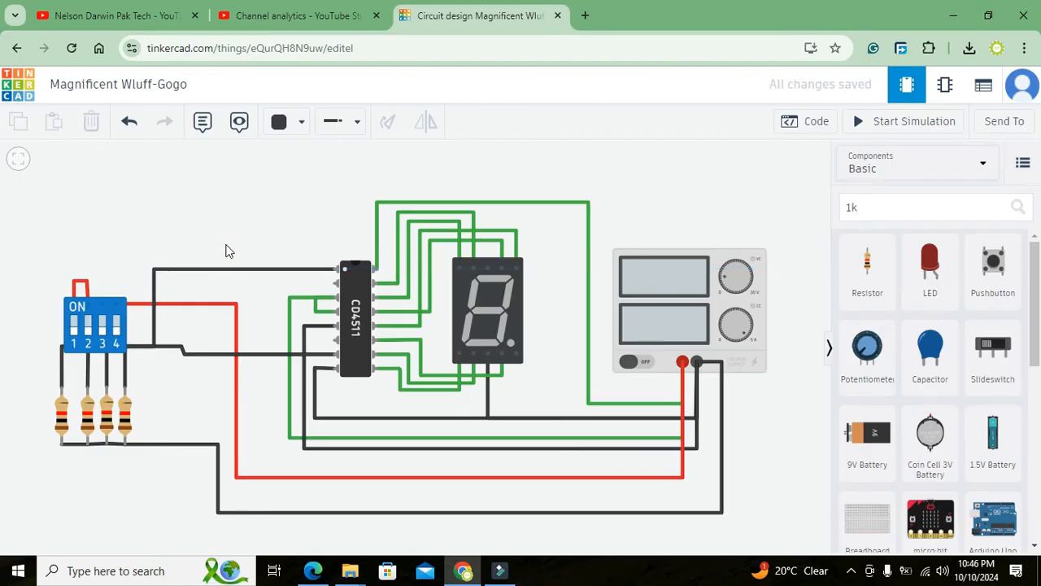
mouse_move(96, 354)
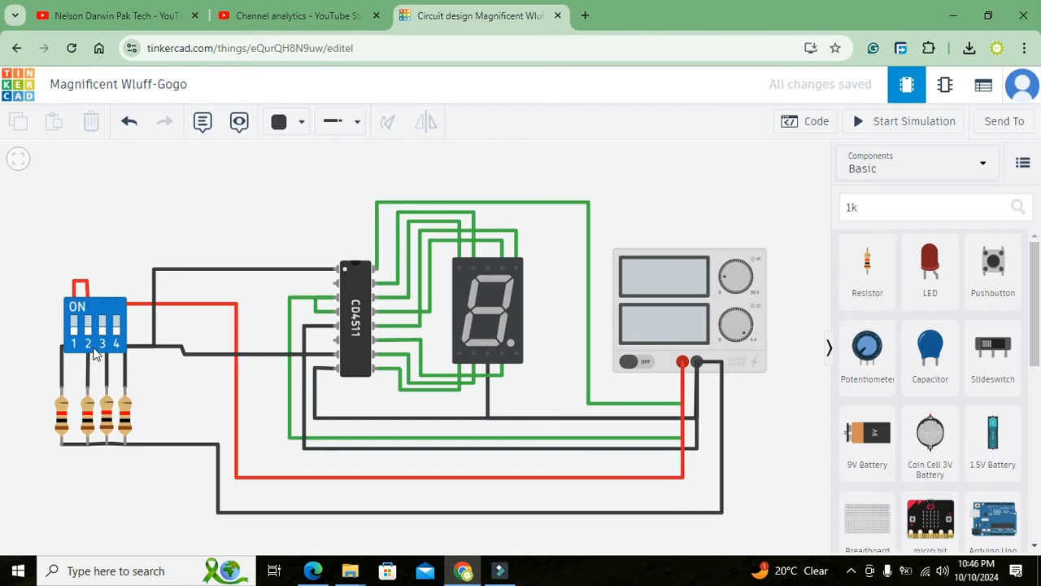
click(101, 334)
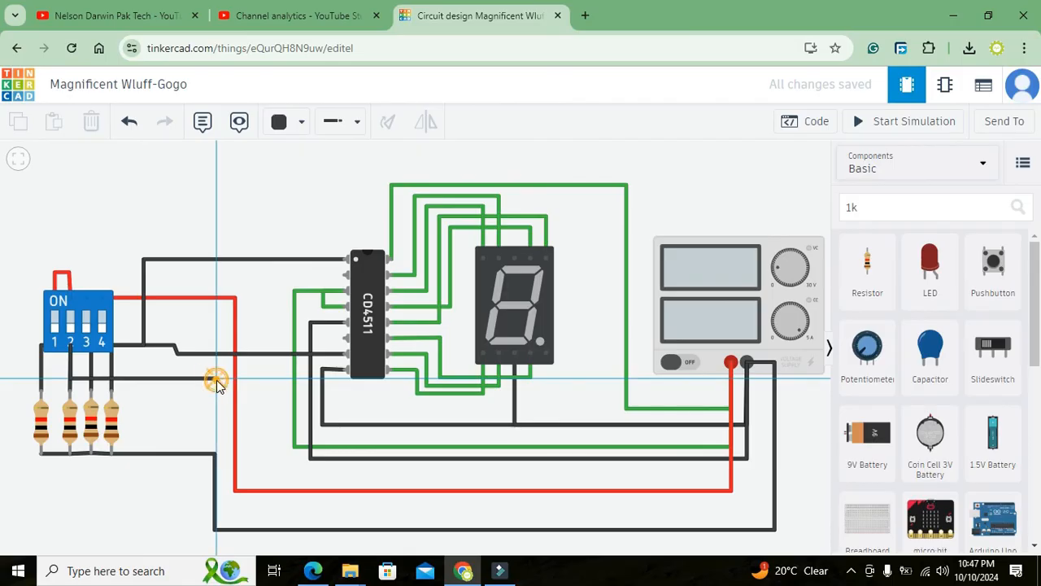
drag(218, 381, 342, 274)
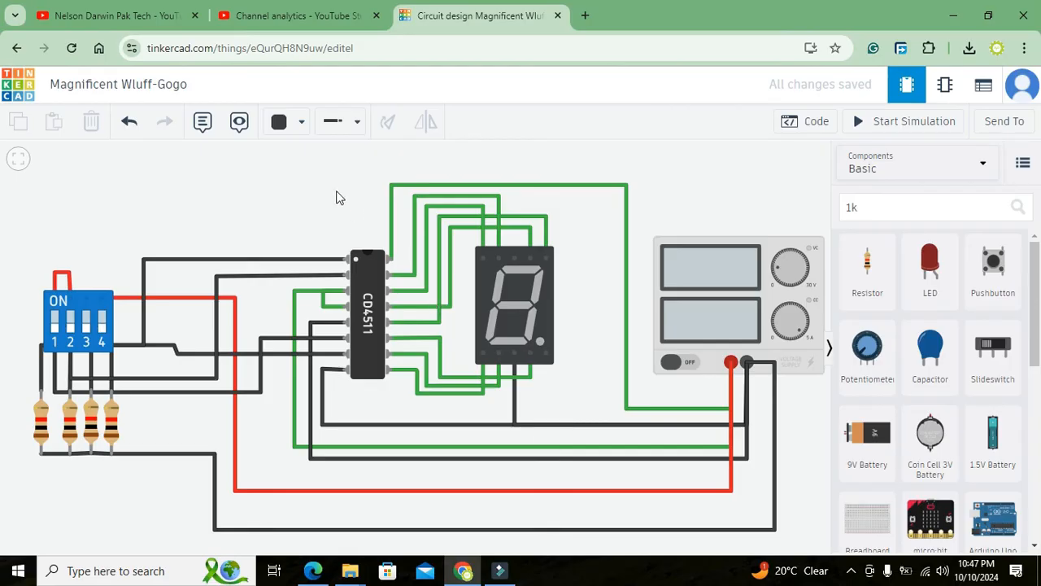
mouse_move(162, 231)
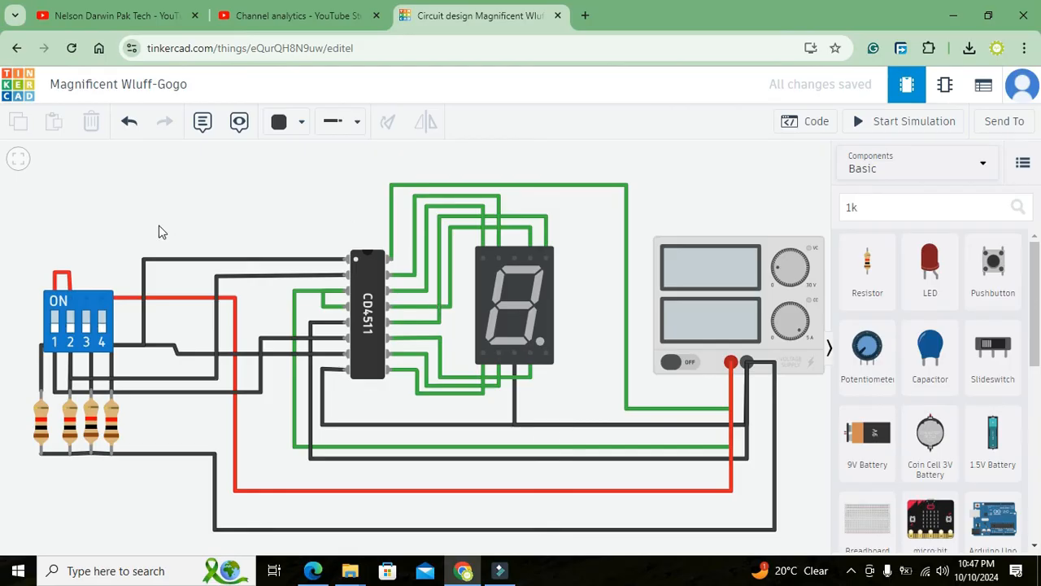
mouse_move(343, 273)
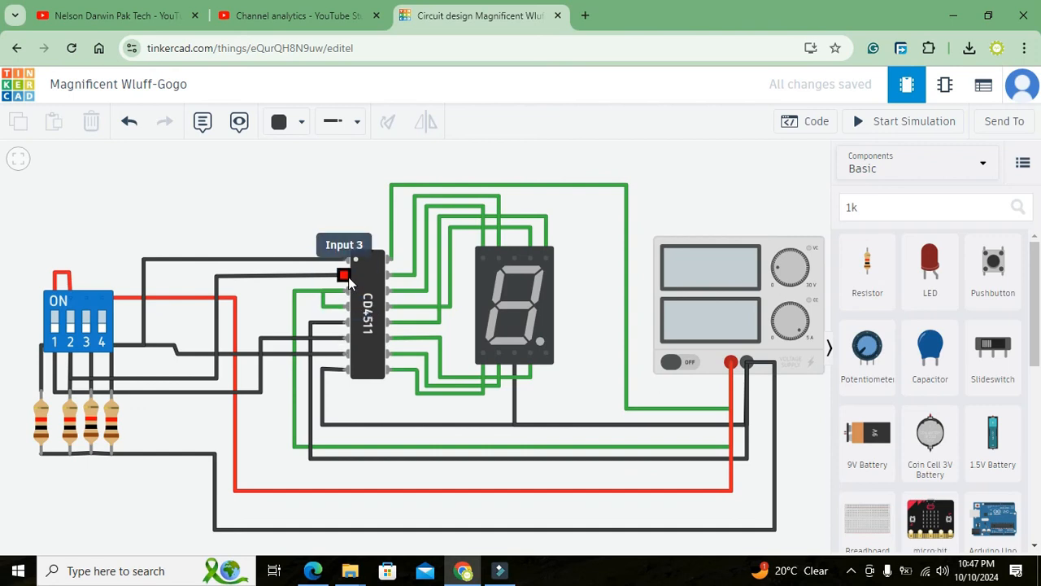
mouse_move(560, 257)
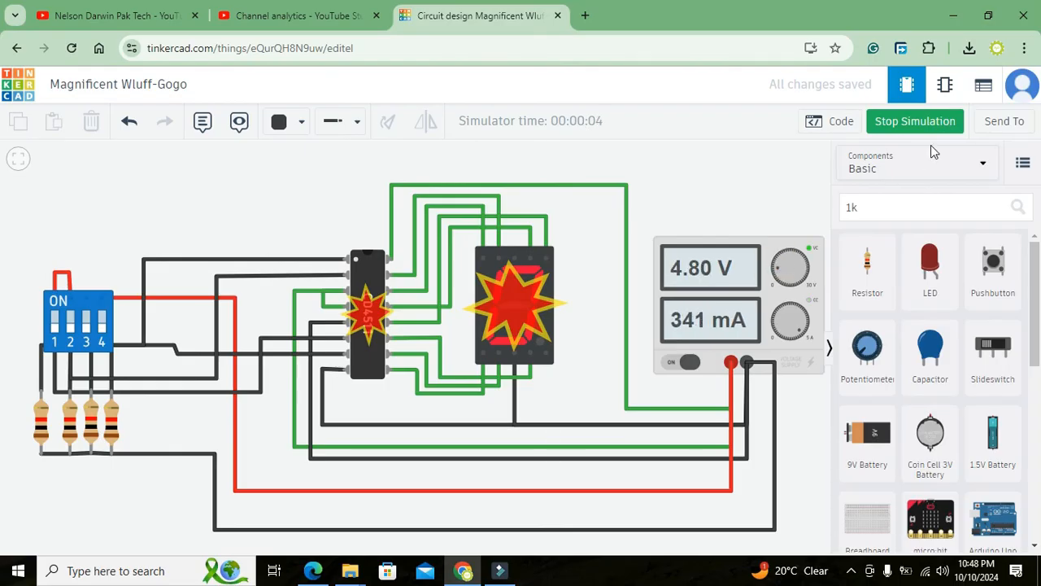
Check the CD4511 and display pin wiring, then start the simulation showing 0 at 2.70 V
click(915, 121)
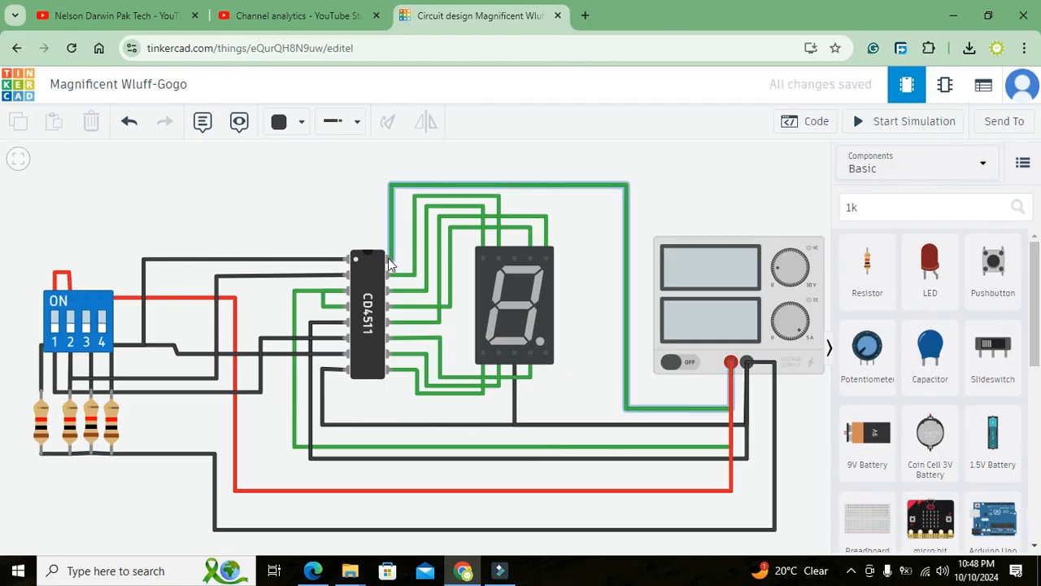
mouse_move(390, 259)
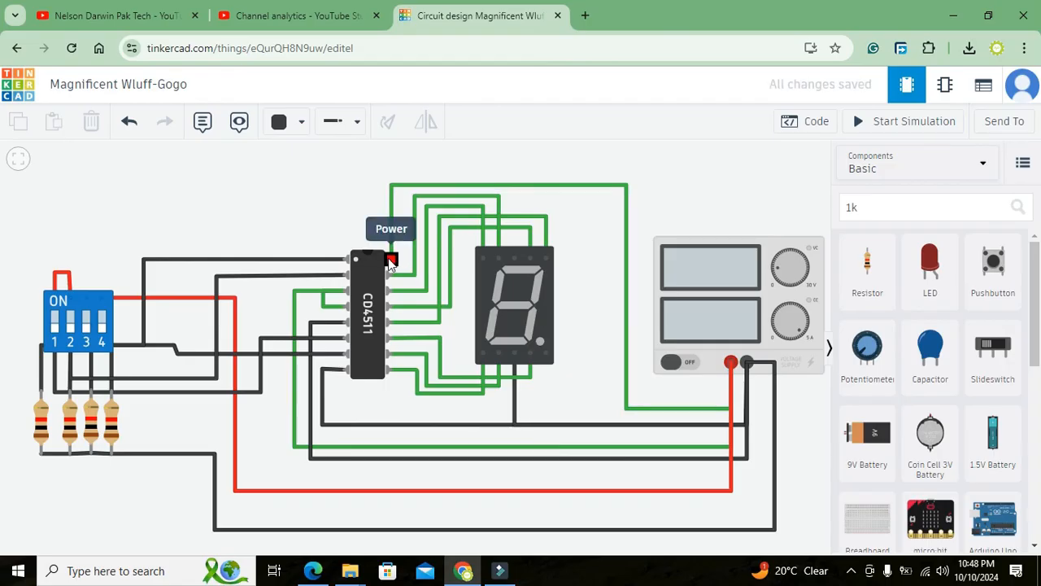
mouse_move(344, 371)
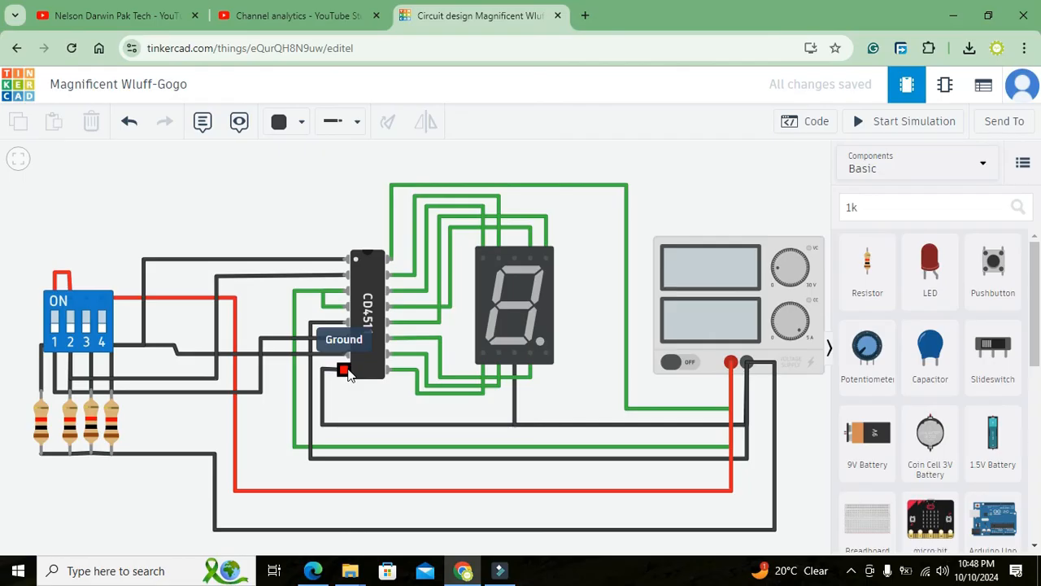
mouse_move(344, 354)
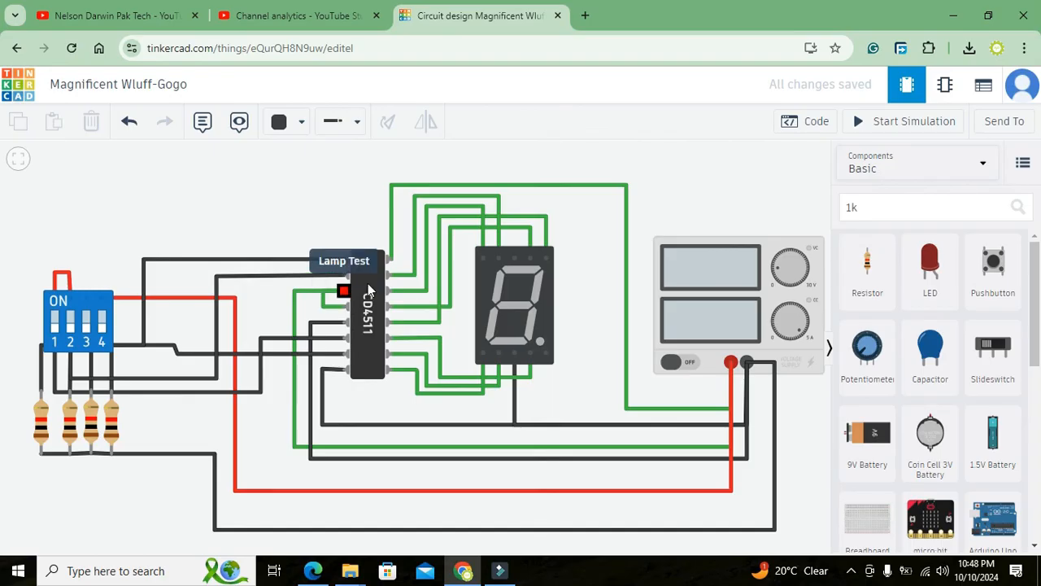
click(514, 306)
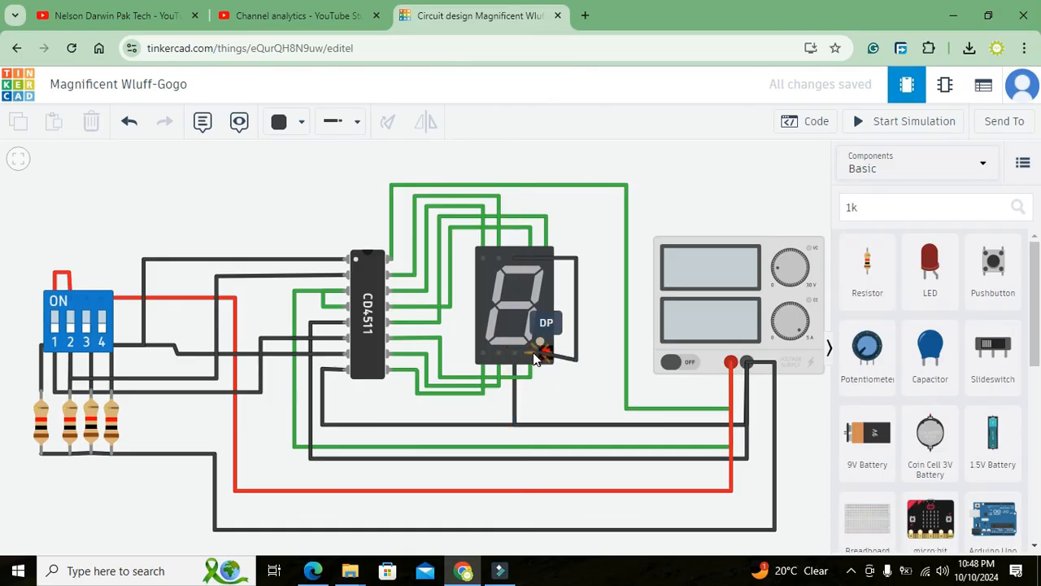
drag(540, 355, 605, 429)
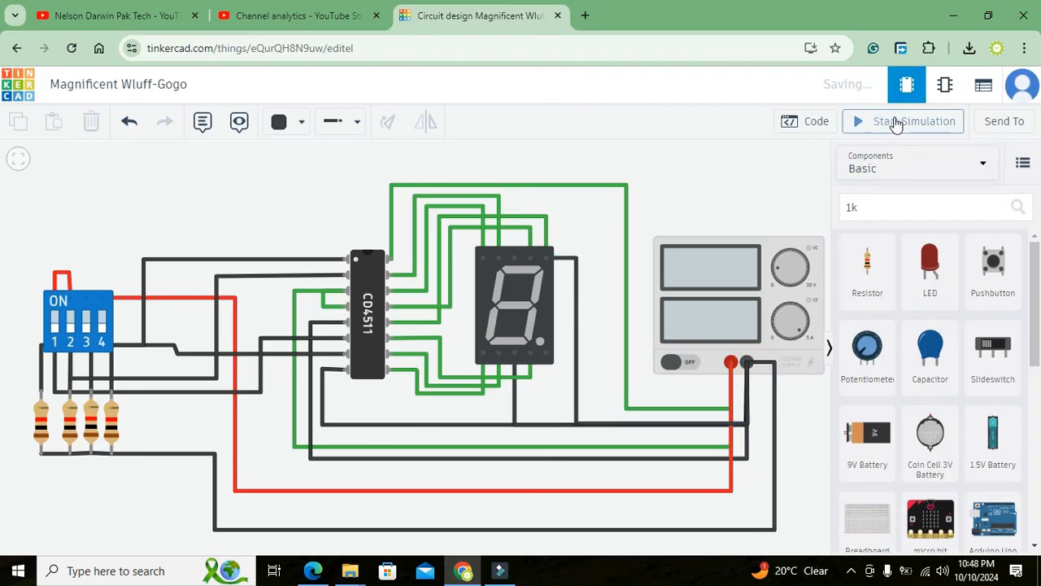
click(903, 120)
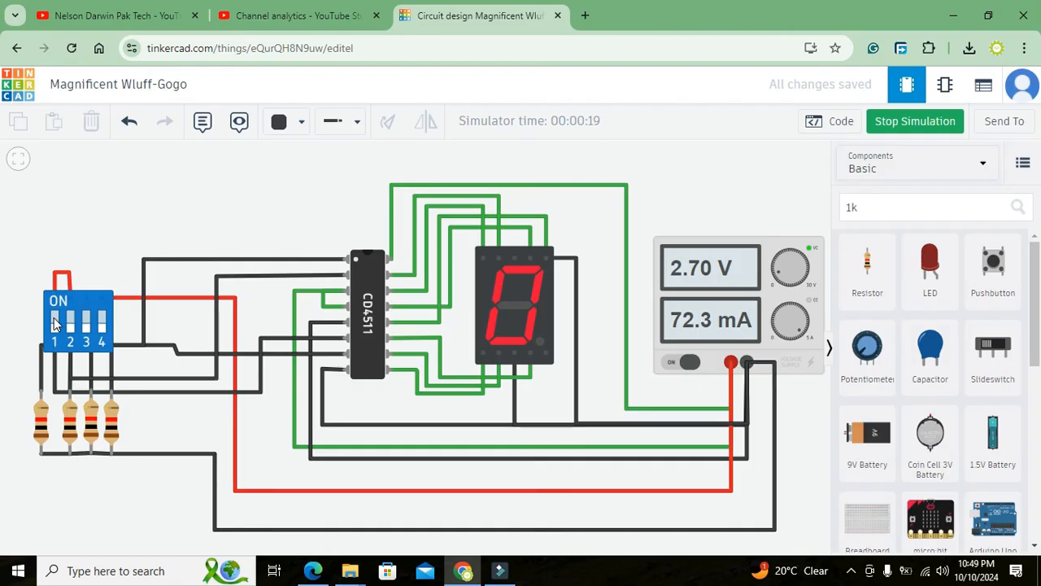
mouse_move(96, 315)
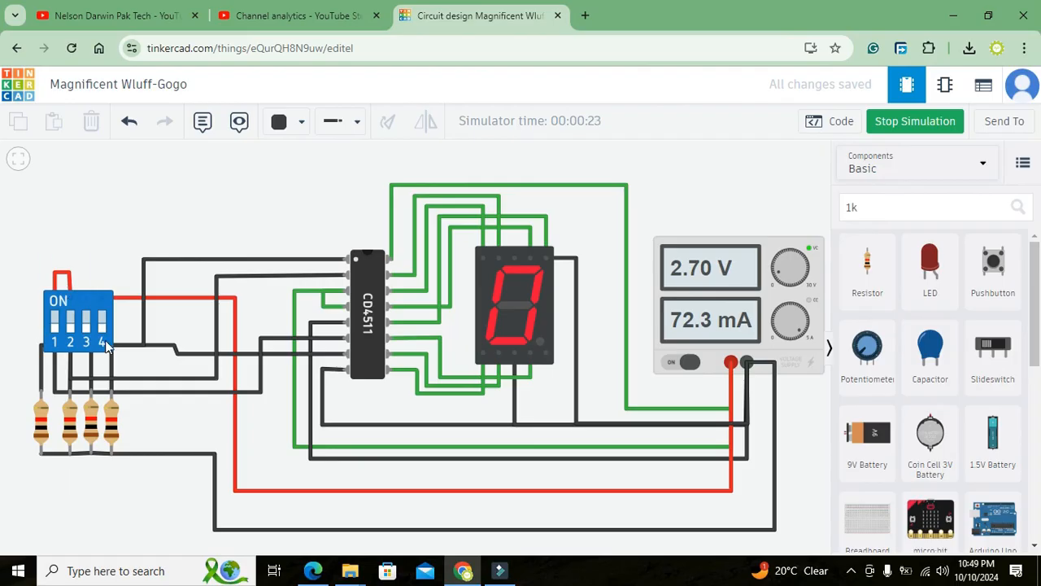
mouse_move(341, 268)
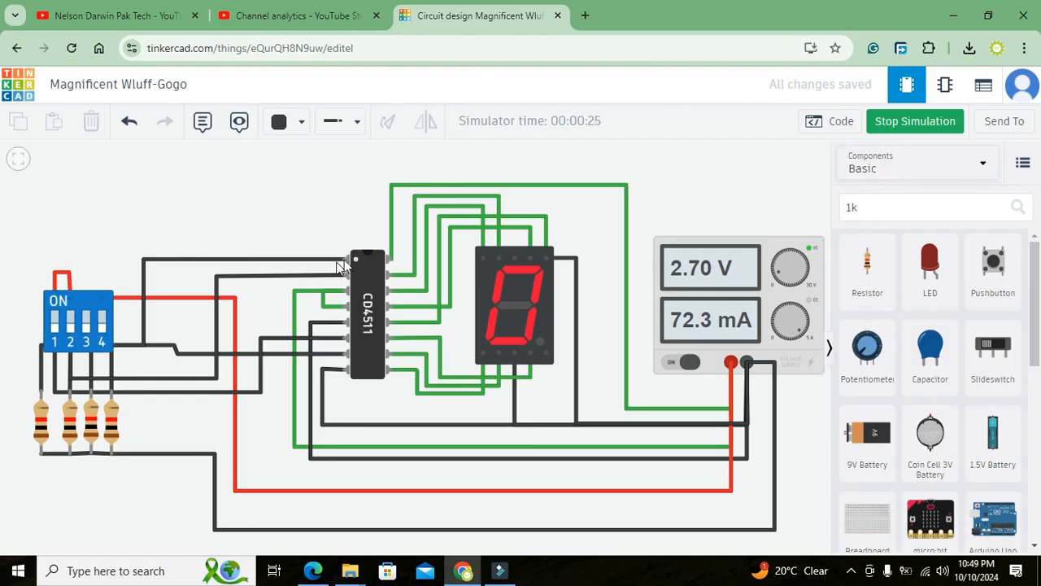
mouse_move(345, 322)
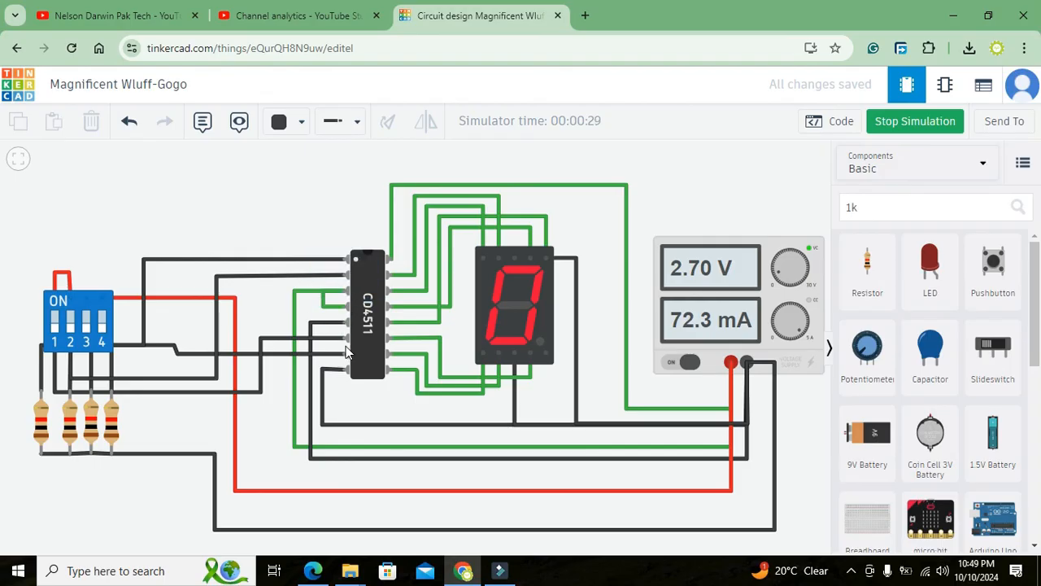
mouse_move(138, 361)
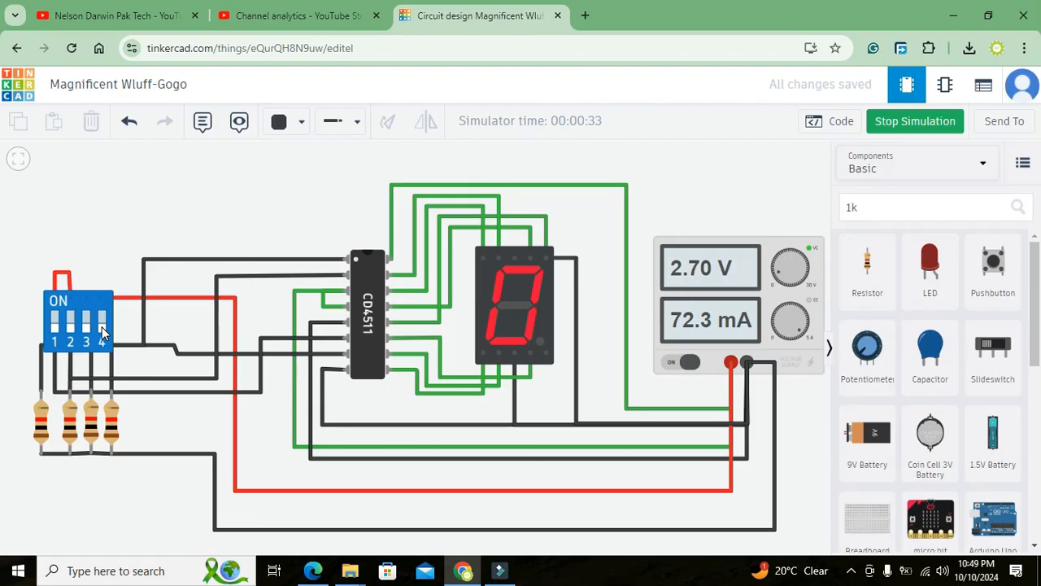
mouse_move(55, 326)
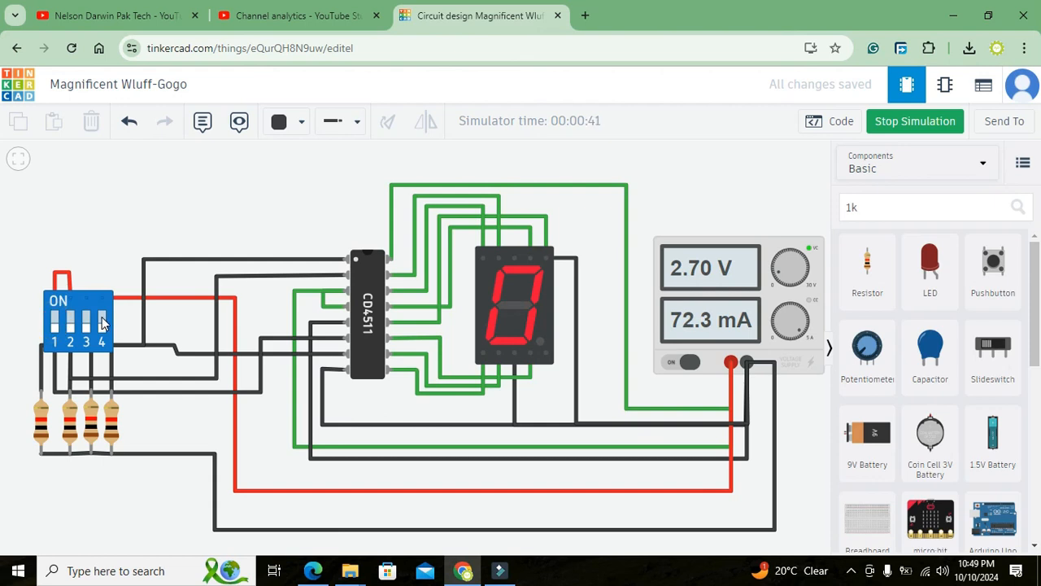
Flip DIP switch levers so the display steps through 2, 3, 9, 5 and 7
click(100, 317)
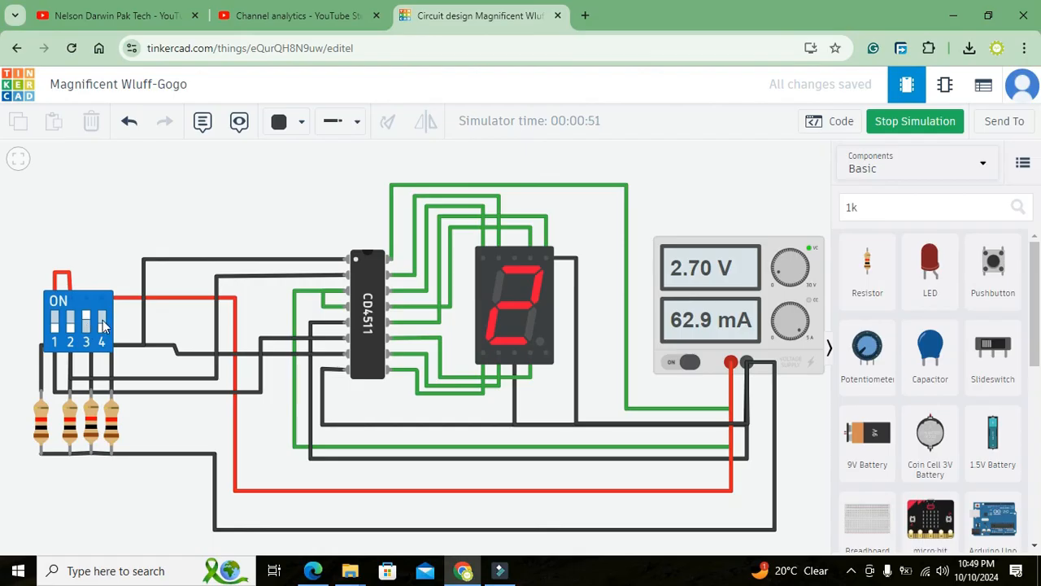
click(101, 322)
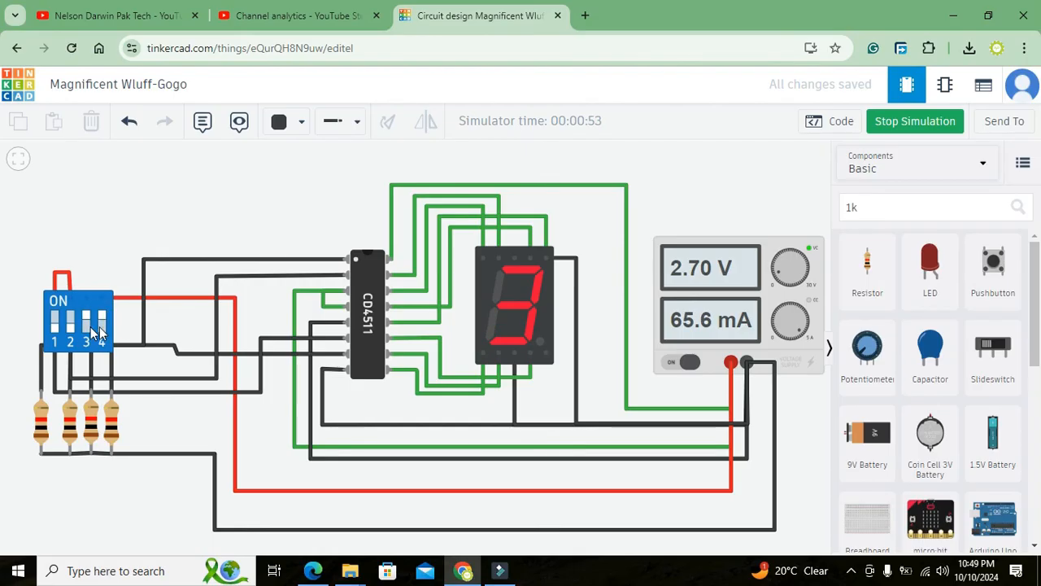
click(100, 322)
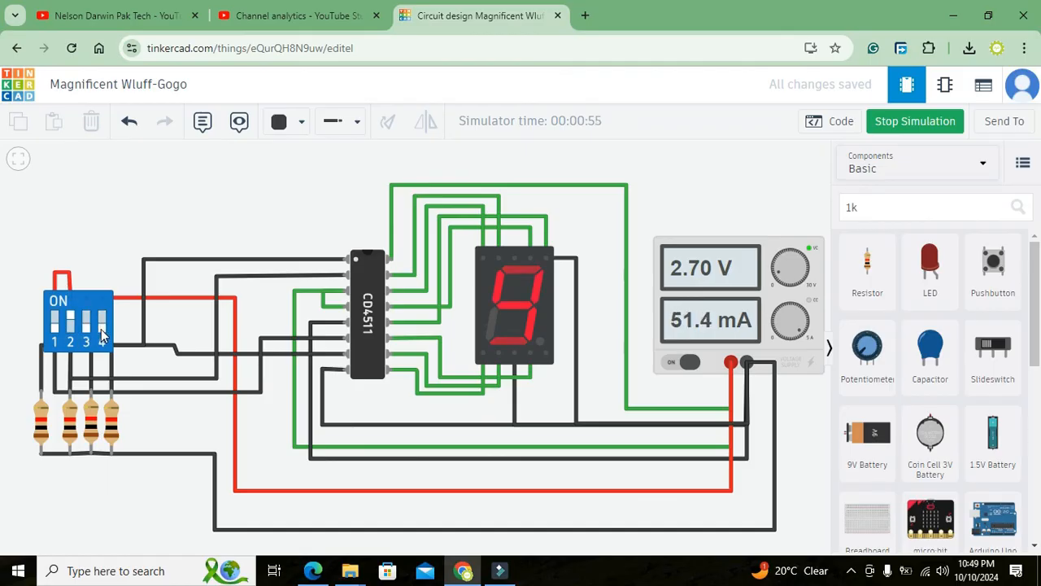
click(84, 323)
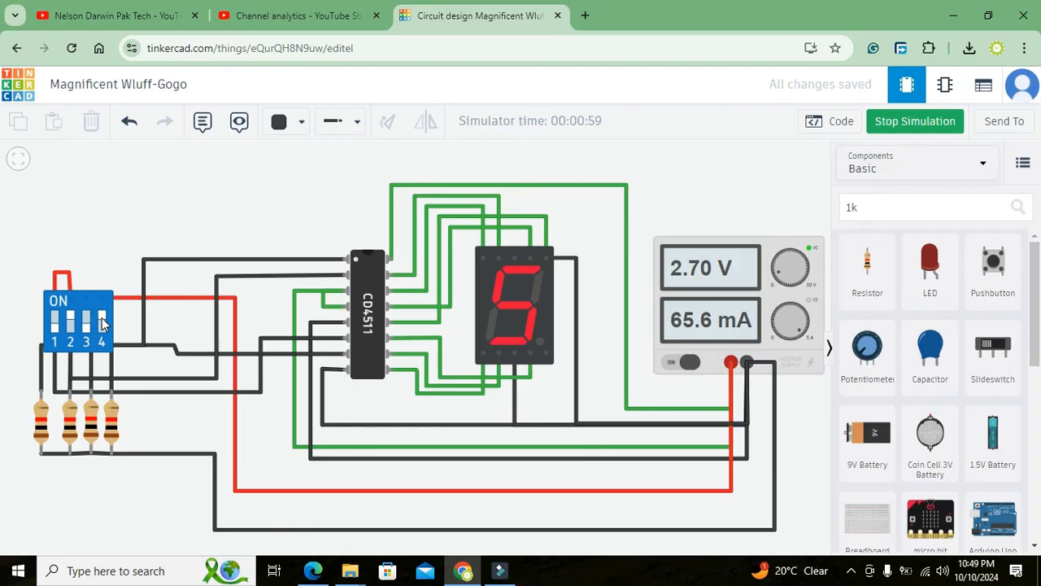
mouse_move(73, 325)
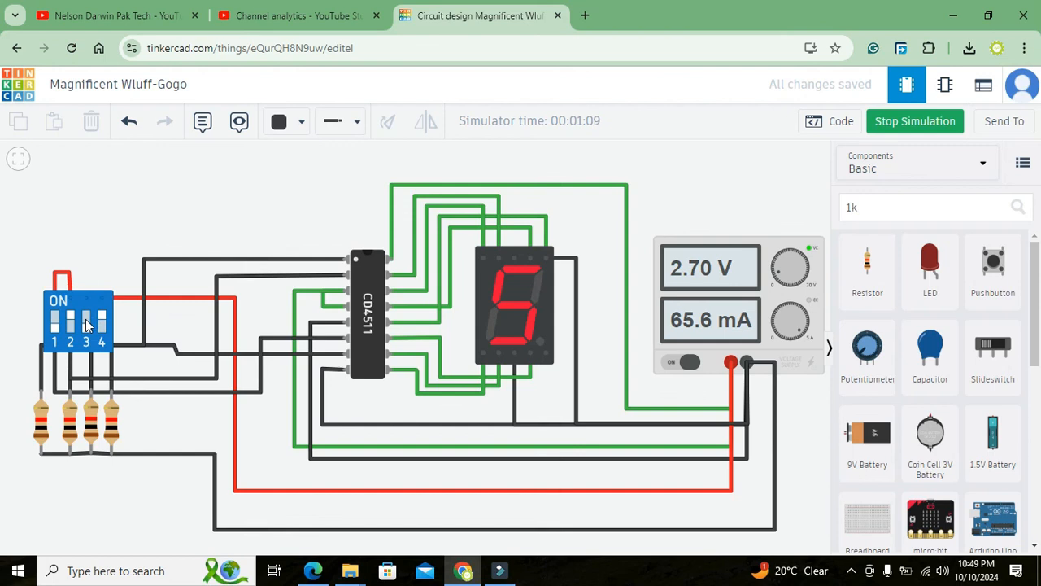
click(88, 325)
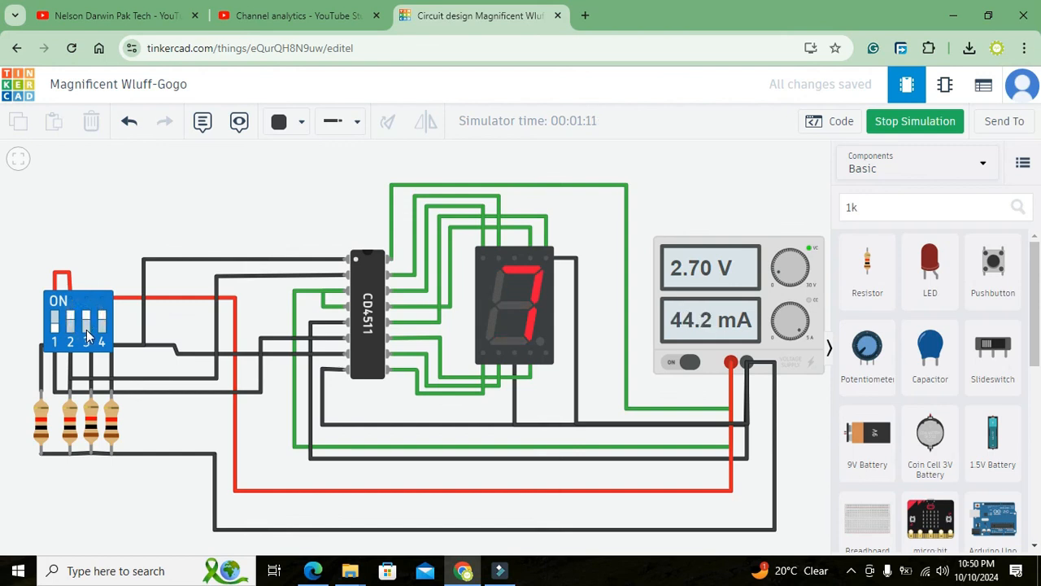
Keep flipping switches through 5, 4, 7 and blank, ending with the display showing 8
click(84, 325)
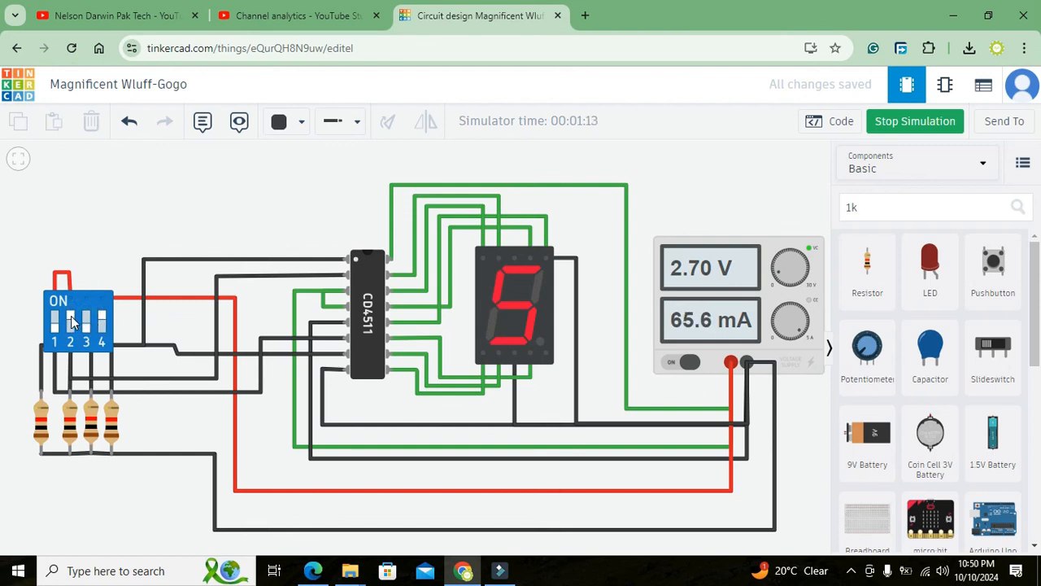
click(100, 322)
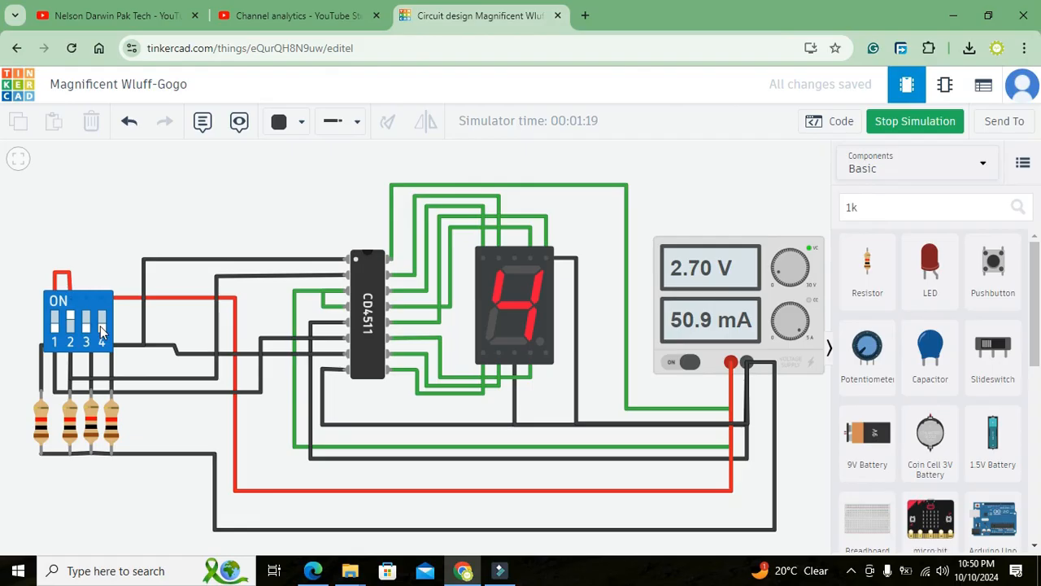
click(101, 322)
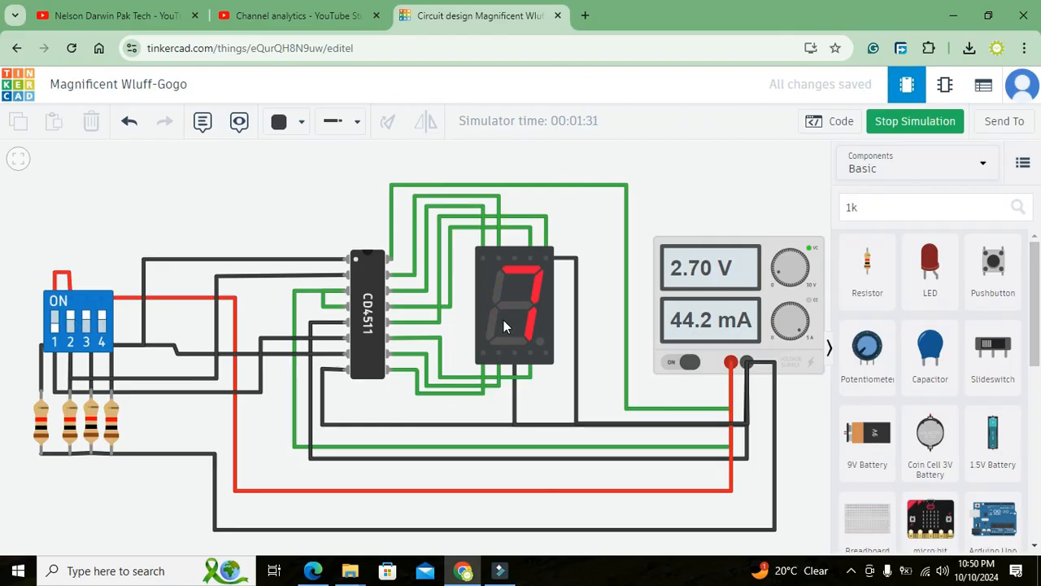
click(84, 326)
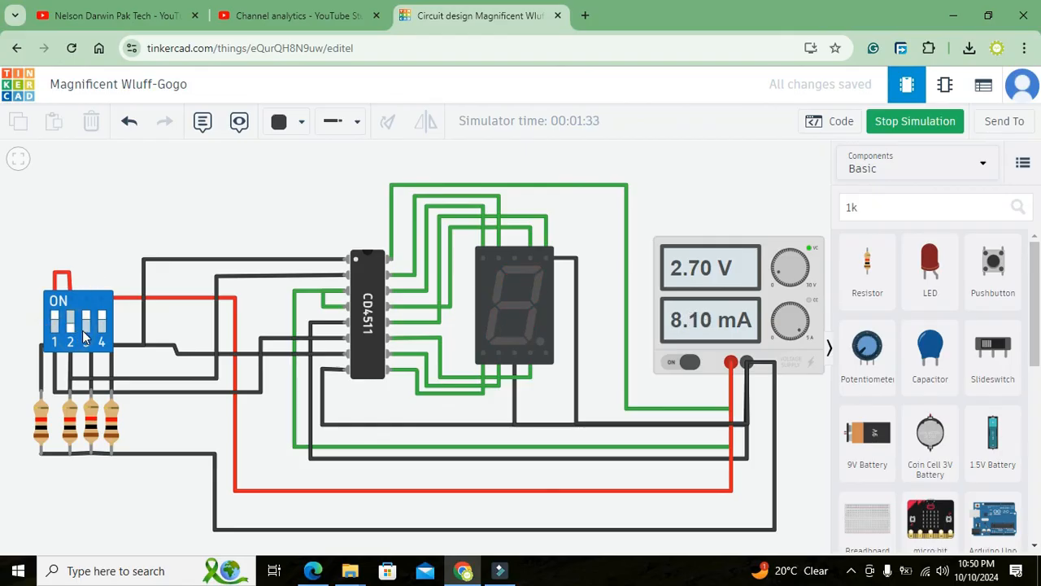
click(70, 322)
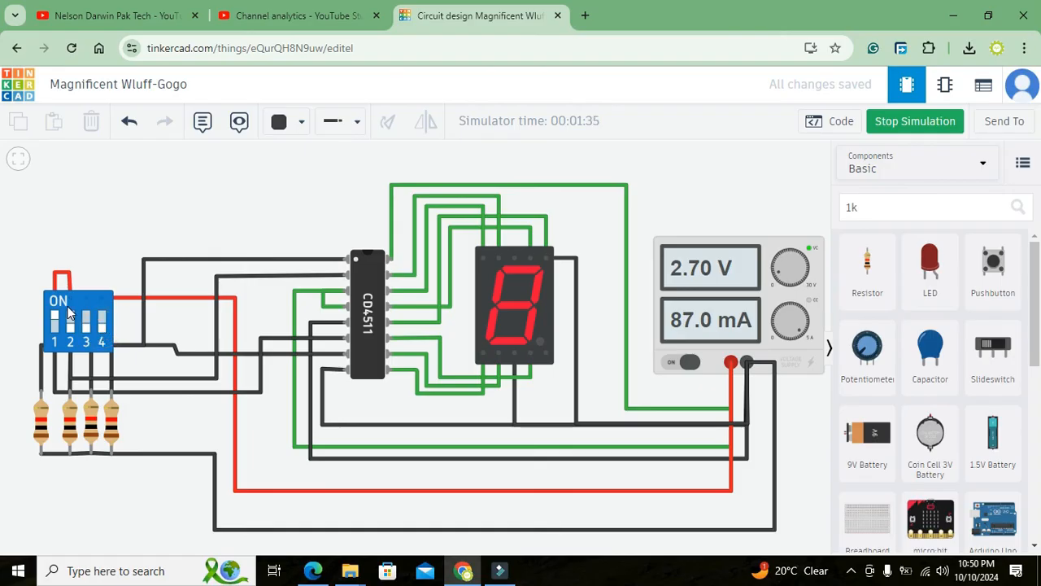
mouse_move(106, 329)
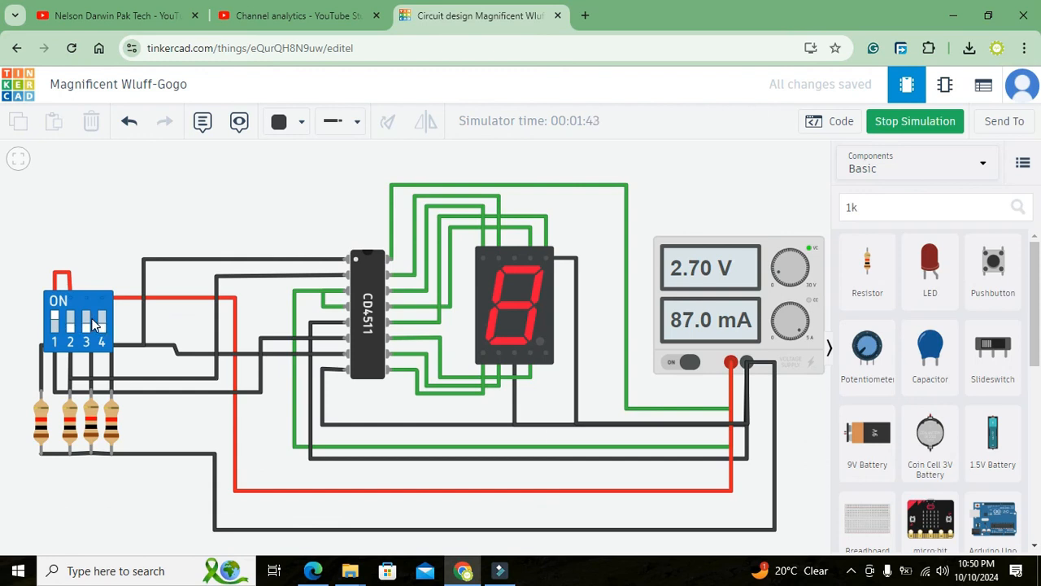
mouse_move(98, 329)
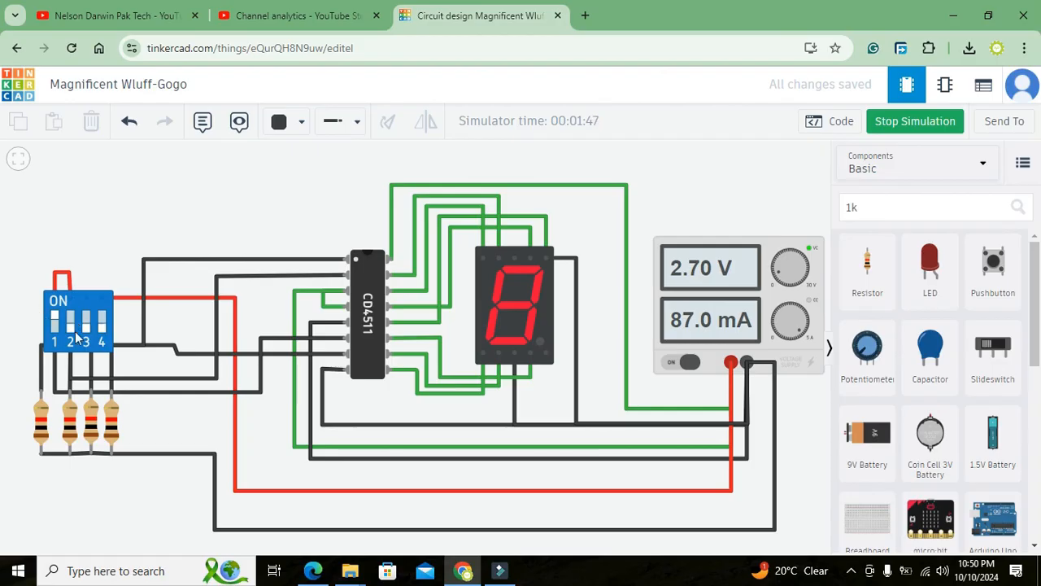
mouse_move(110, 329)
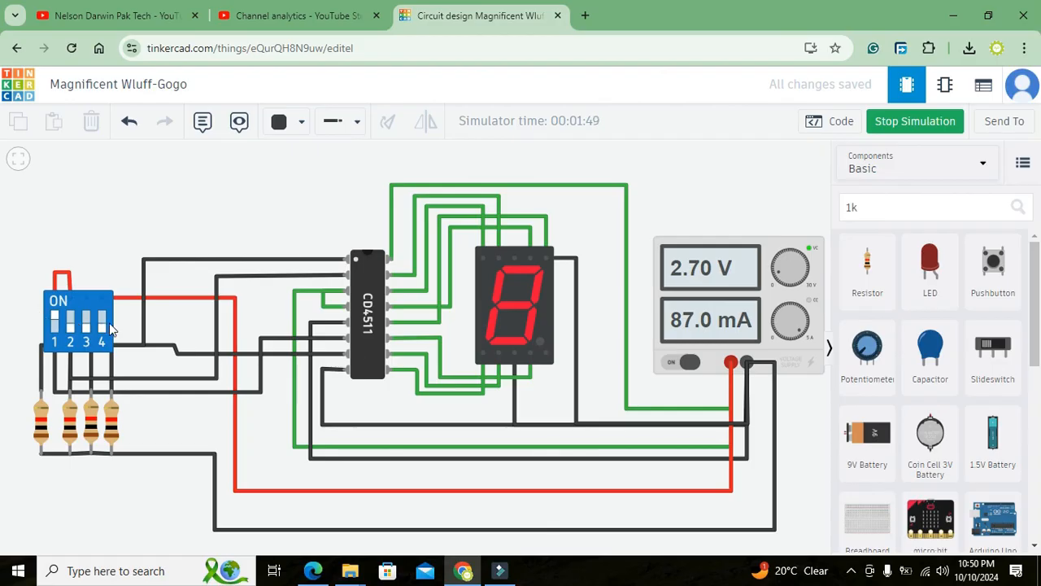
mouse_move(594, 319)
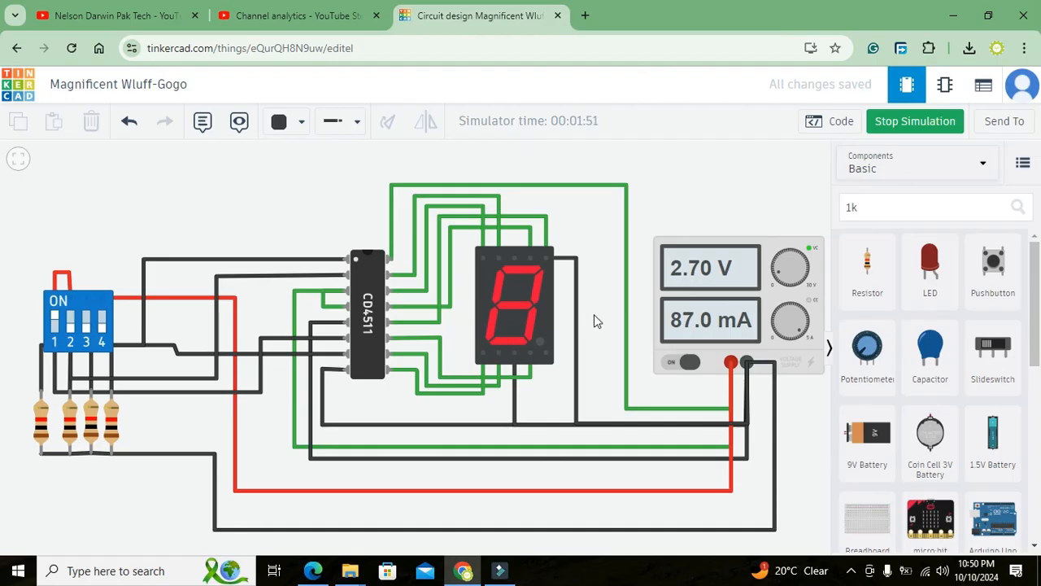